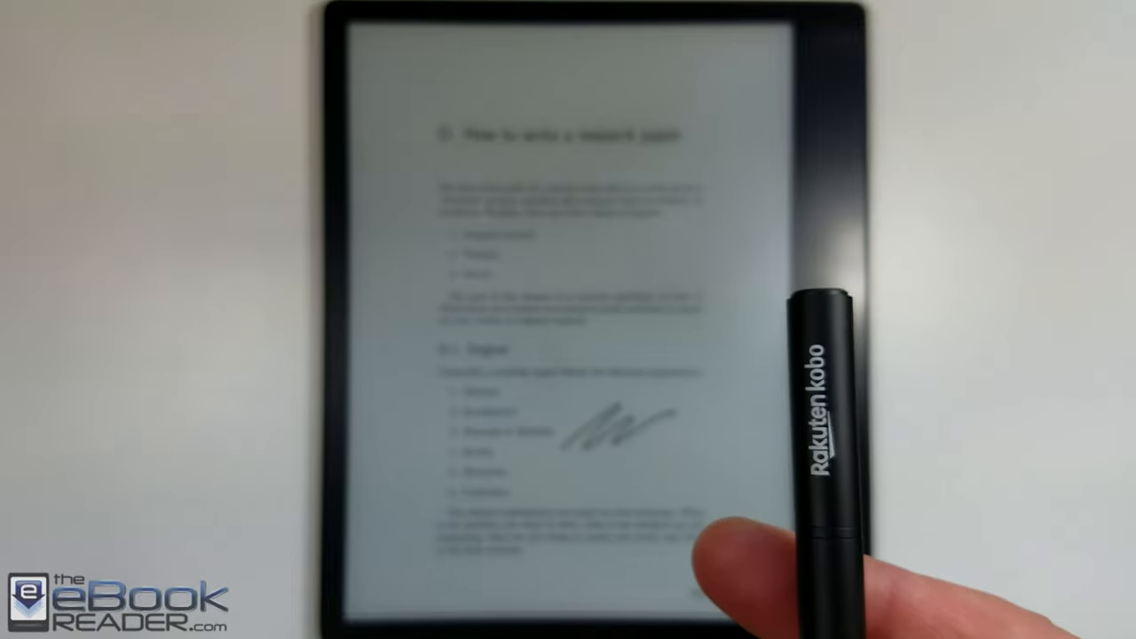
mouse_move(817, 400)
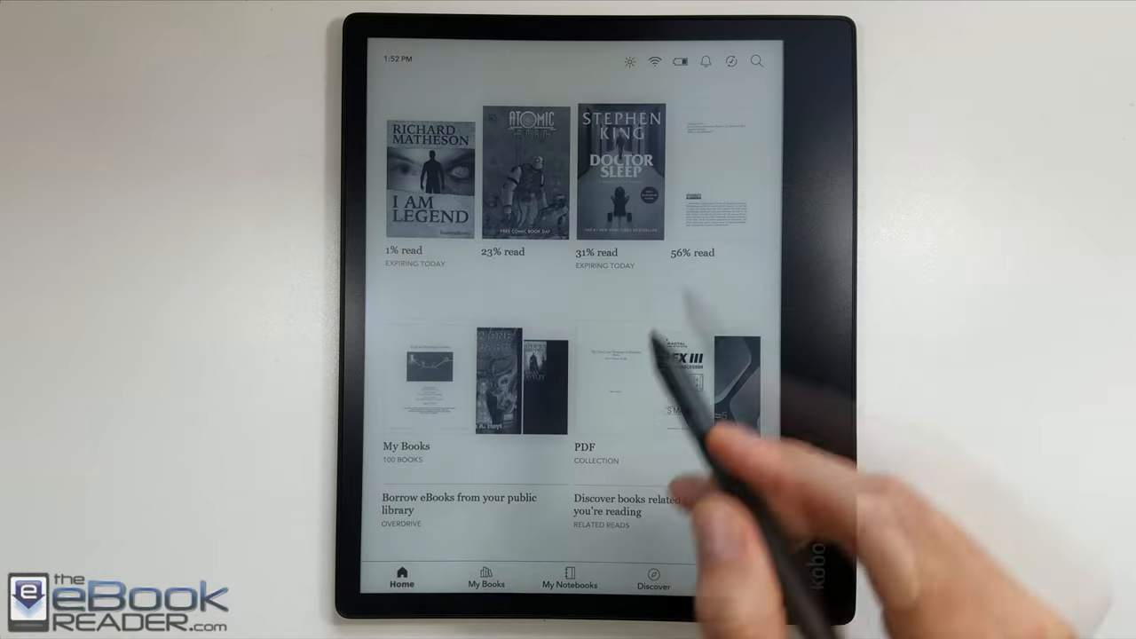
Raise the screen light from 6% to about 65% with the brightness slider.
click(630, 62)
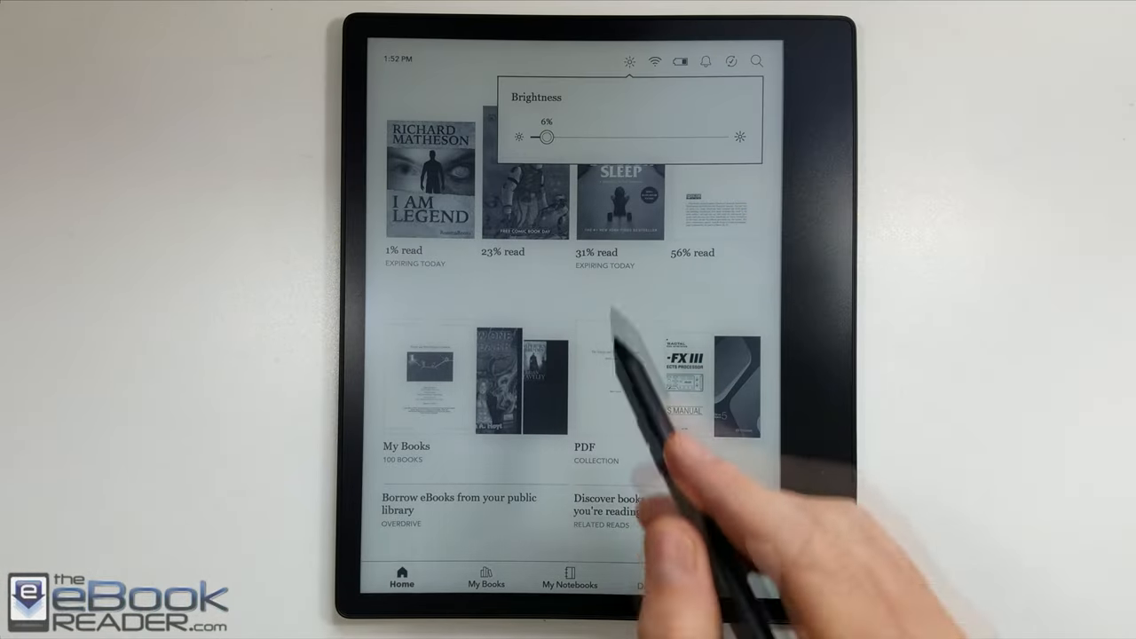
drag(540, 135, 659, 135)
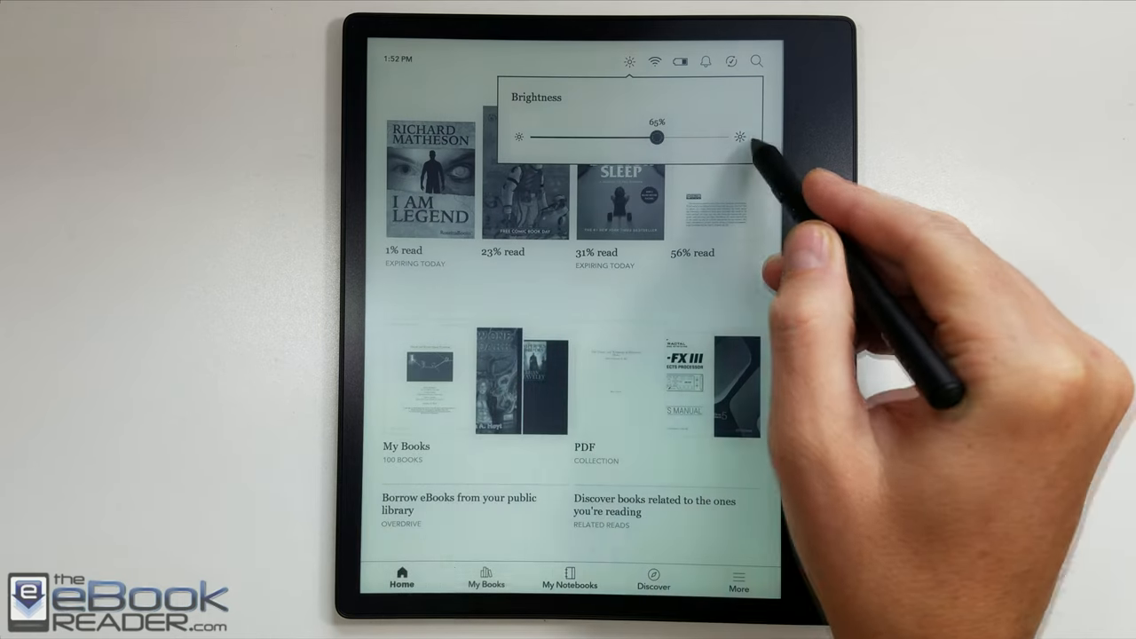
drag(658, 138, 726, 137)
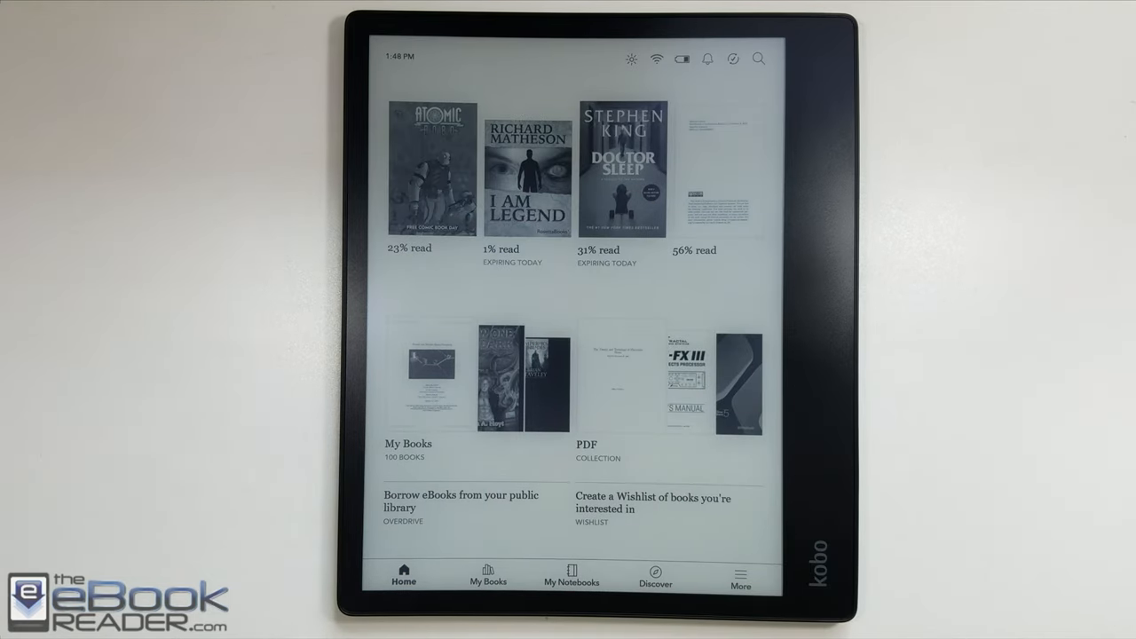
Open My Books and view, then close, the Filter dropdown options.
click(487, 577)
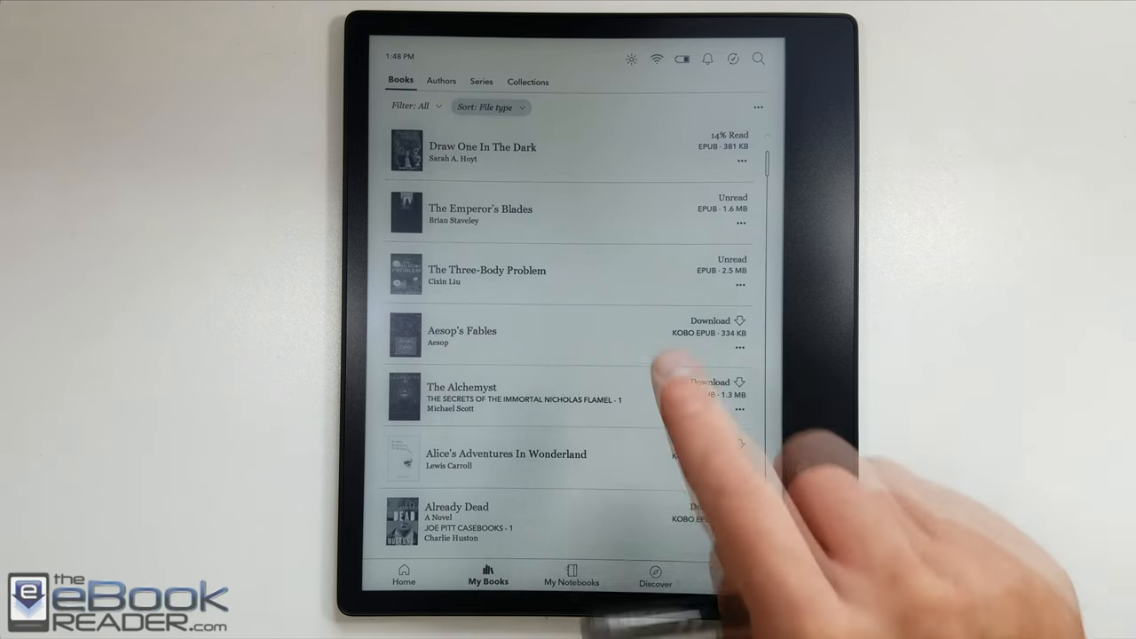
click(487, 107)
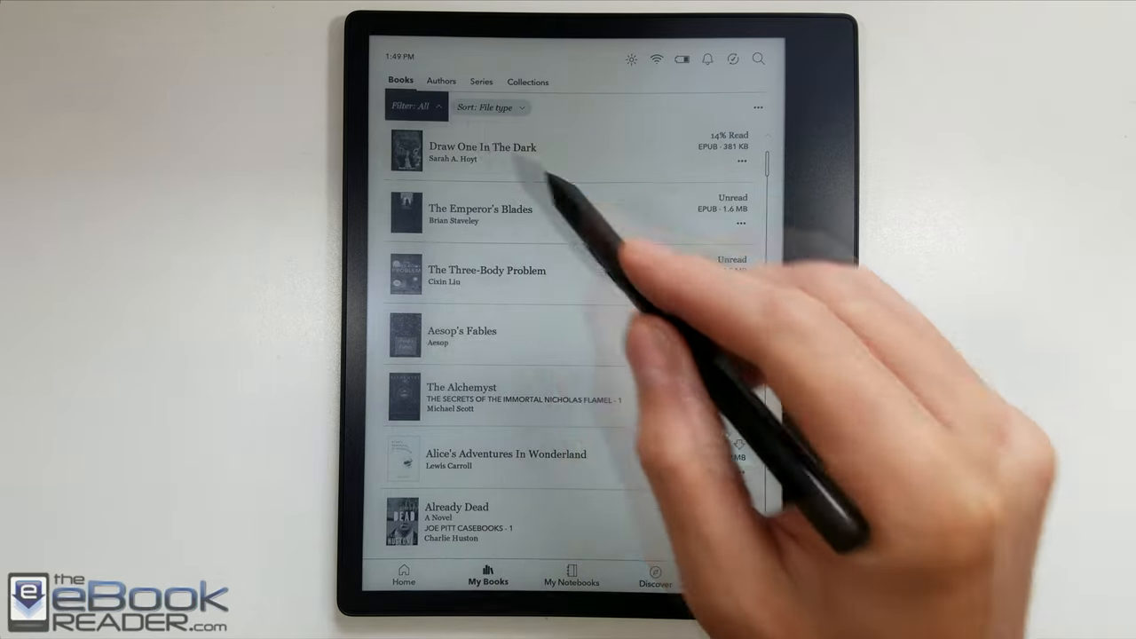
click(415, 106)
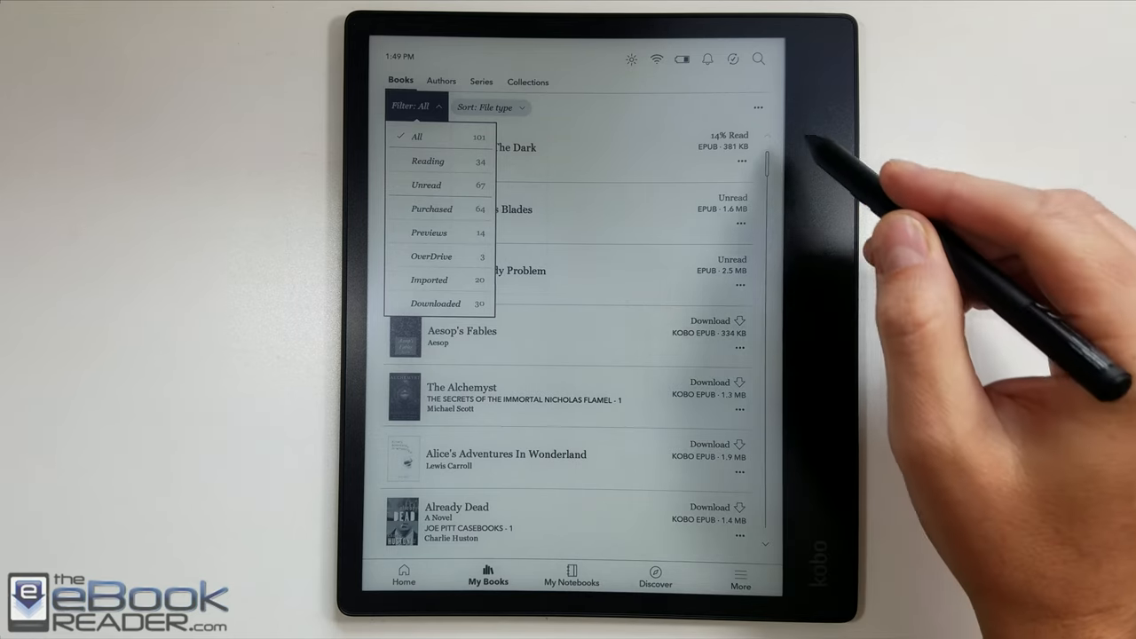
click(759, 107)
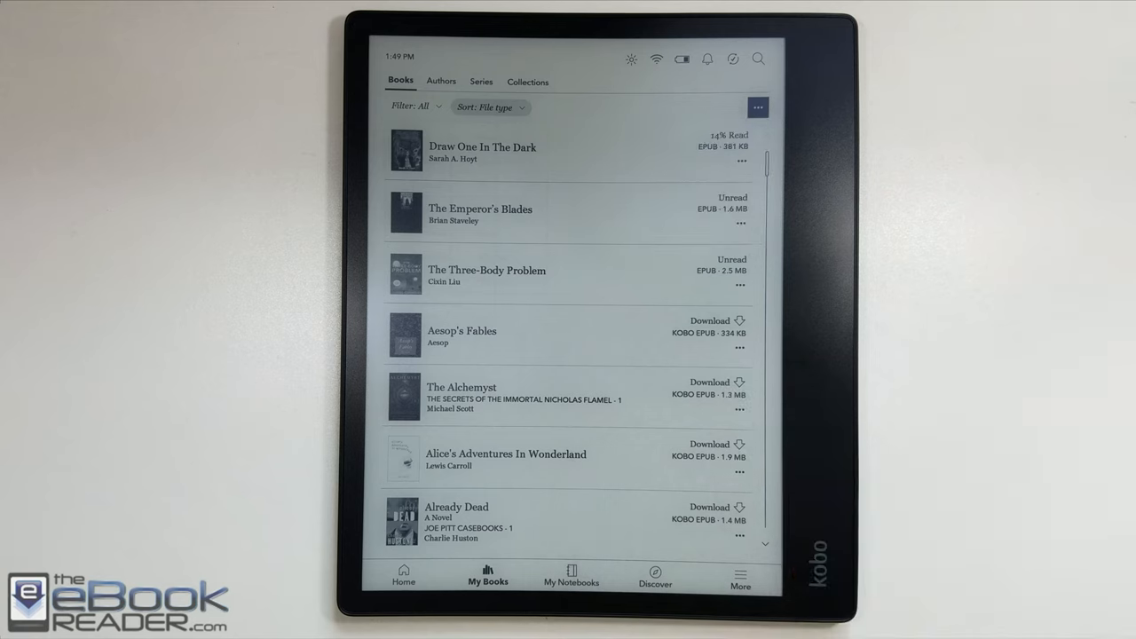
click(757, 106)
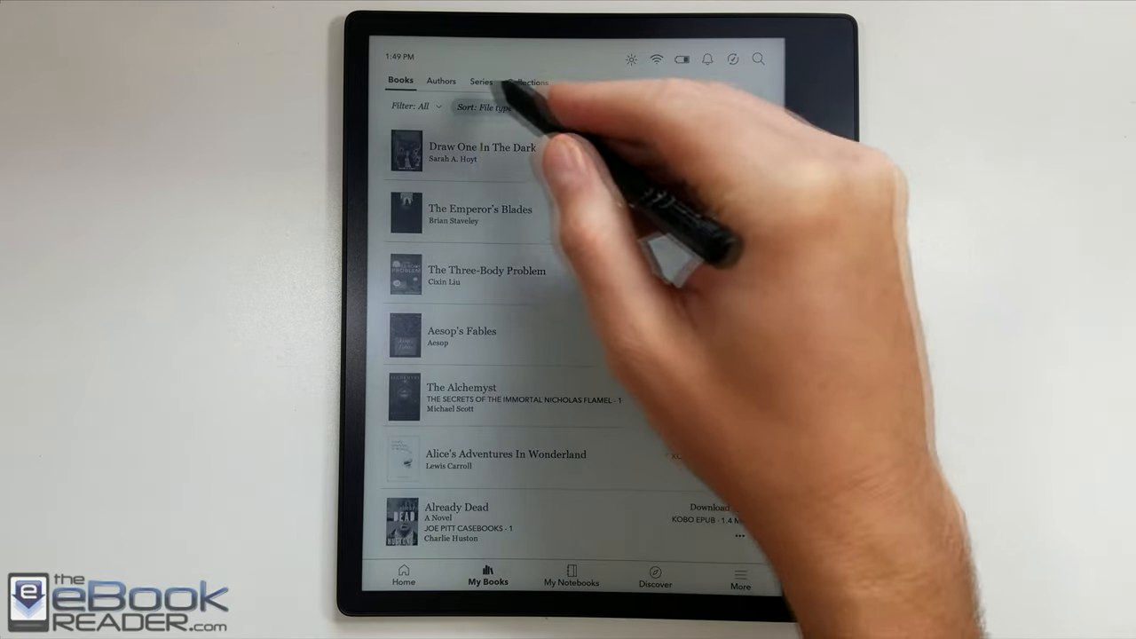
Browse the library by Authors and Series, then return to the Books list.
click(441, 81)
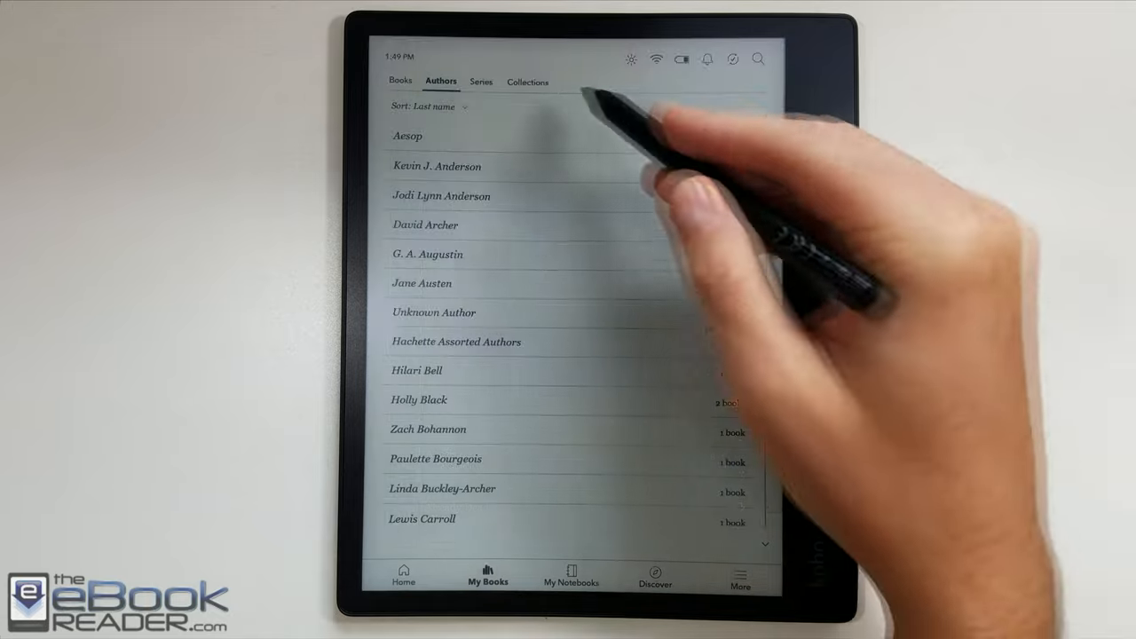
click(481, 80)
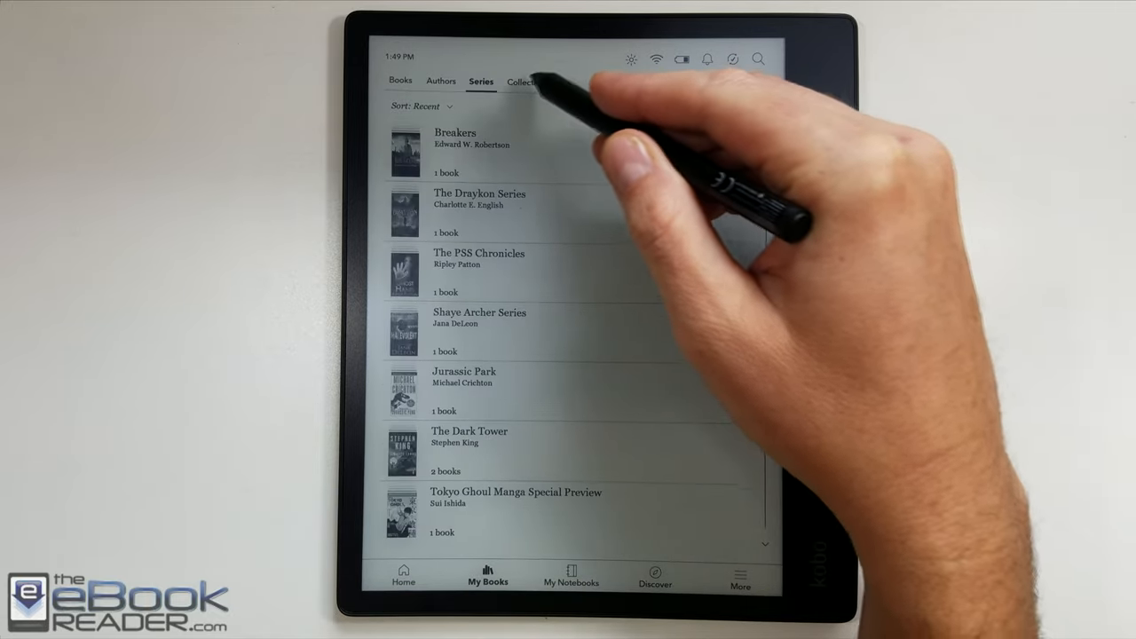
click(400, 81)
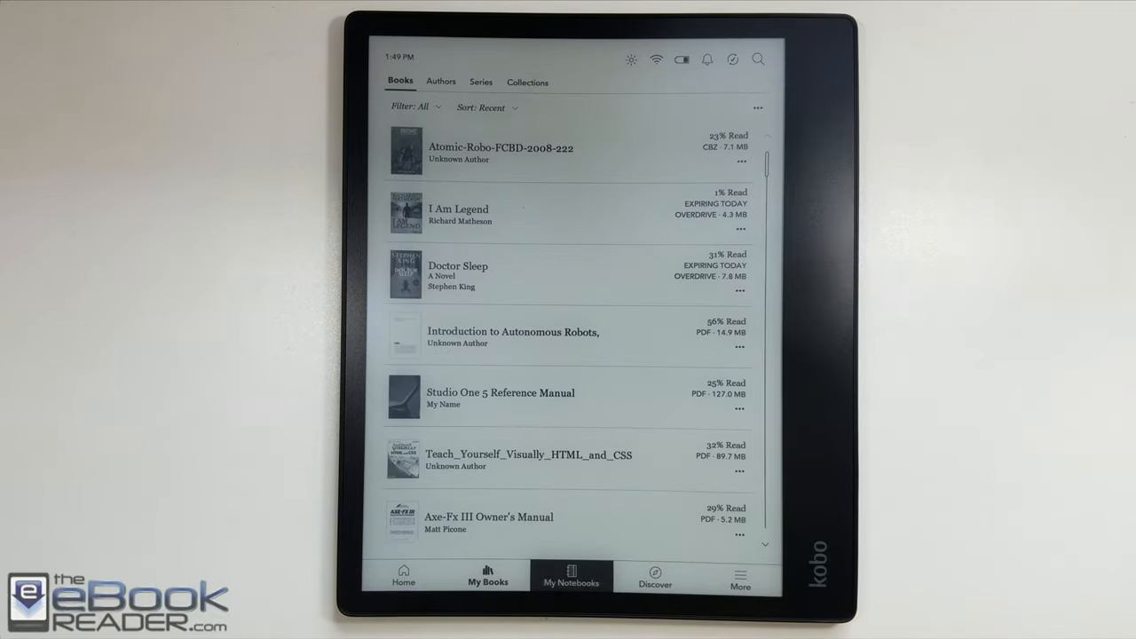
View My Notebooks, then the Discover store and its OverDrive titles.
click(570, 577)
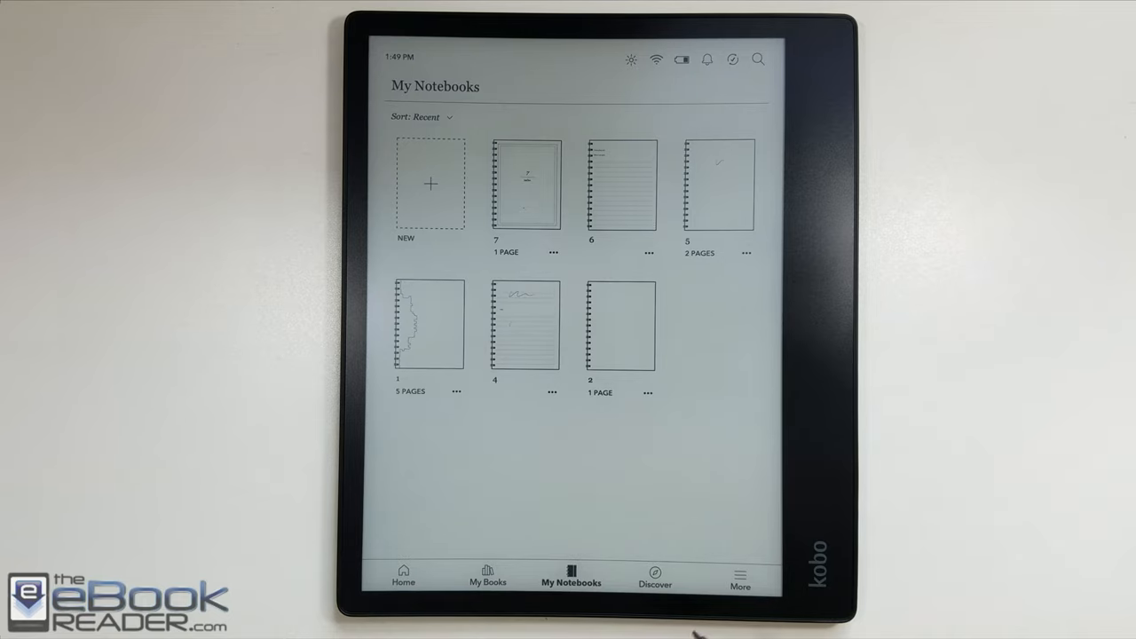
click(655, 577)
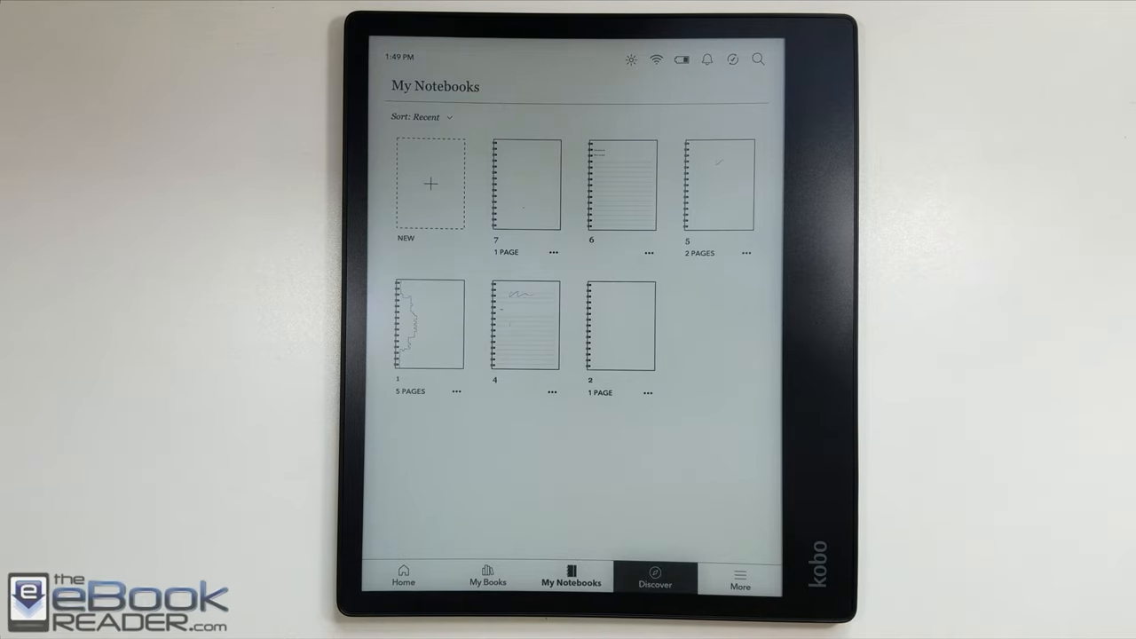
click(655, 577)
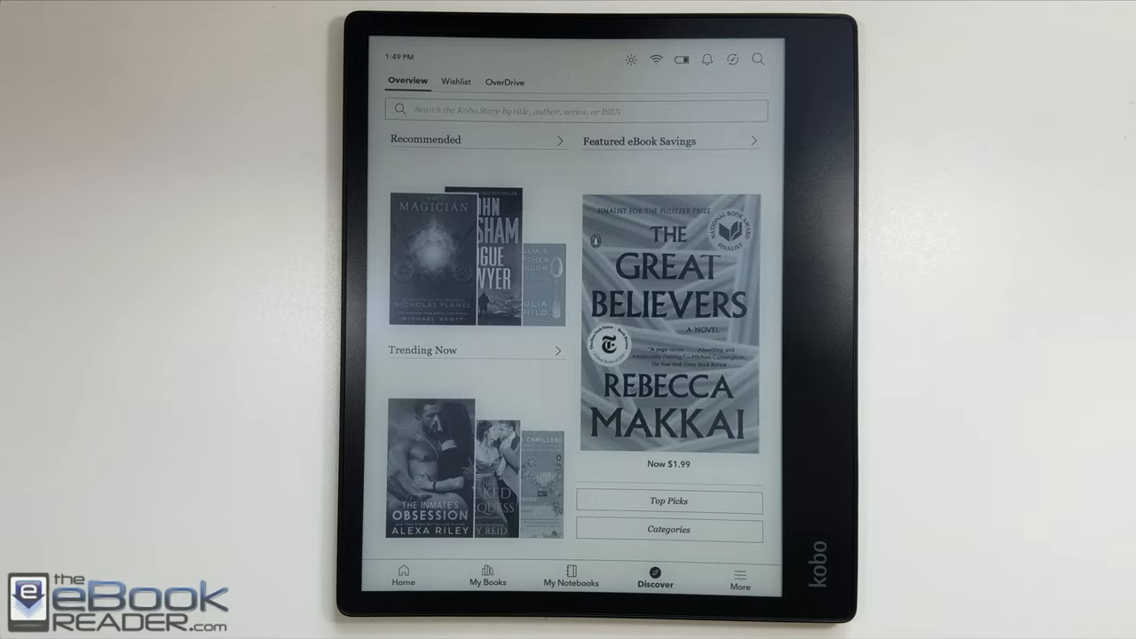
click(505, 82)
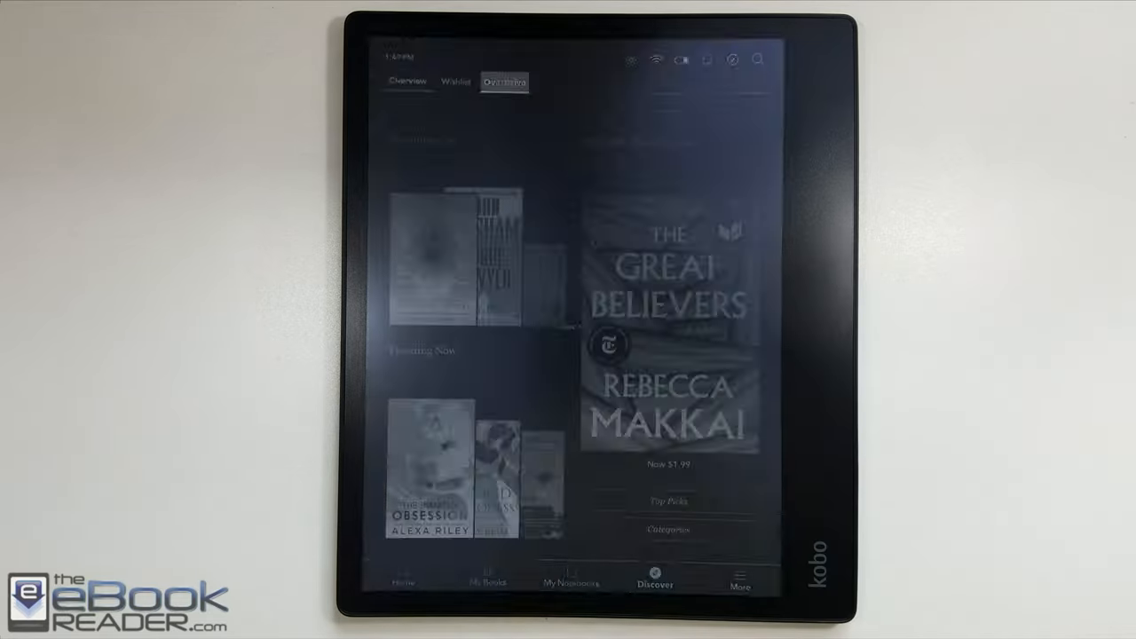
click(504, 82)
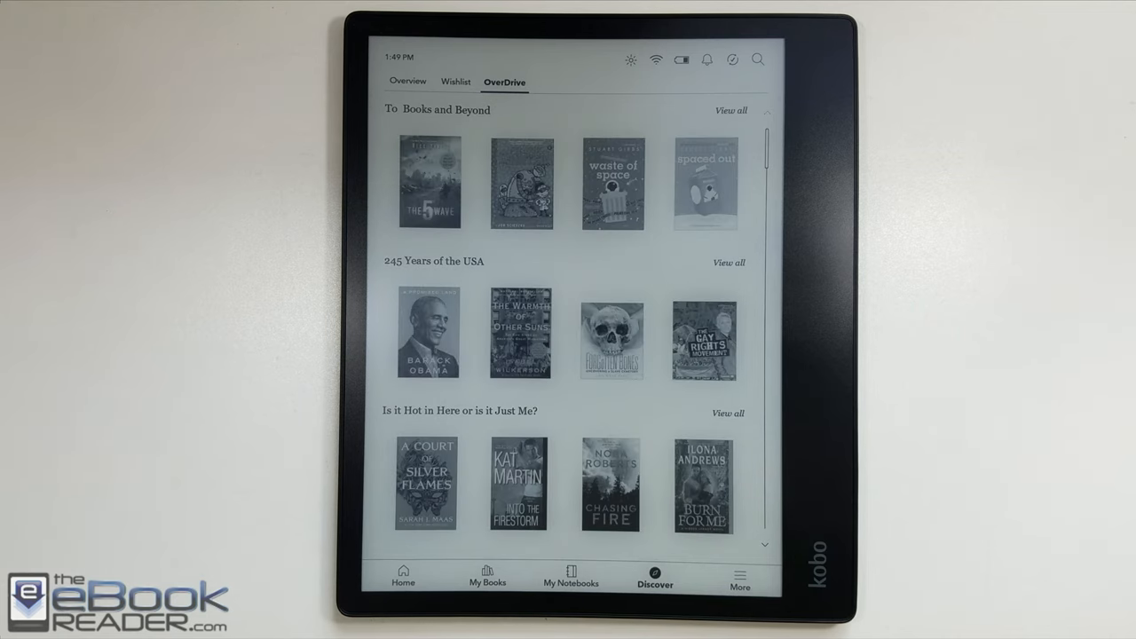
Check Beta Features from the More menu, then close it to return home.
click(740, 577)
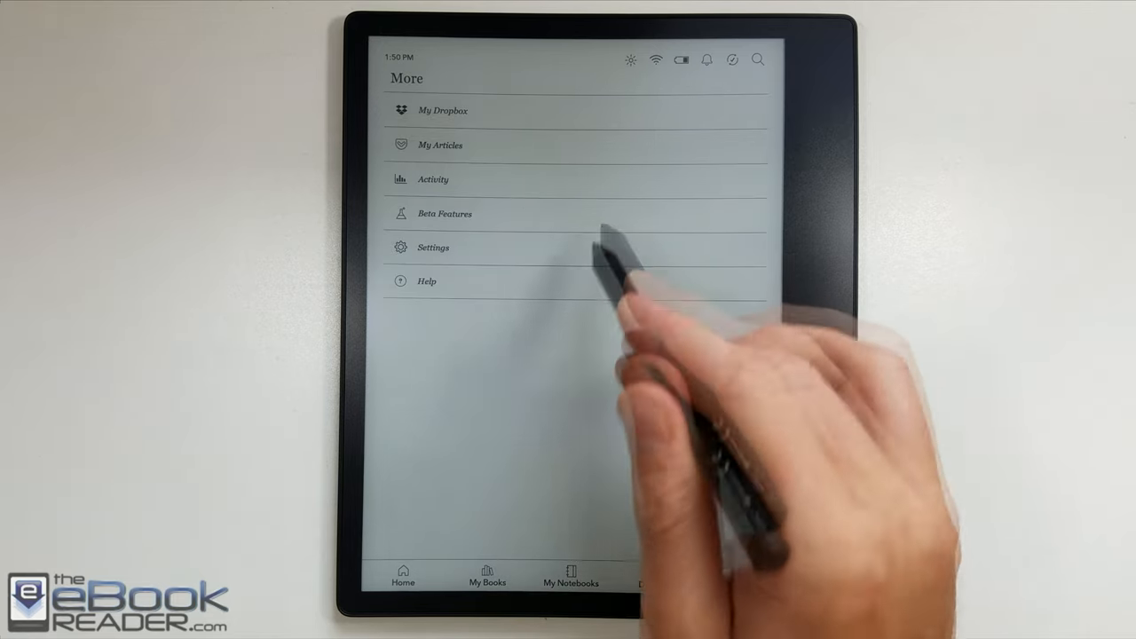
click(444, 214)
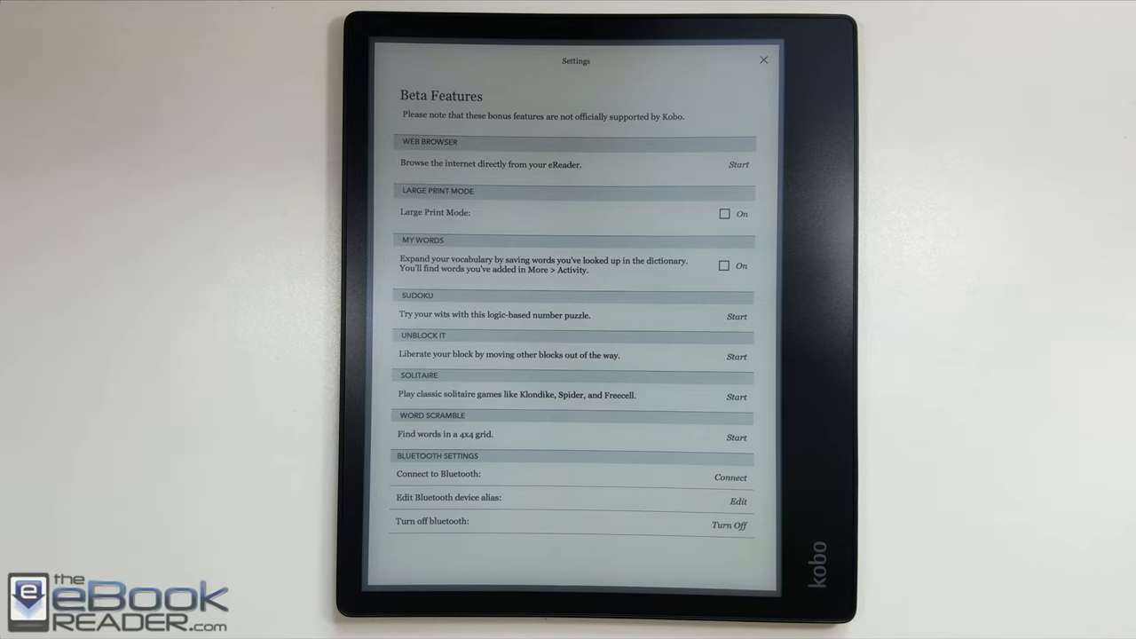
click(763, 59)
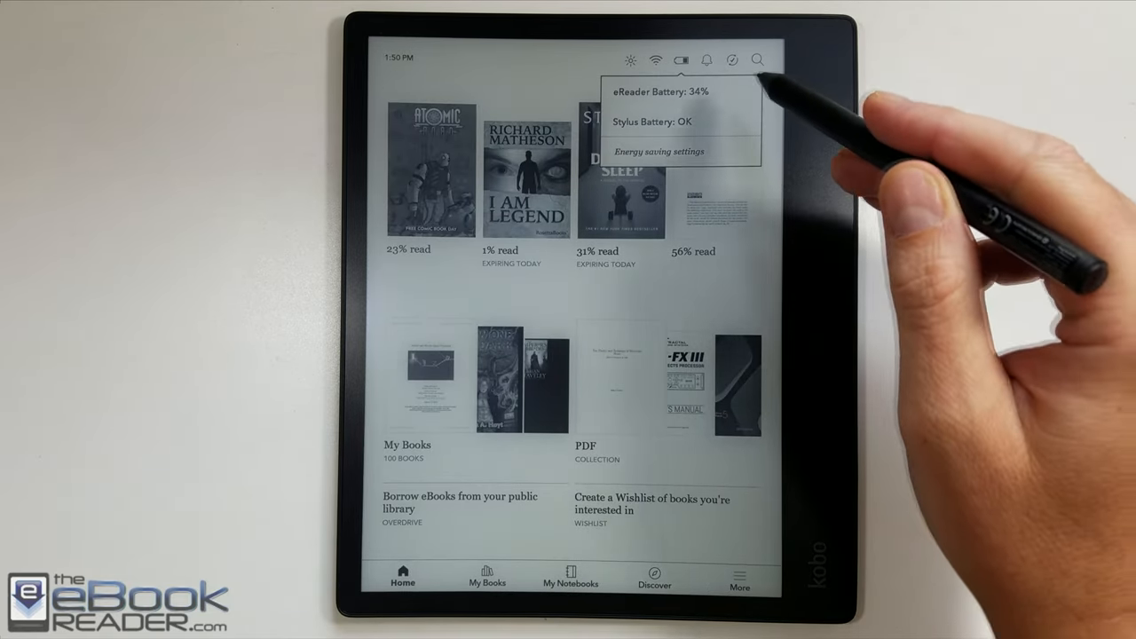
Review the Energy saving settings, then check notifications.
click(657, 151)
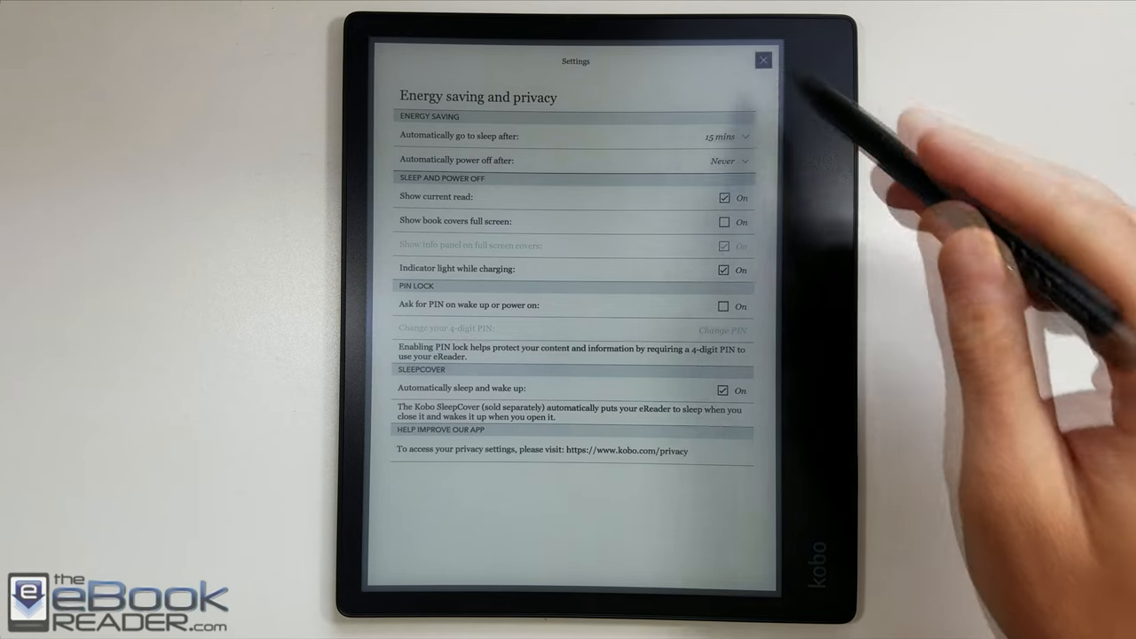
click(763, 59)
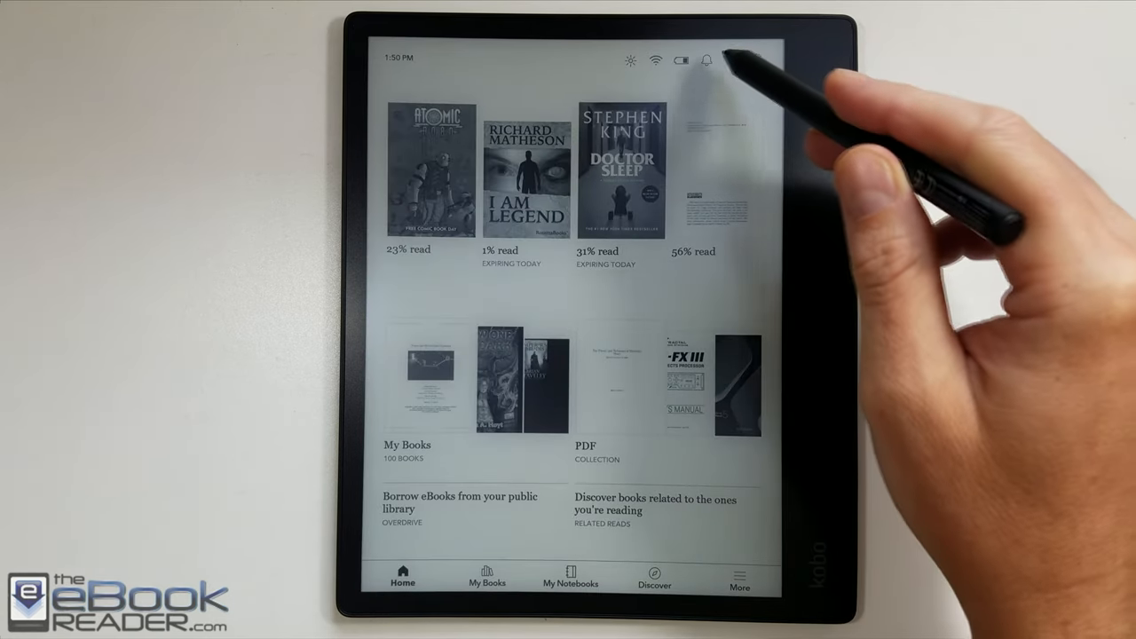
click(707, 59)
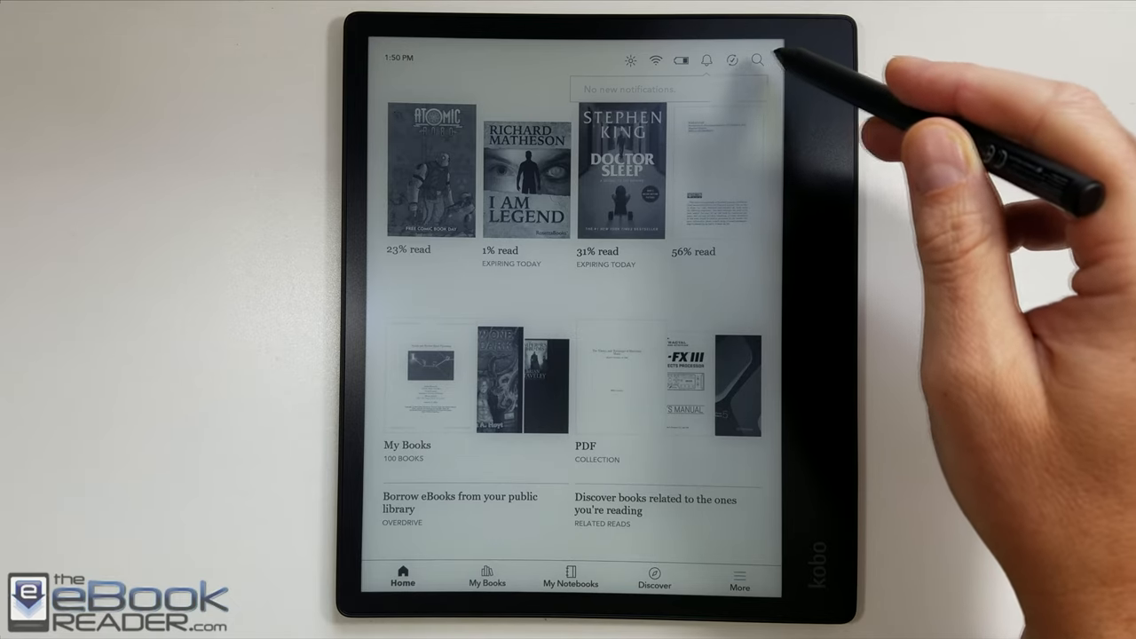
Open search and view the Kobo Store search-scope choices.
click(759, 59)
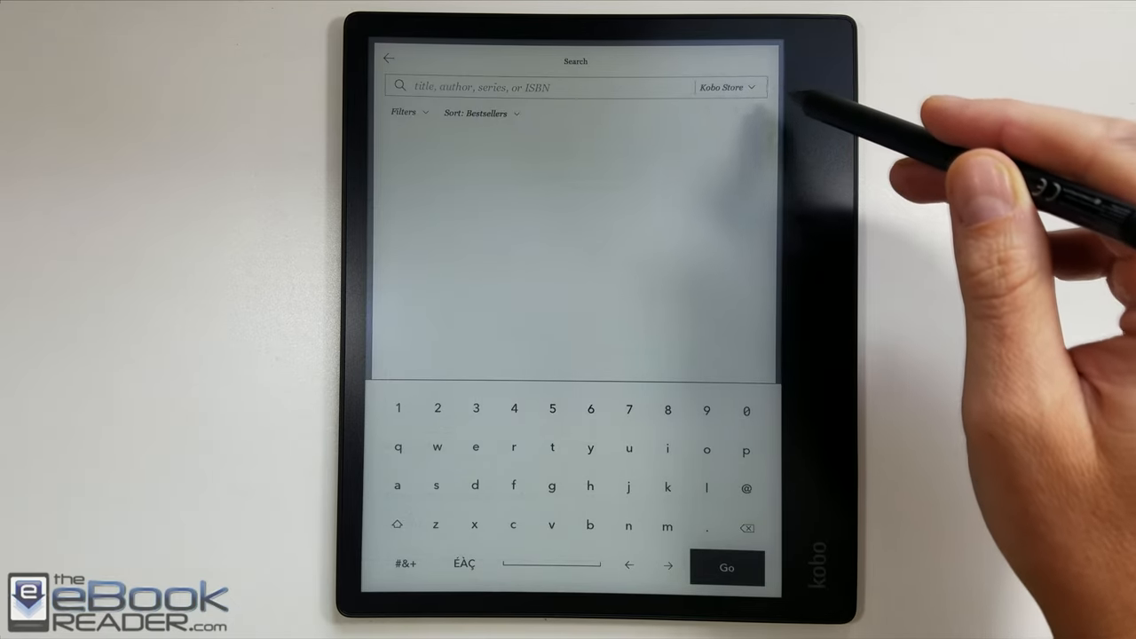
click(726, 87)
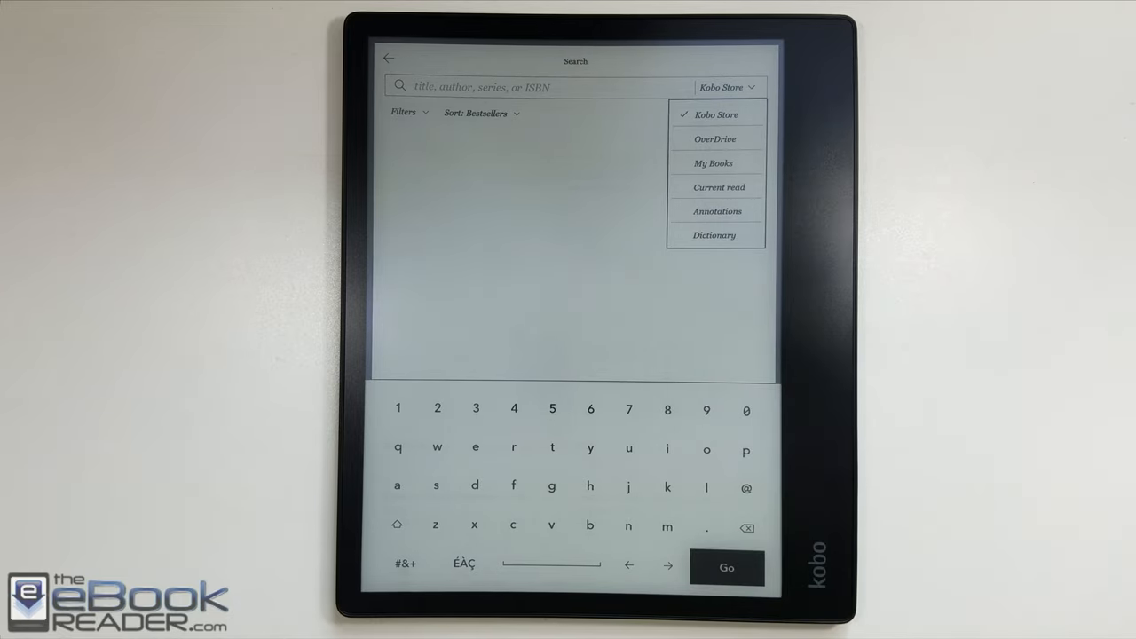
click(388, 59)
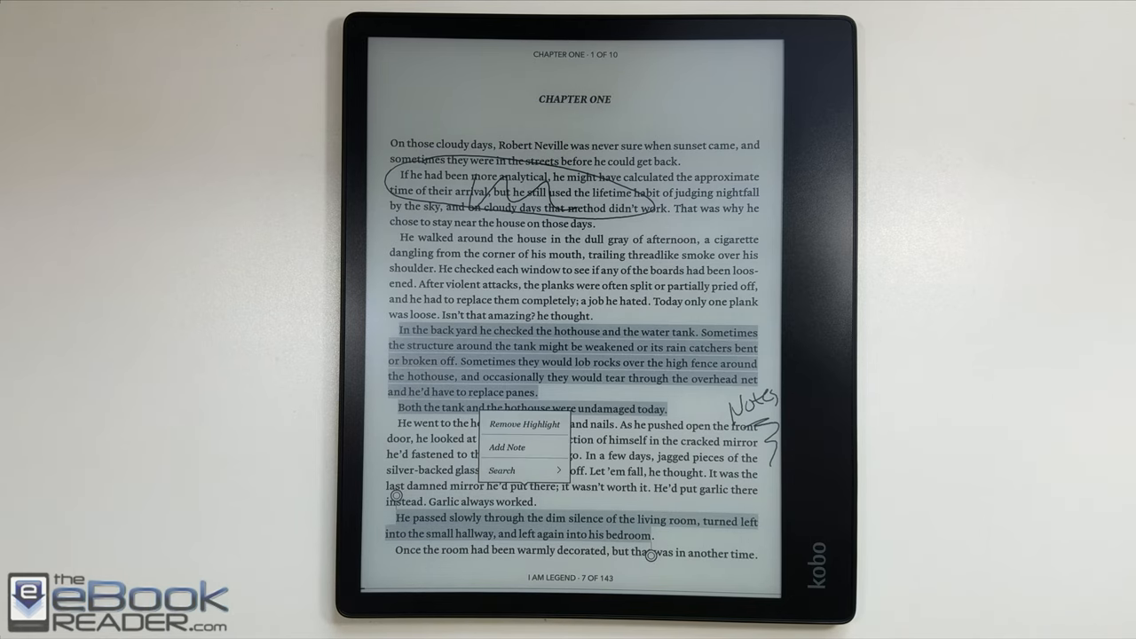
Start adding the note 'Text notes' to the highlighted living-room passage.
click(507, 447)
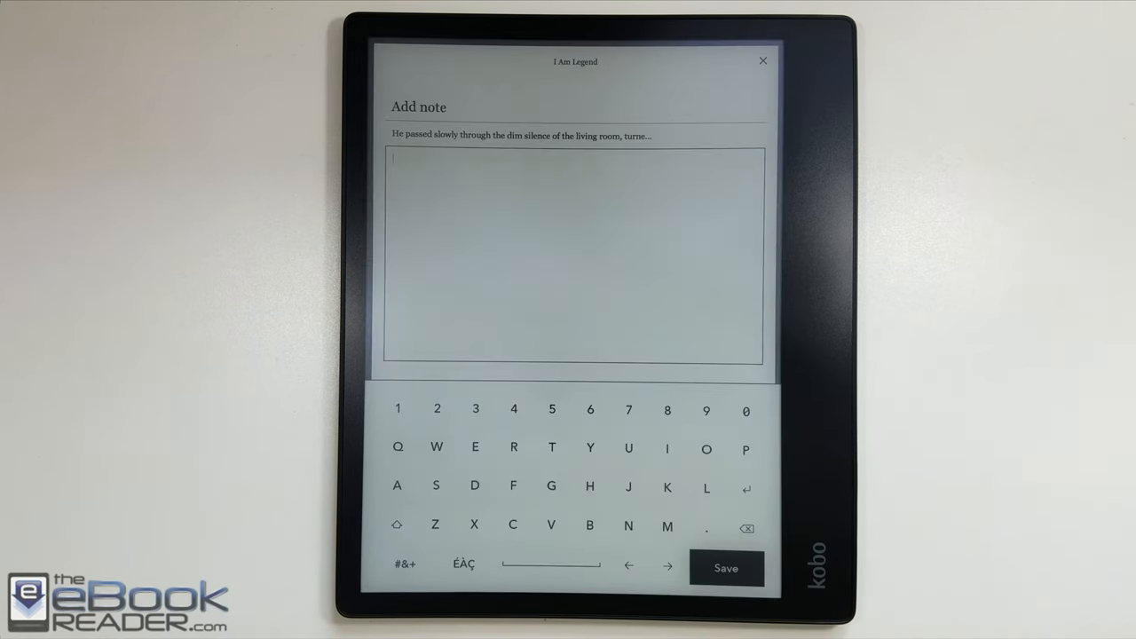
click(551, 448)
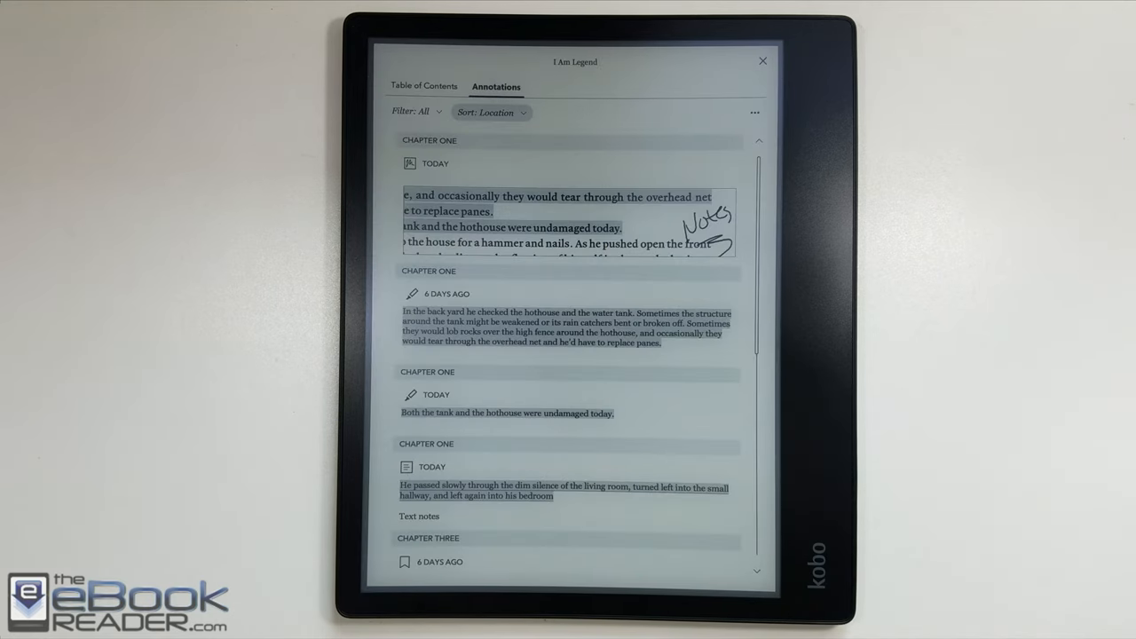
Filter the annotations to Bookmarks only, then close Annotations back to page 7.
scroll(down, 3)
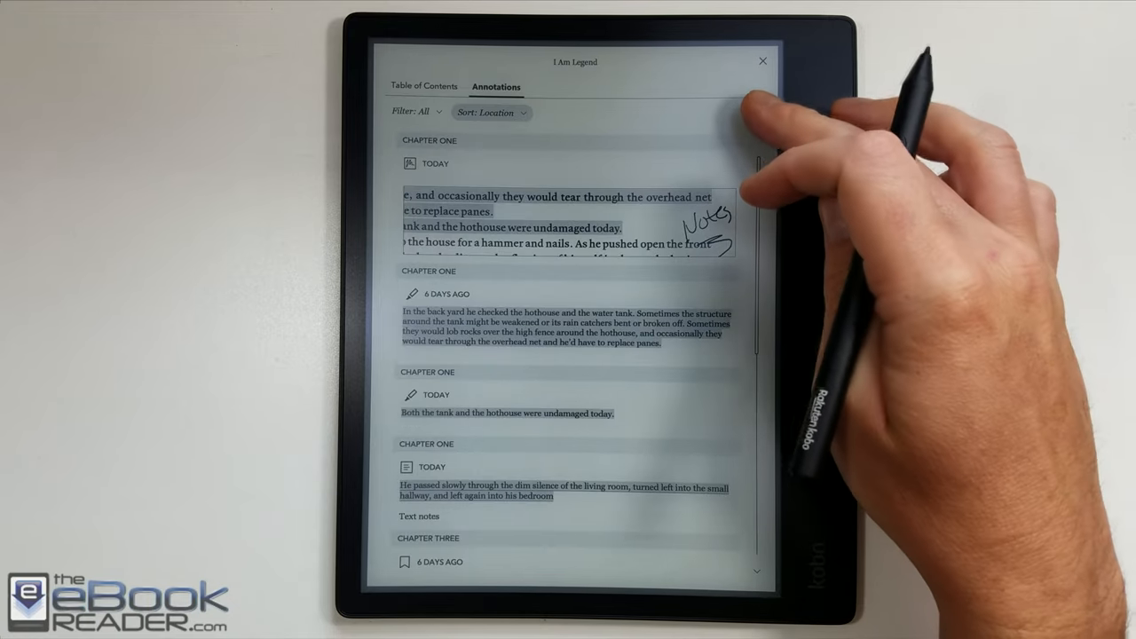
click(761, 113)
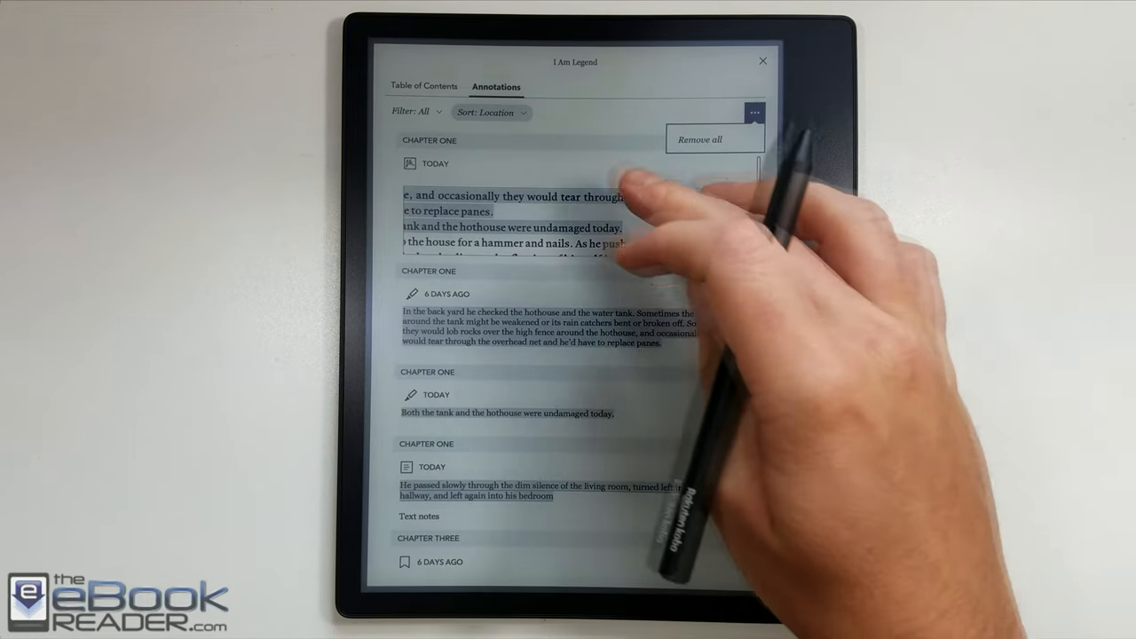
click(491, 112)
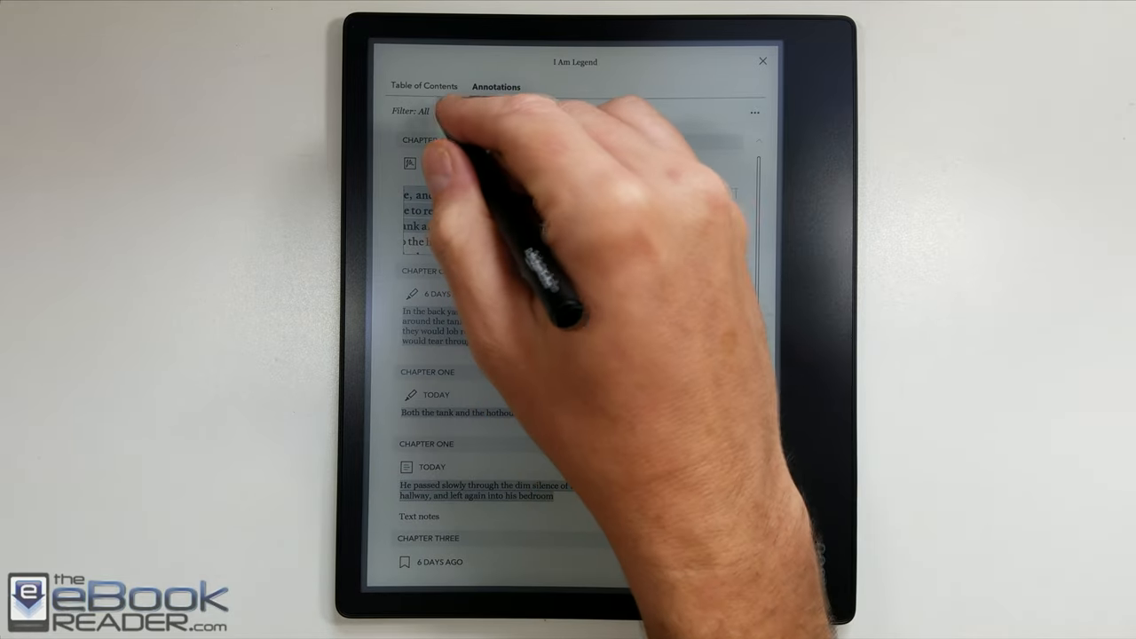
click(412, 112)
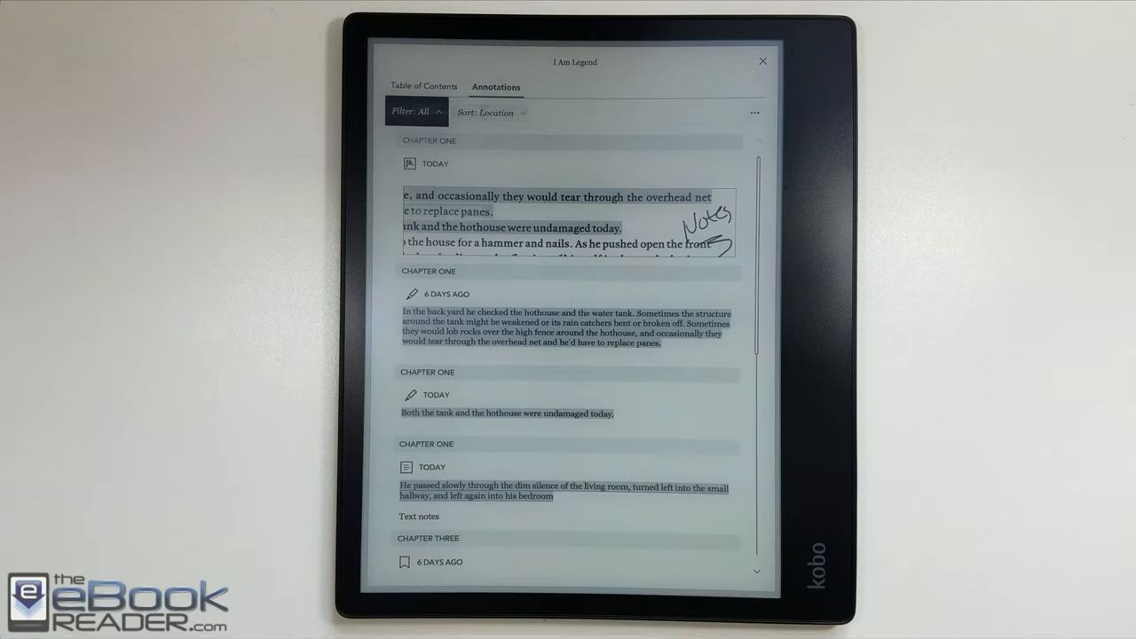
click(411, 112)
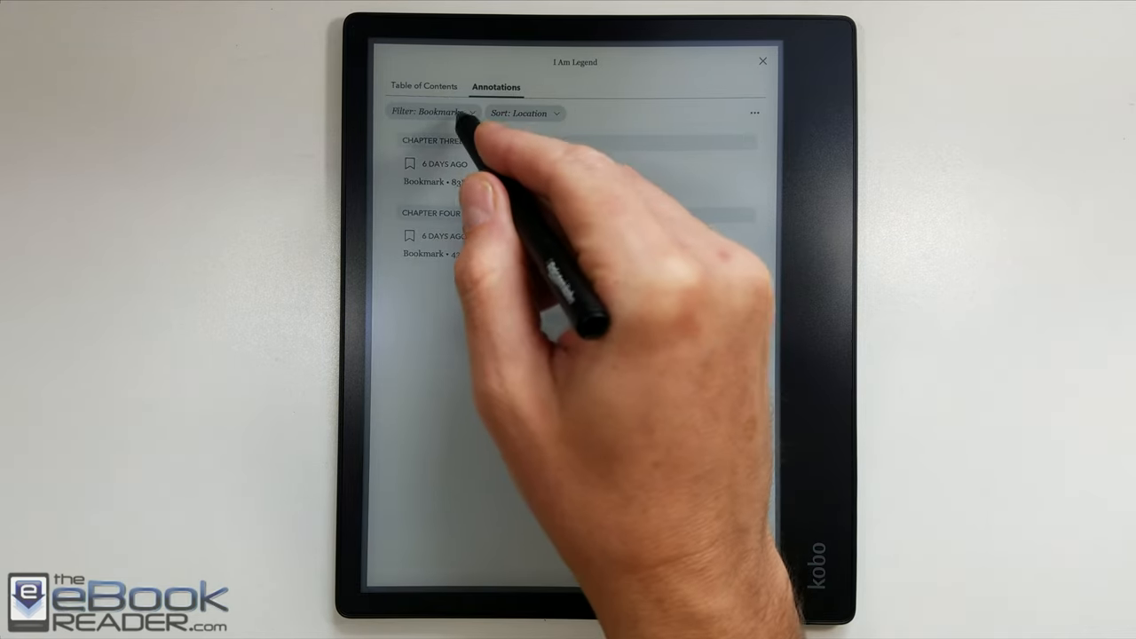
click(437, 113)
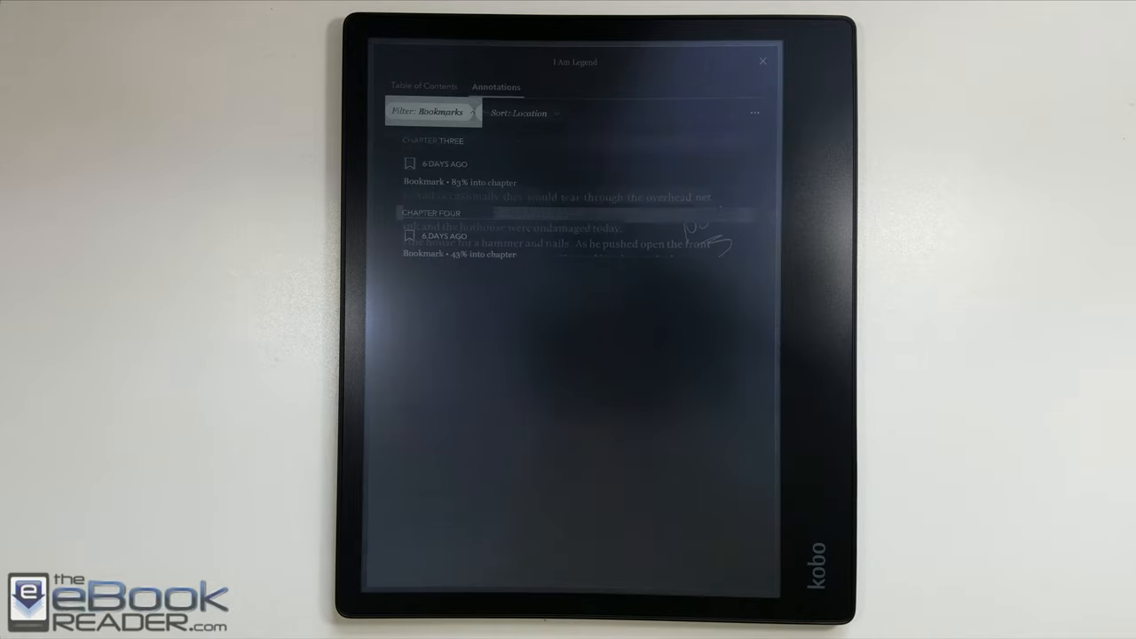
click(428, 112)
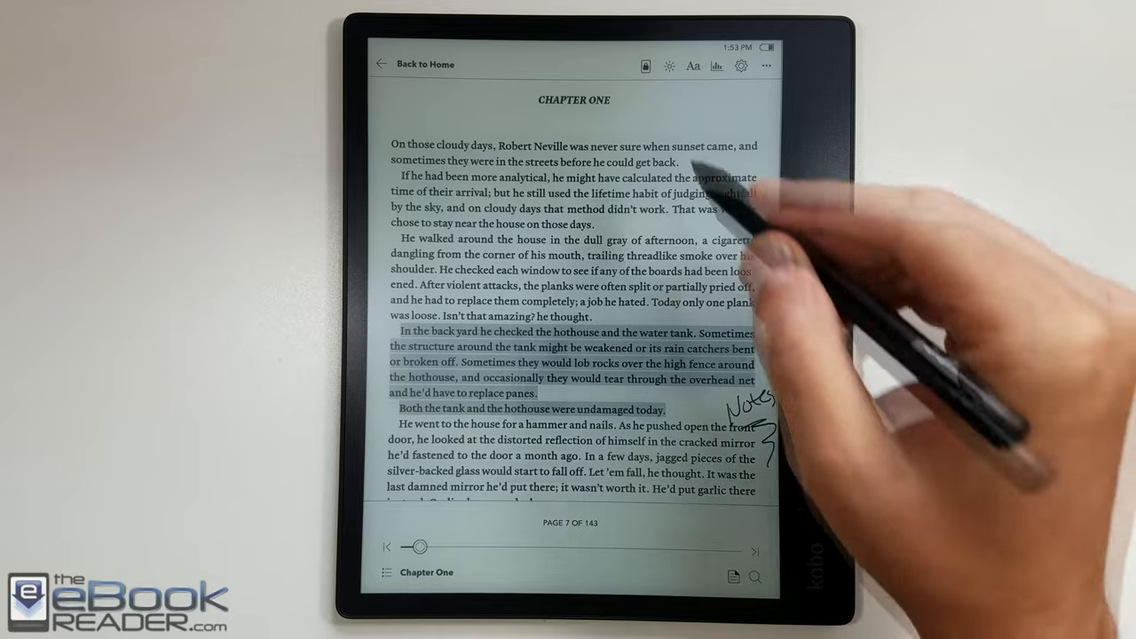
Switch the I Am Legend page to Landscape orientation.
click(646, 65)
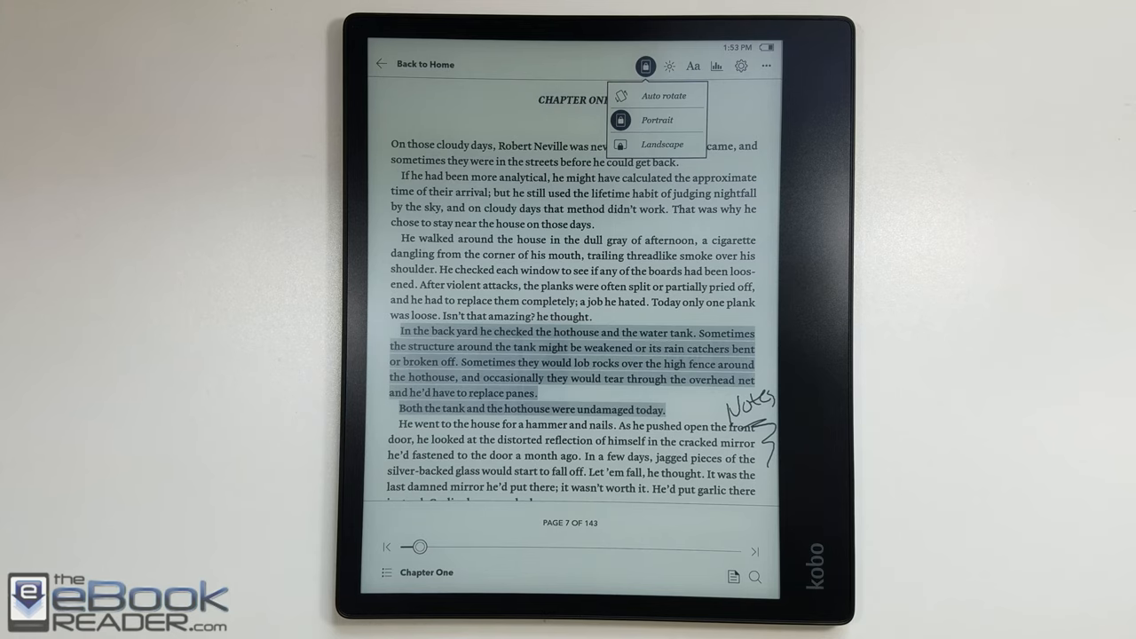
click(662, 144)
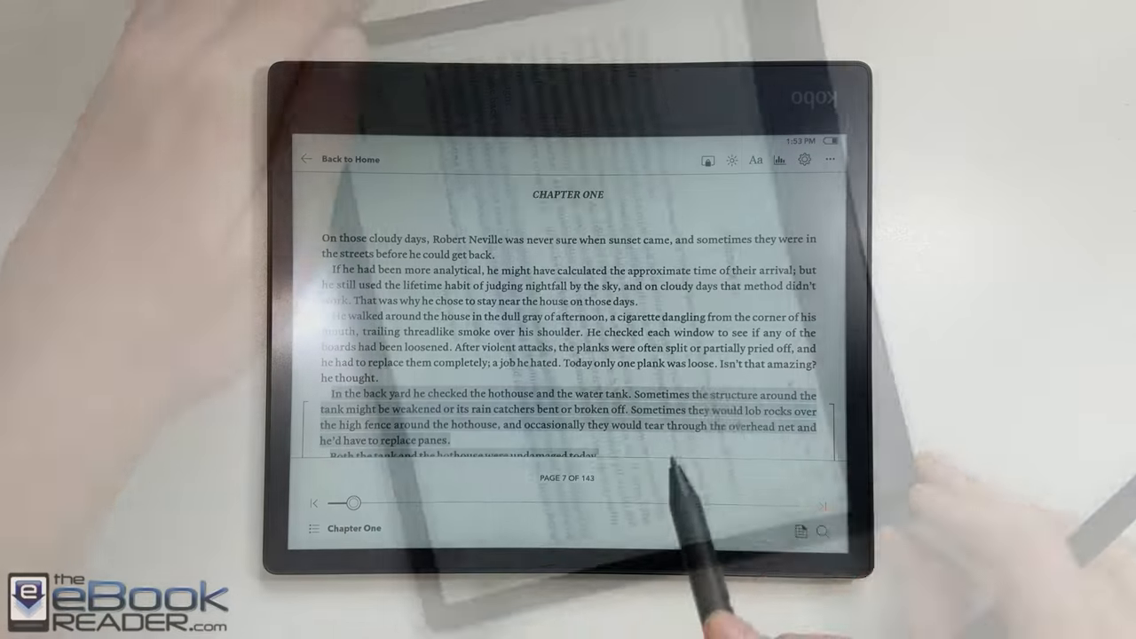
Shrink the font size and highlight the 'Numerous members…' Brigade passage.
click(755, 159)
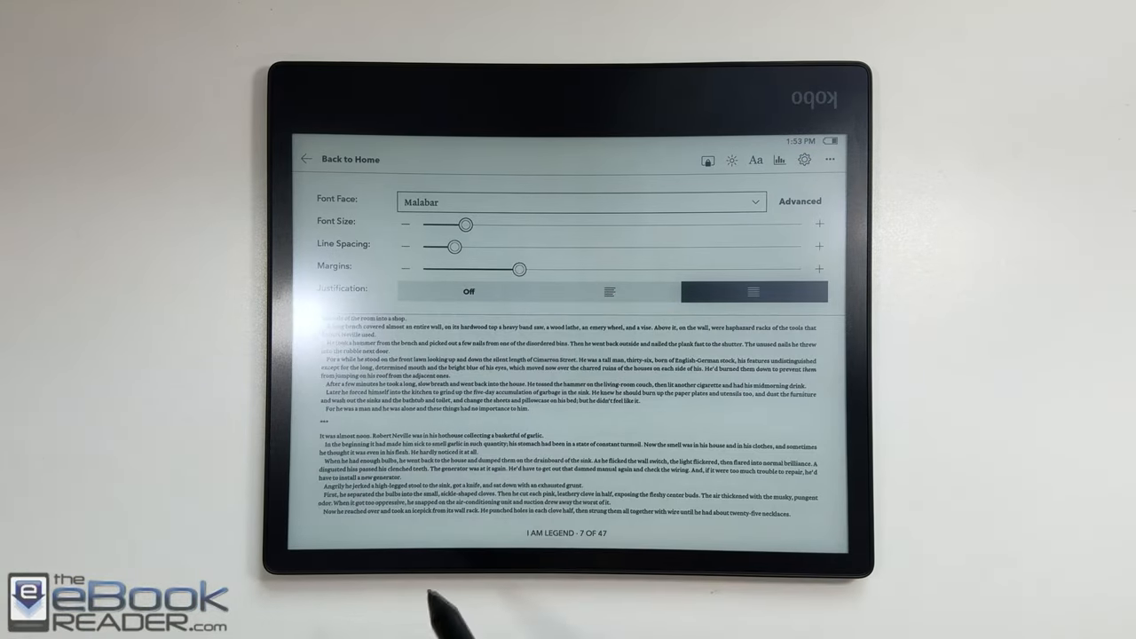
drag(457, 224, 471, 224)
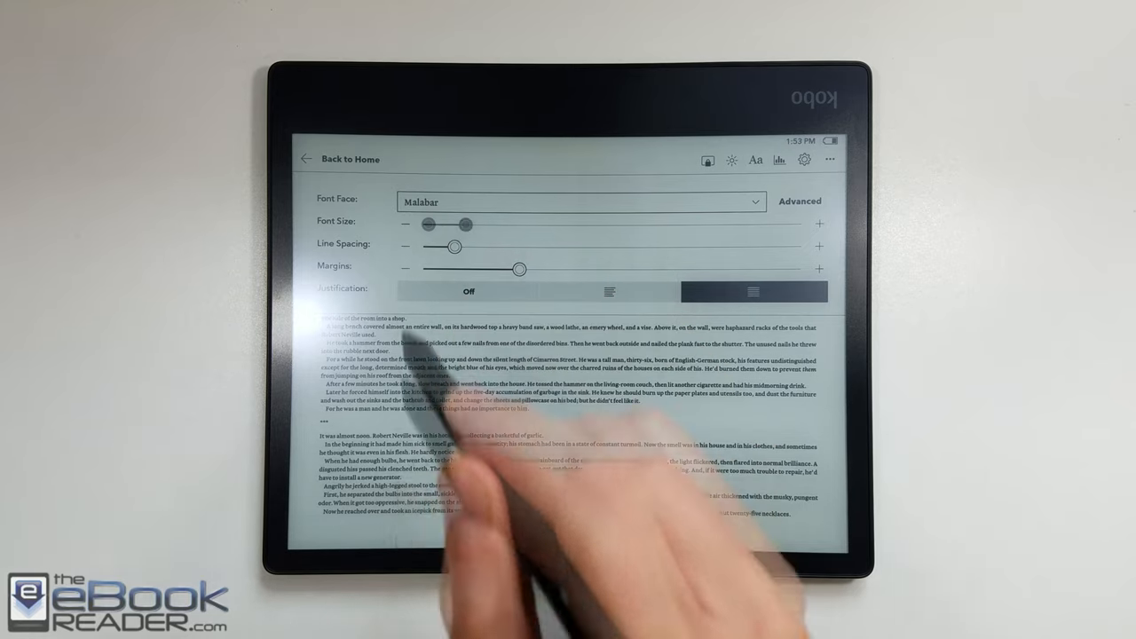
drag(462, 224, 426, 223)
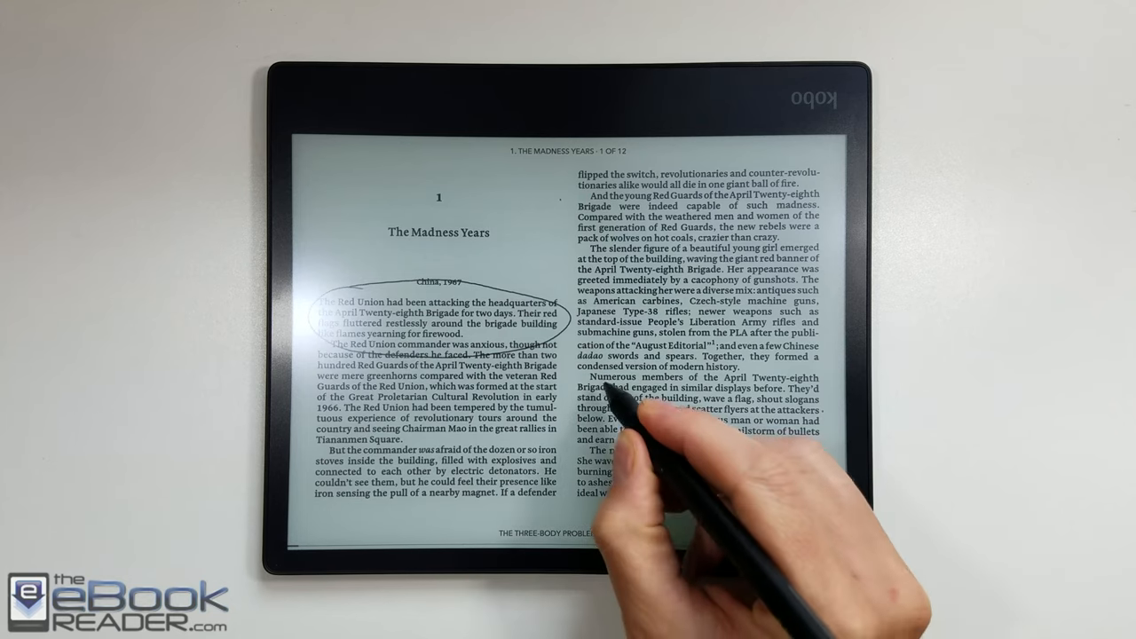
drag(577, 382, 702, 439)
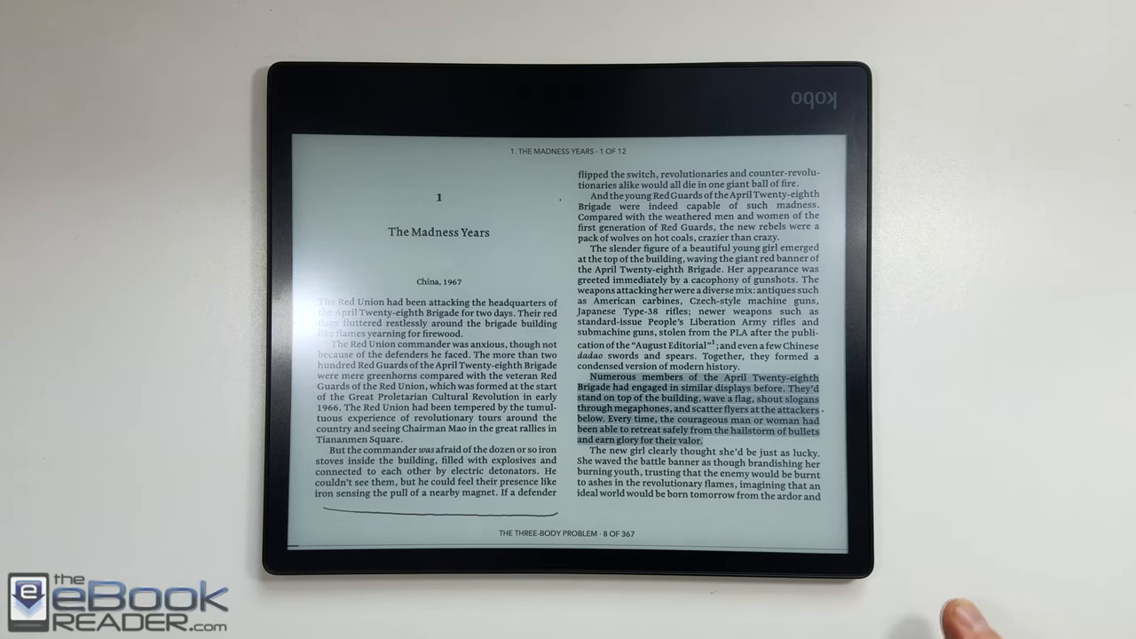
Open the Aa font settings for The Three-Body Problem in portrait.
click(755, 356)
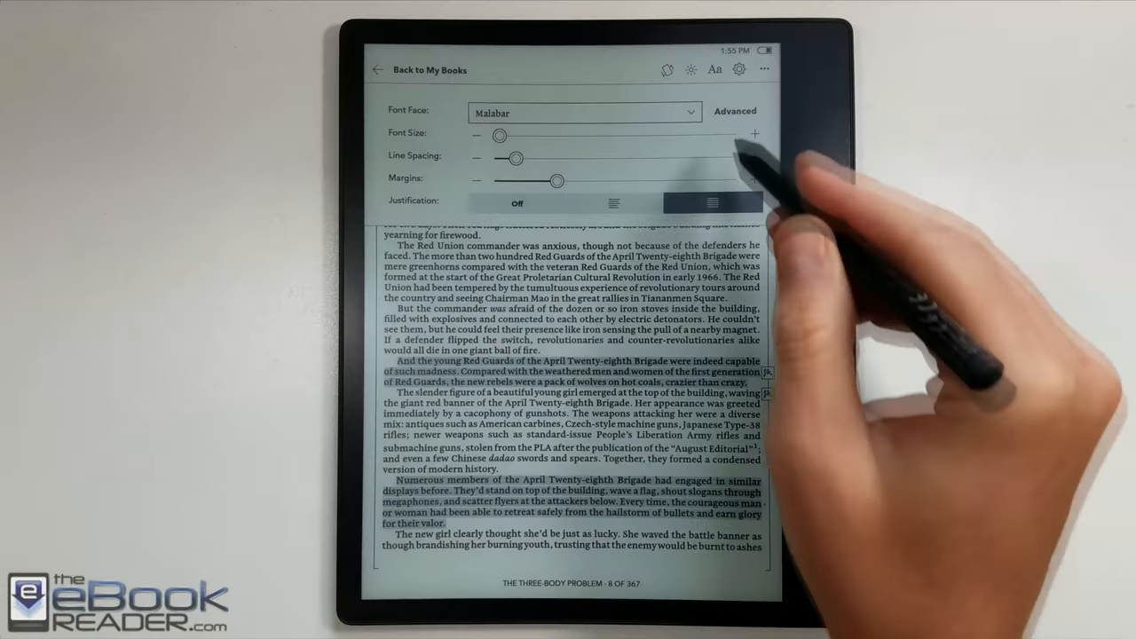
click(735, 110)
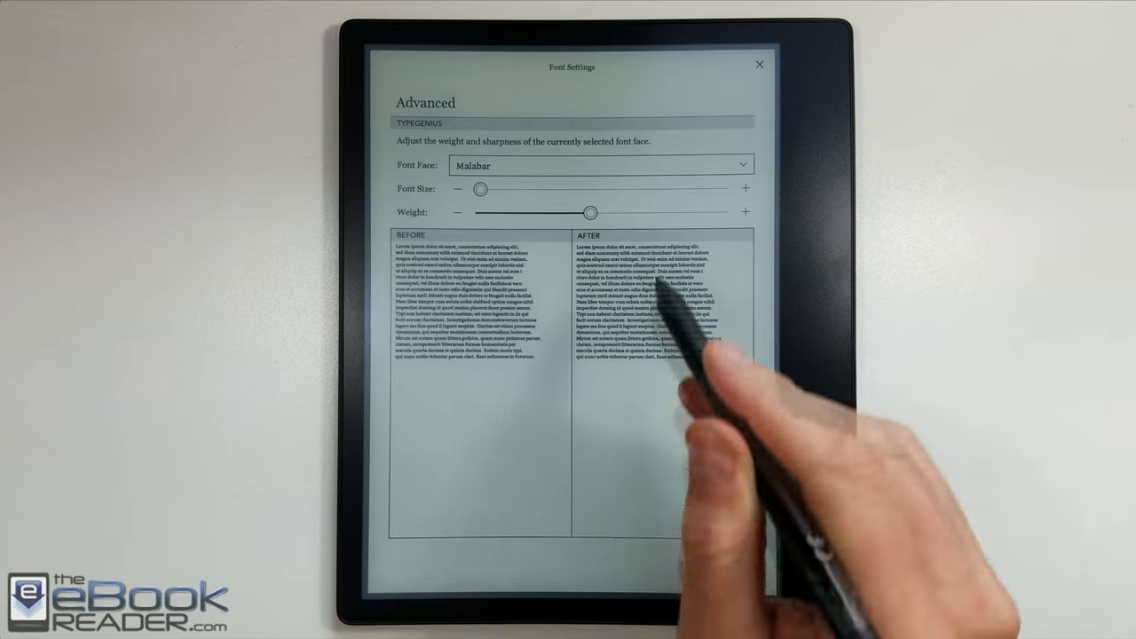
drag(588, 212, 656, 212)
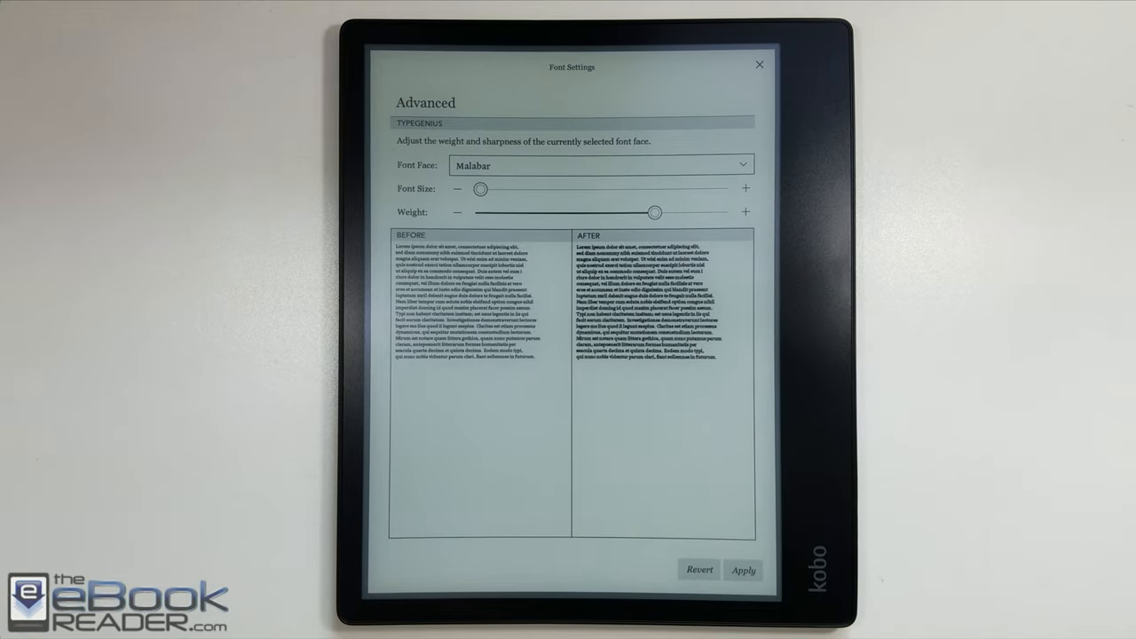
drag(655, 212, 591, 212)
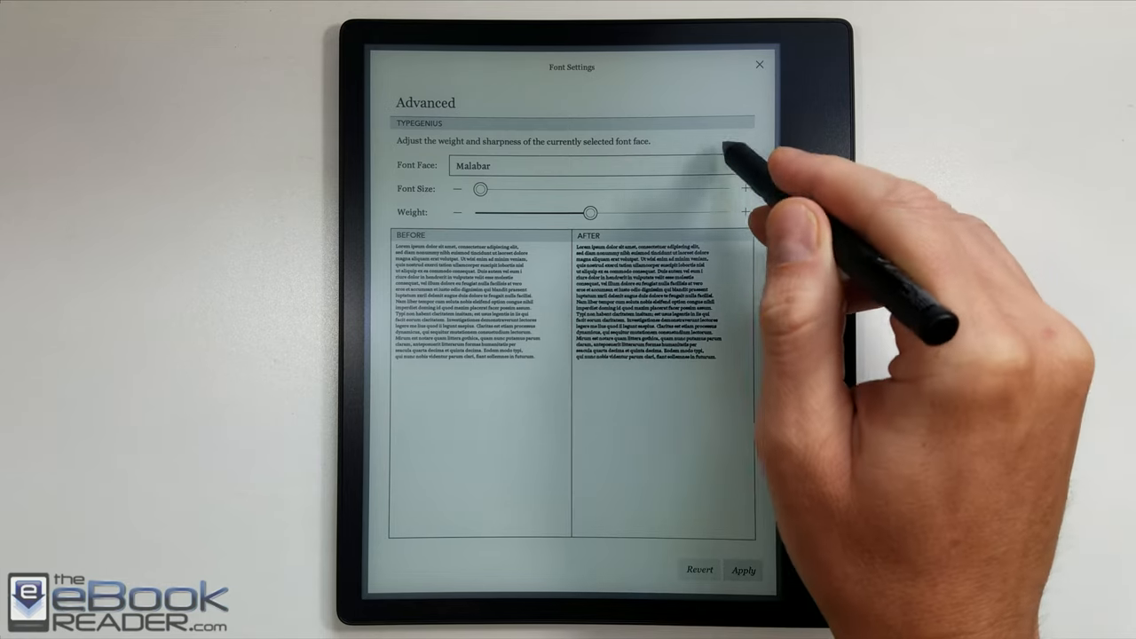
click(586, 165)
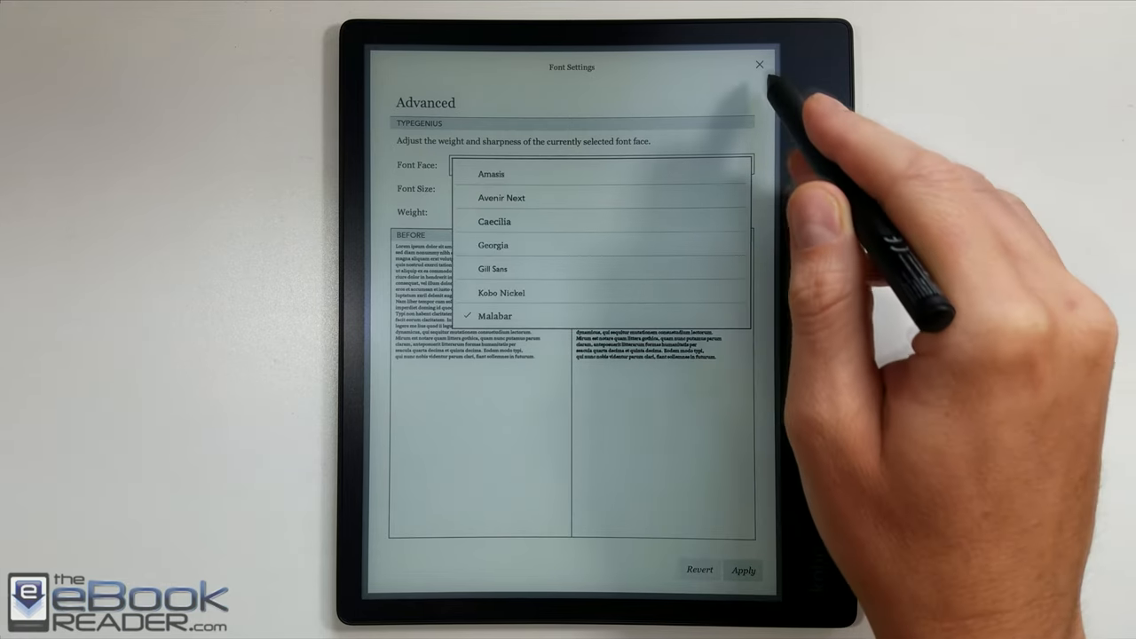
click(759, 64)
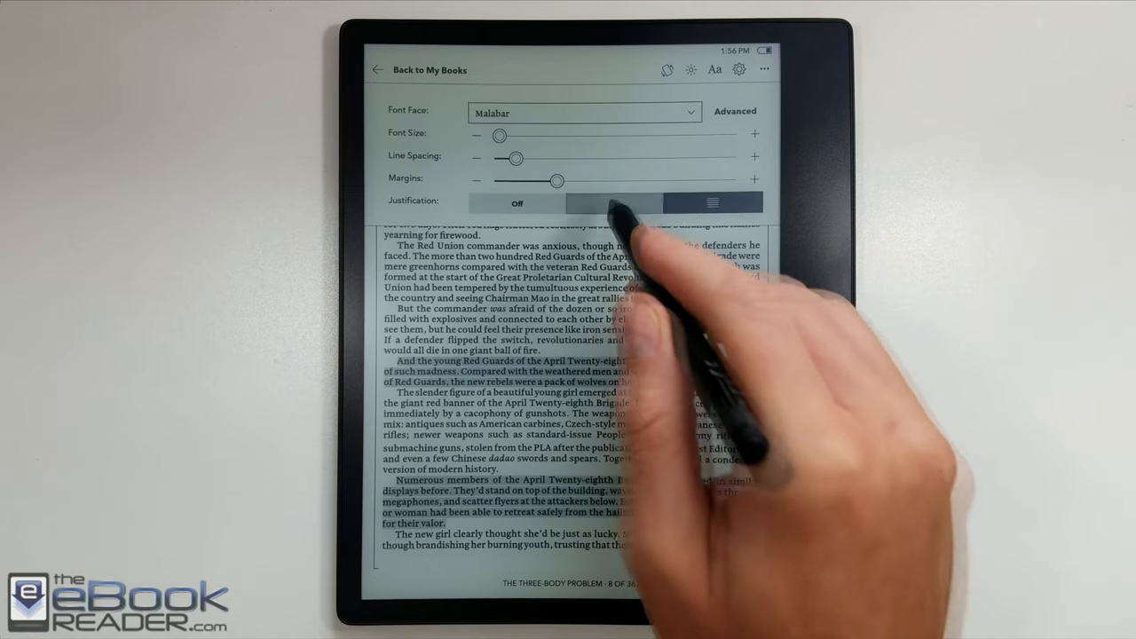
Set text justification to left-aligned and close the font settings panel.
click(614, 203)
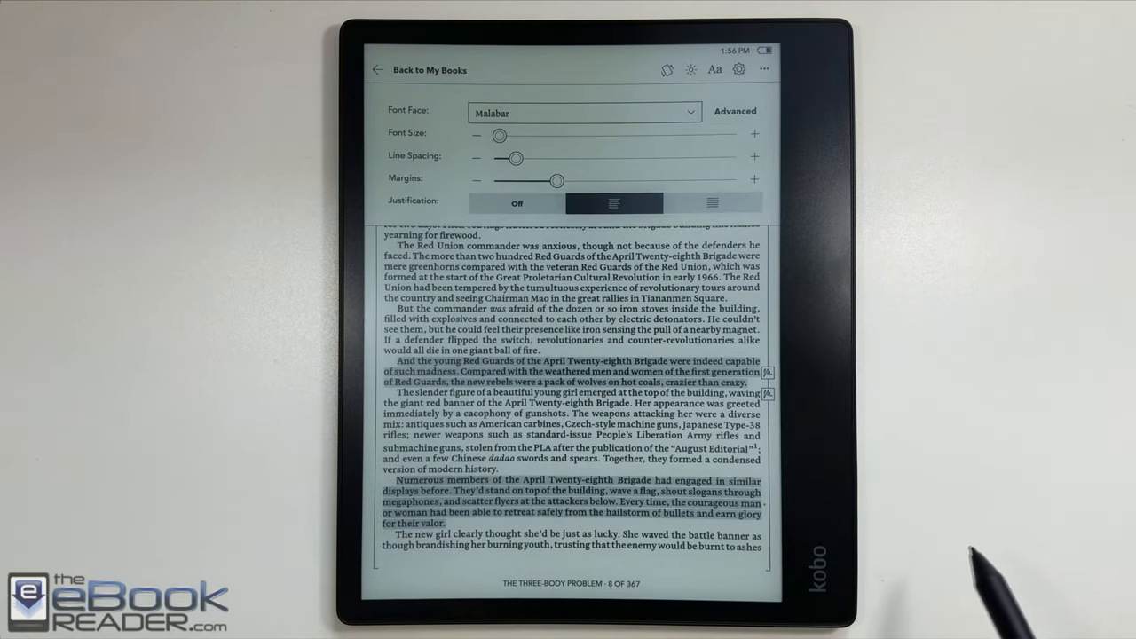
click(515, 202)
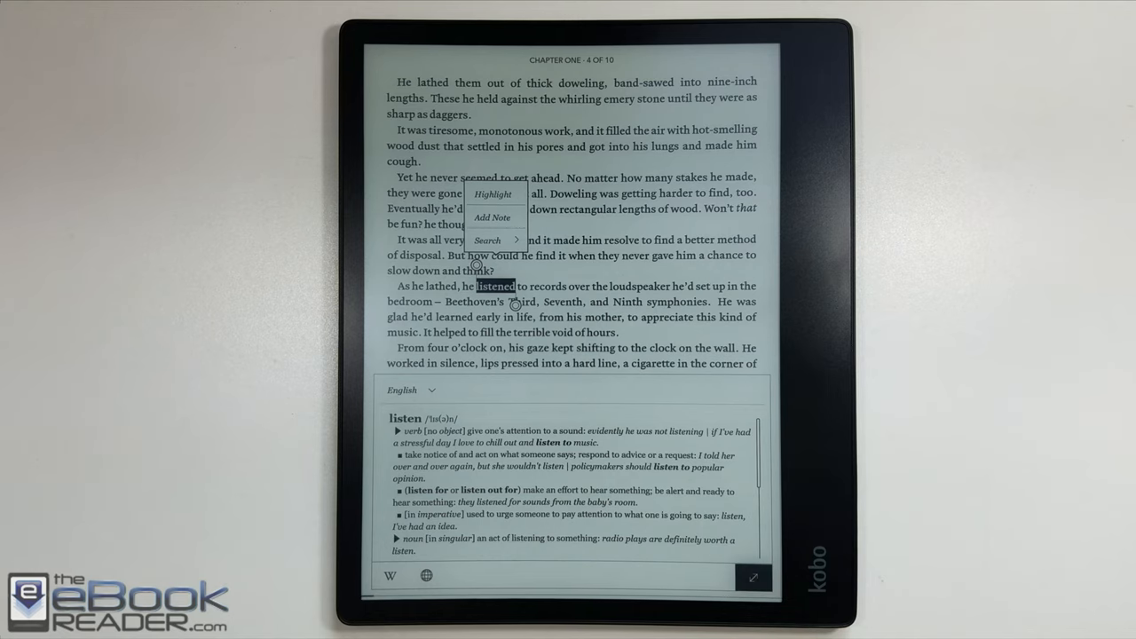
Expand the 'listen' dictionary entry to a full page, then return to the book page.
click(487, 240)
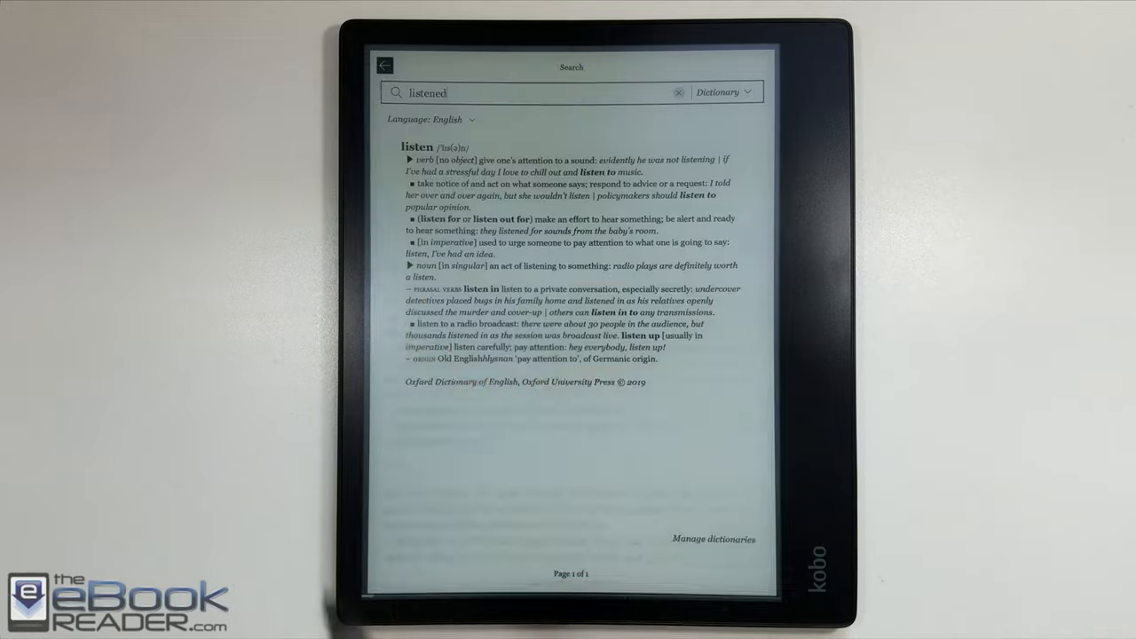
click(385, 65)
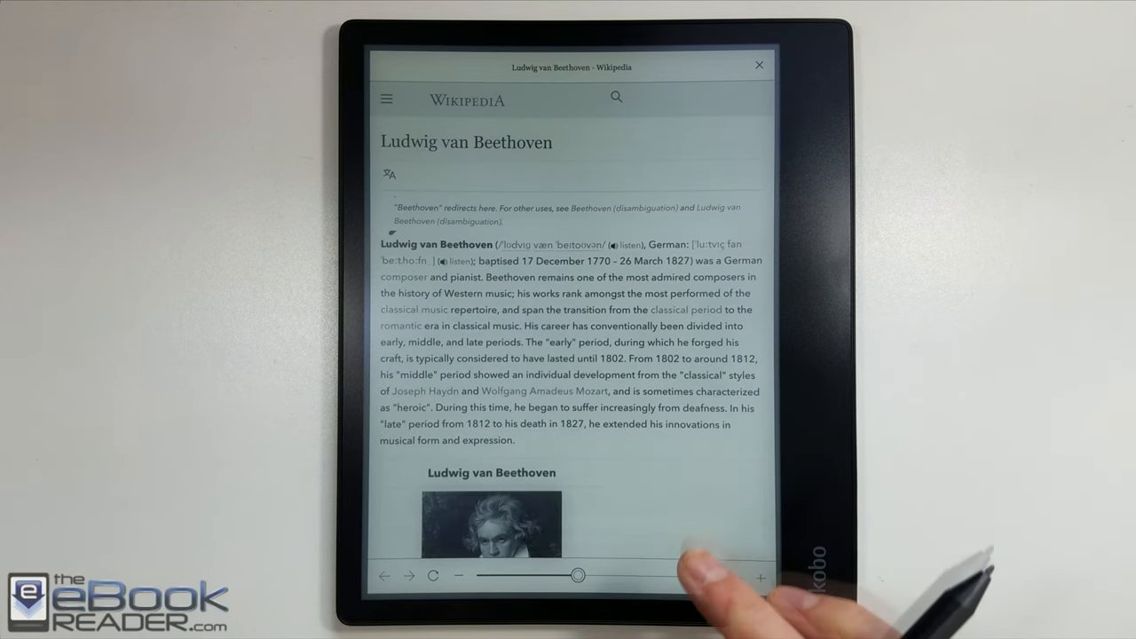
Follow the Helene von Breuning link in the Beethoven article, then close the browser.
scroll(down, 3)
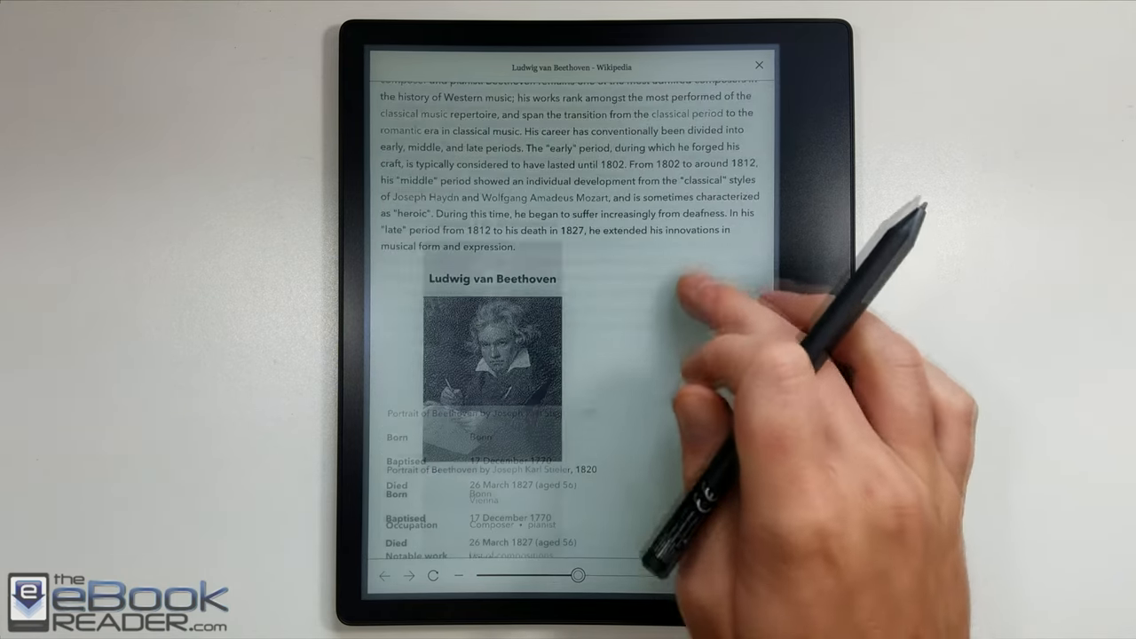
scroll(down, 3)
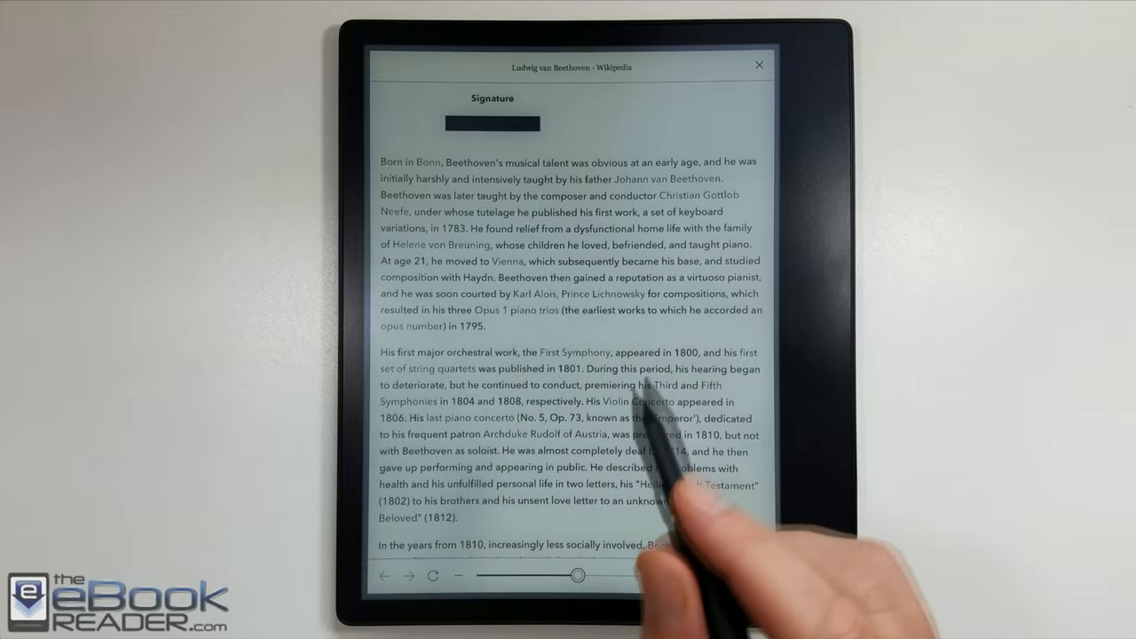
scroll(down, 3)
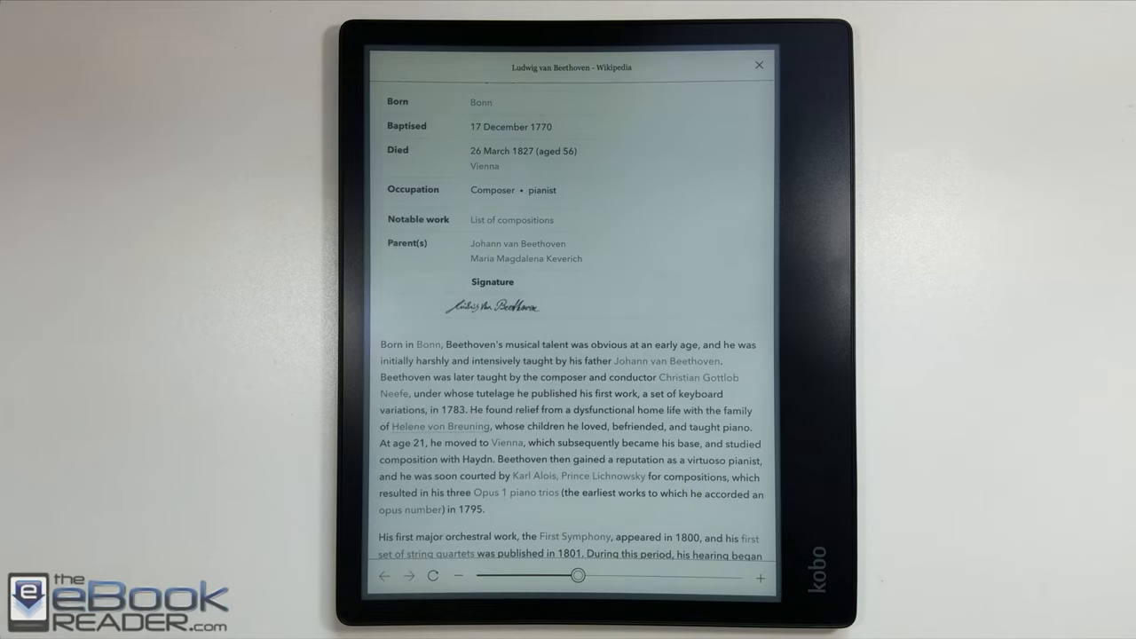
click(441, 427)
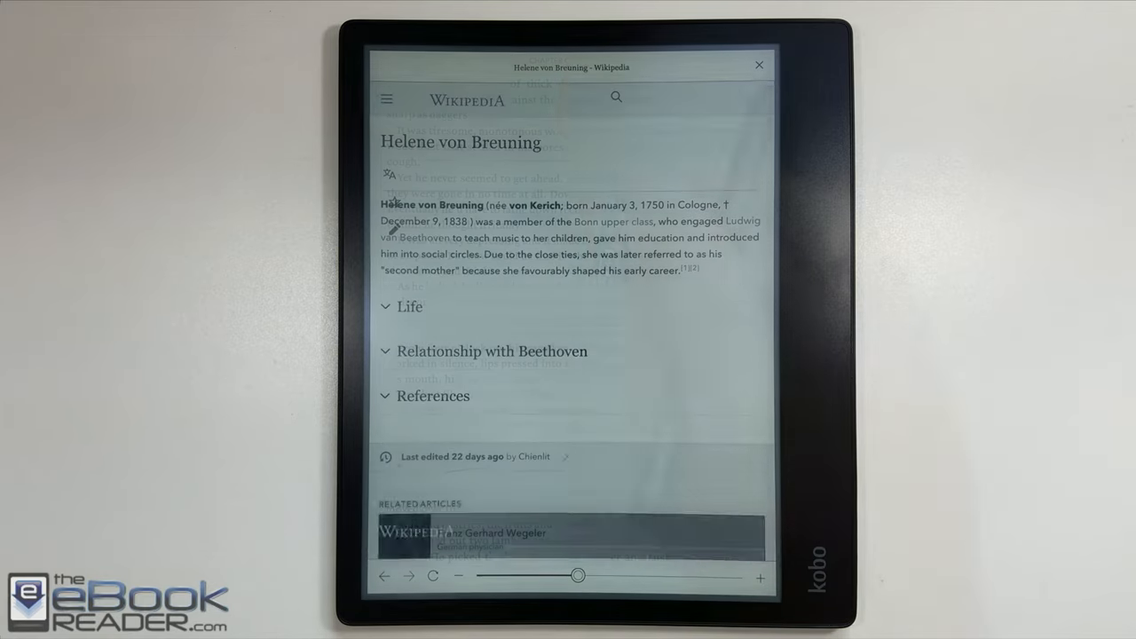
click(759, 65)
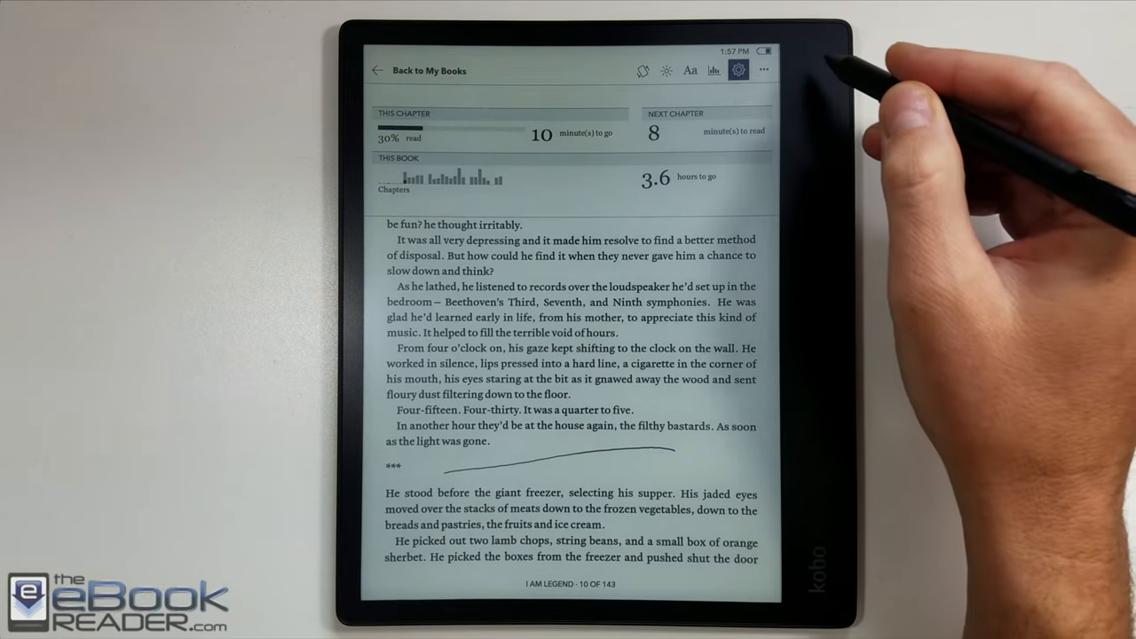
In Reading settings, keep refresh every 5 pages and turn on Dark Mode.
click(739, 71)
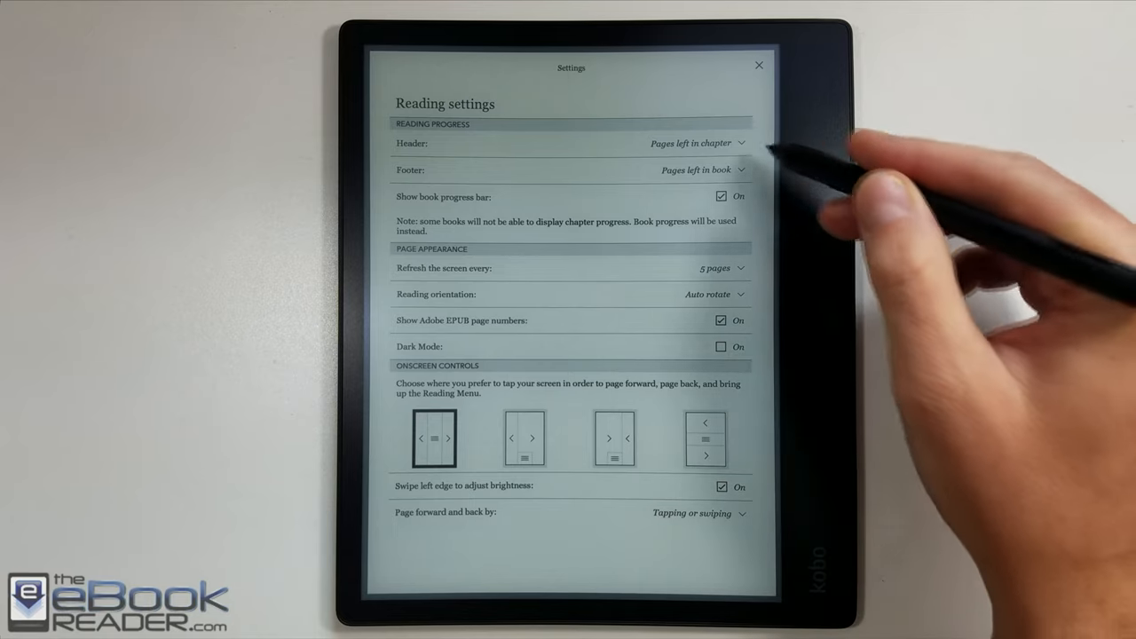
click(697, 143)
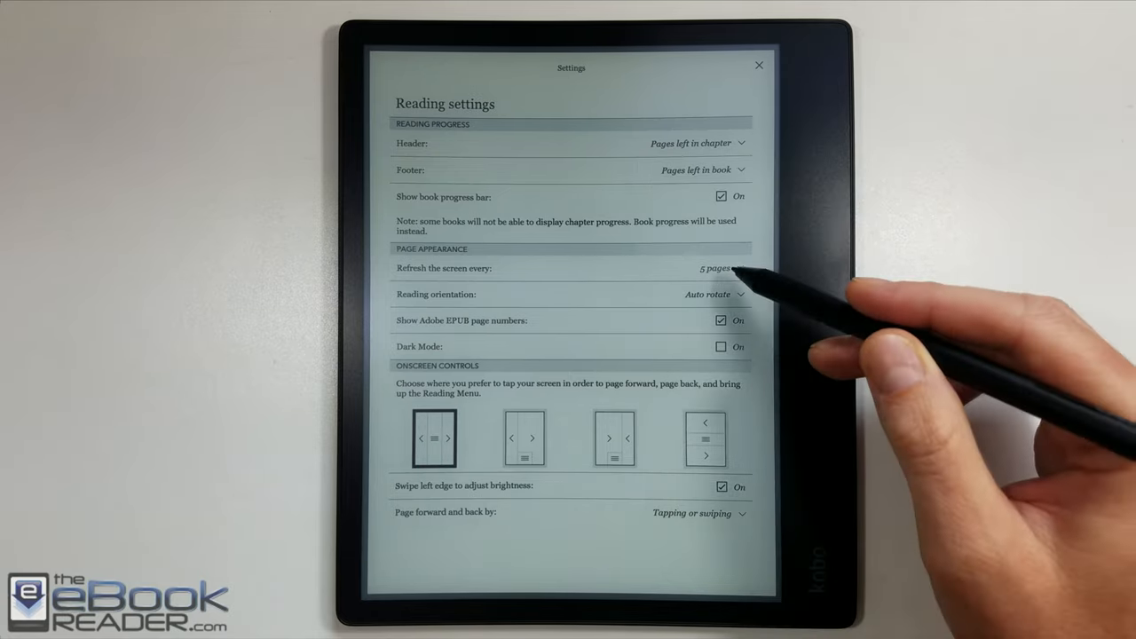
click(717, 268)
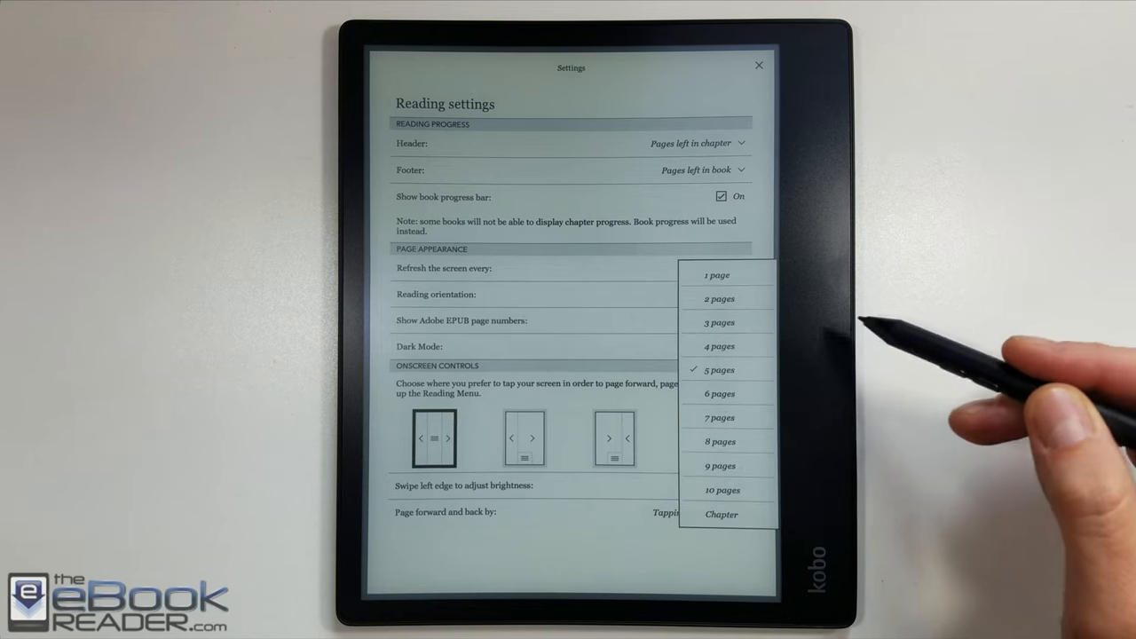
click(719, 370)
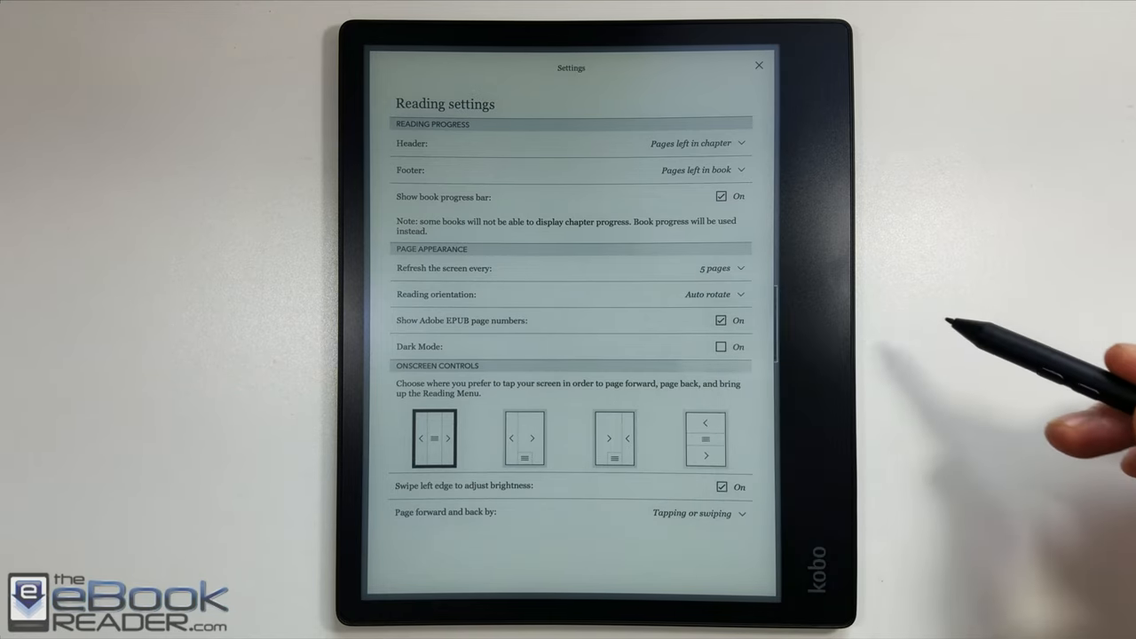
mouse_move(888, 346)
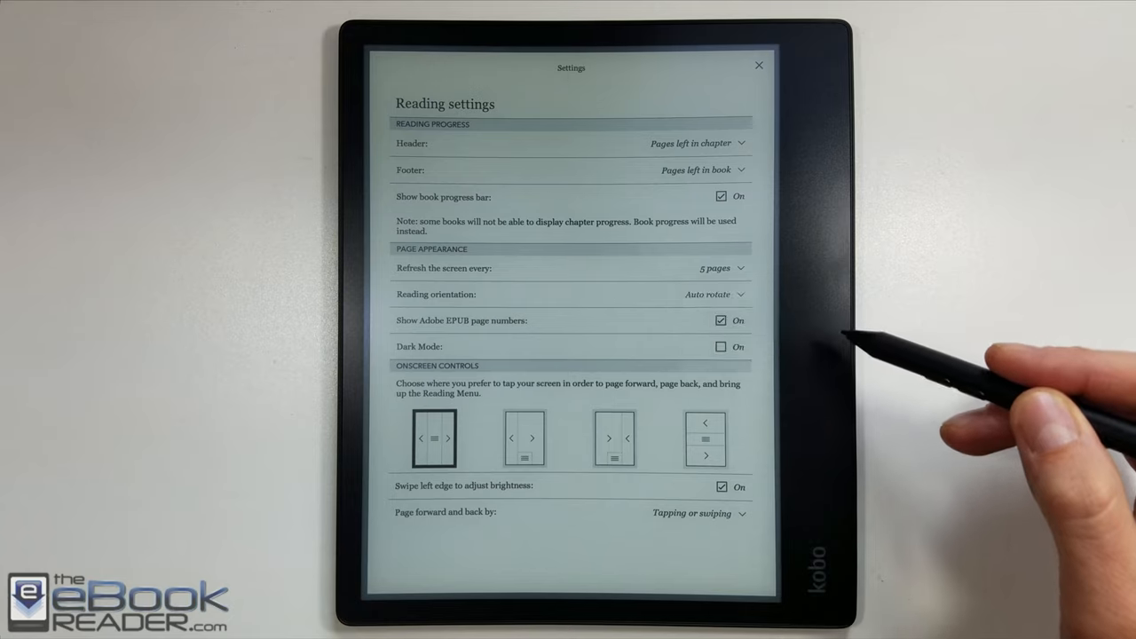
click(720, 346)
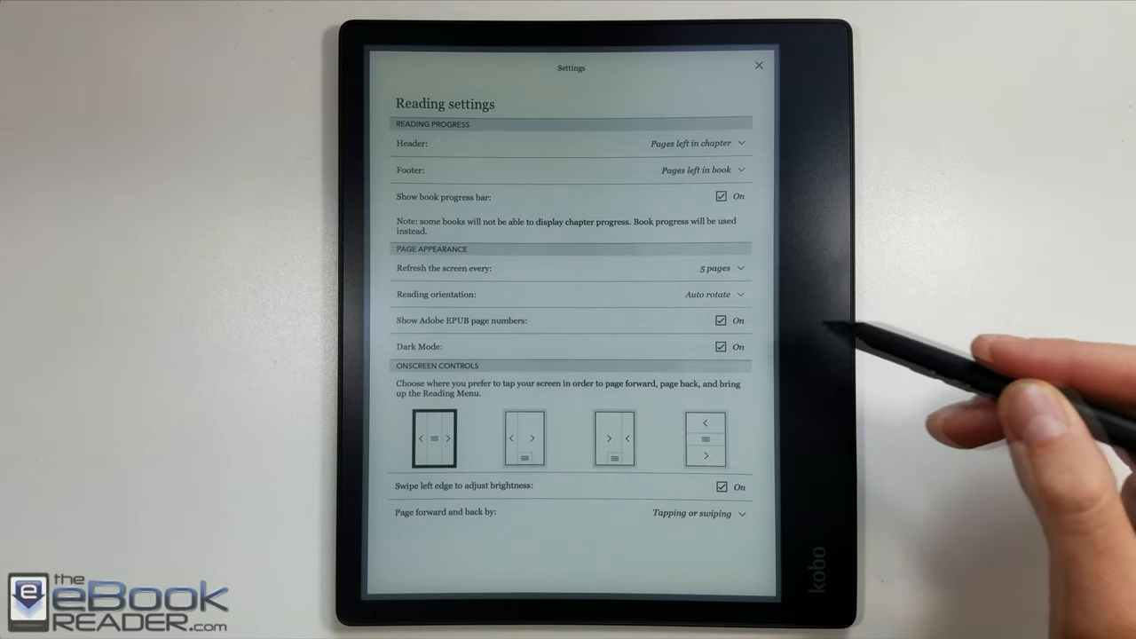
click(759, 65)
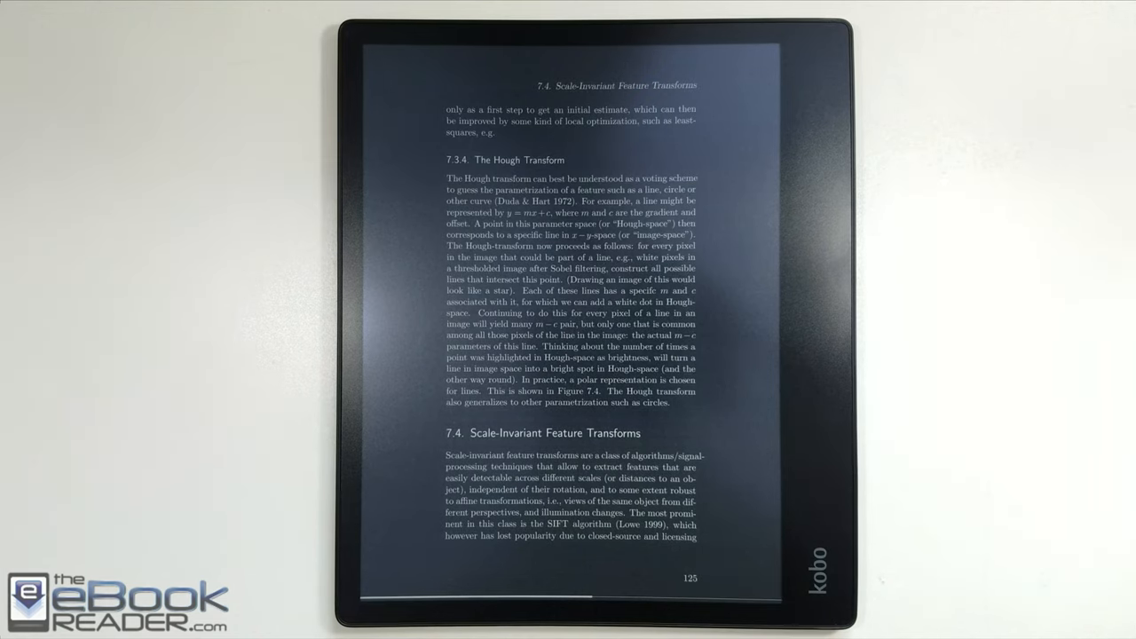
Turn ahead to page 131 of the dark-mode PDF and show the reading menu.
click(684, 586)
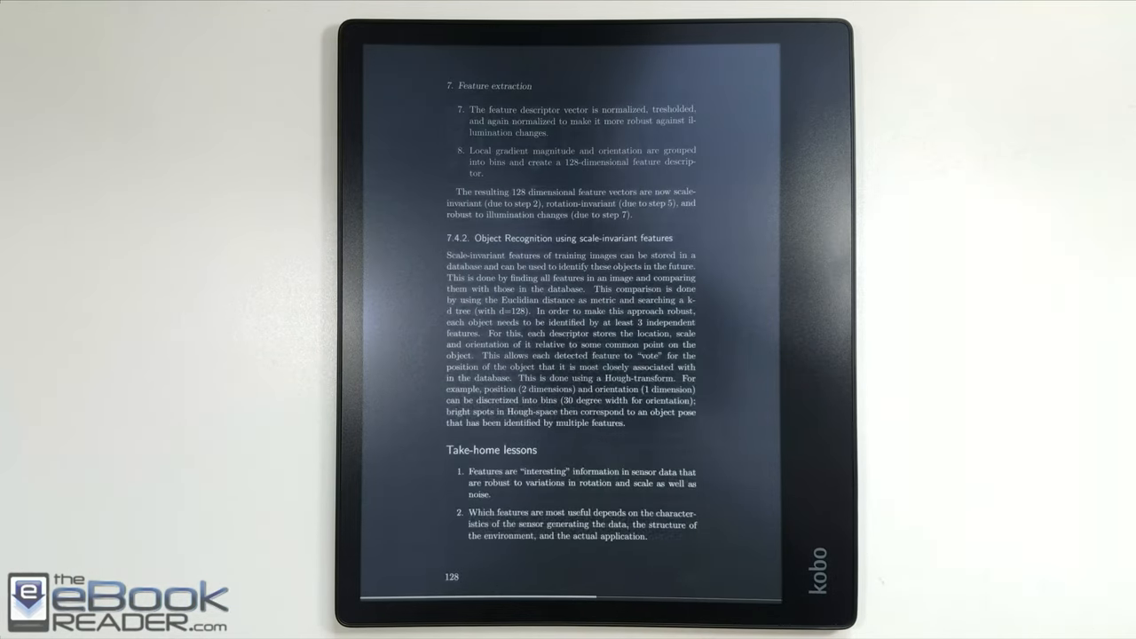
click(710, 355)
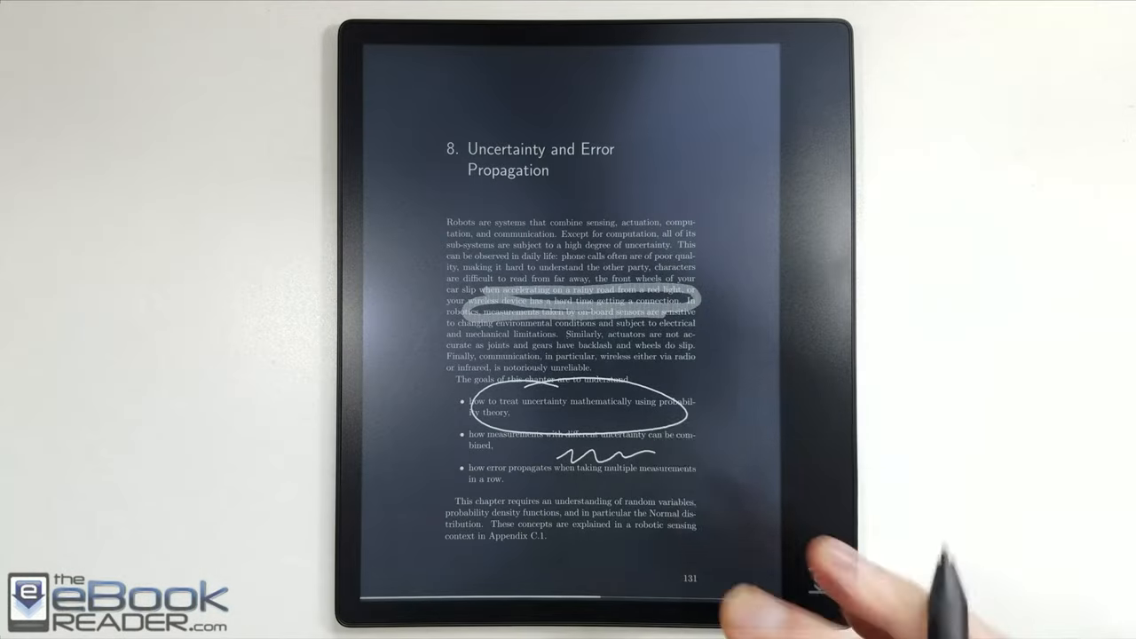
click(568, 337)
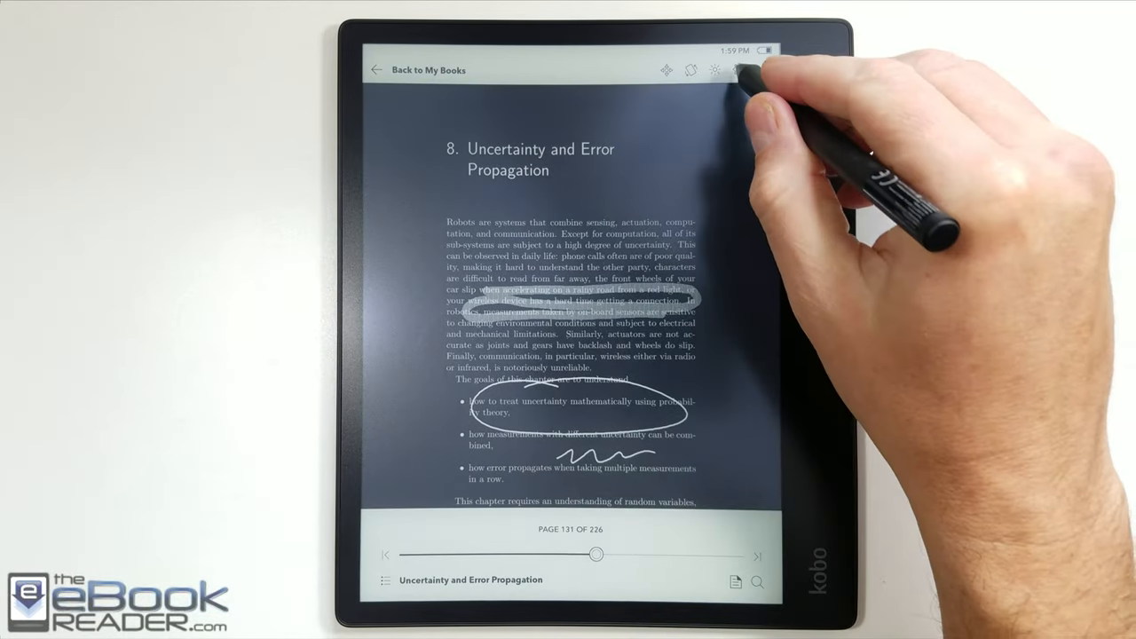
Switch Dark Mode off in Reading settings, return to reading, and tap the page.
click(741, 70)
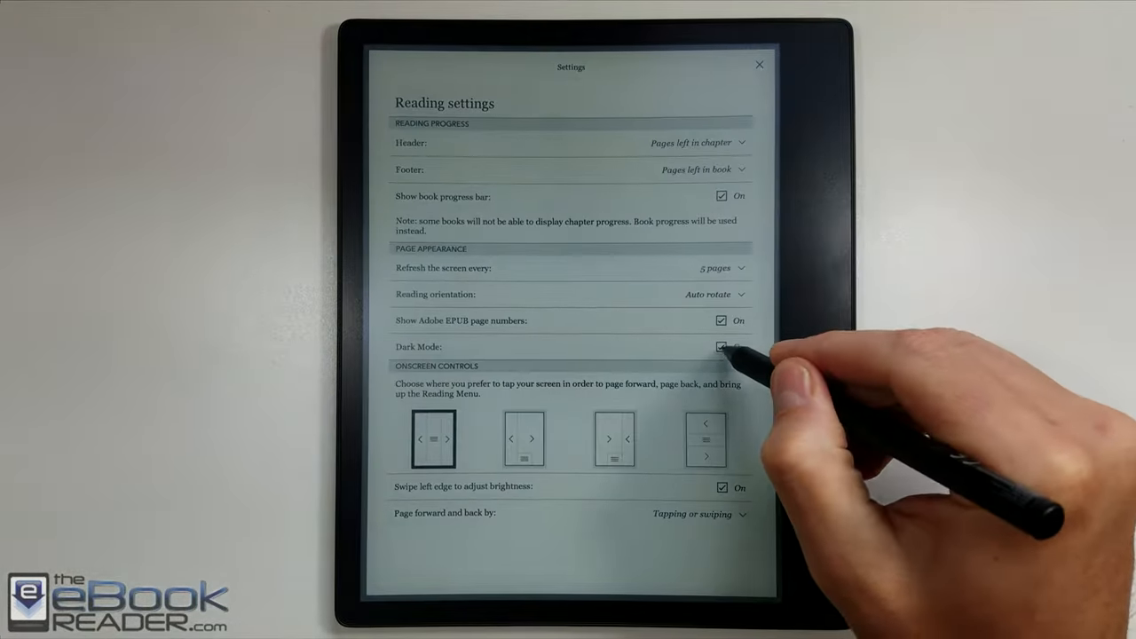
click(722, 347)
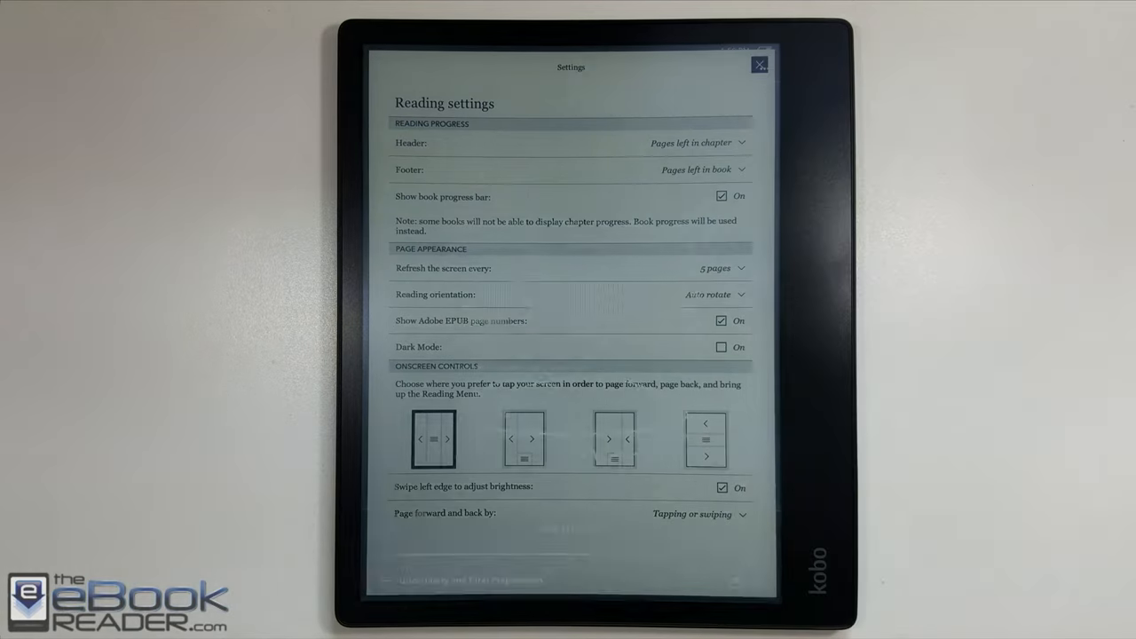
click(759, 63)
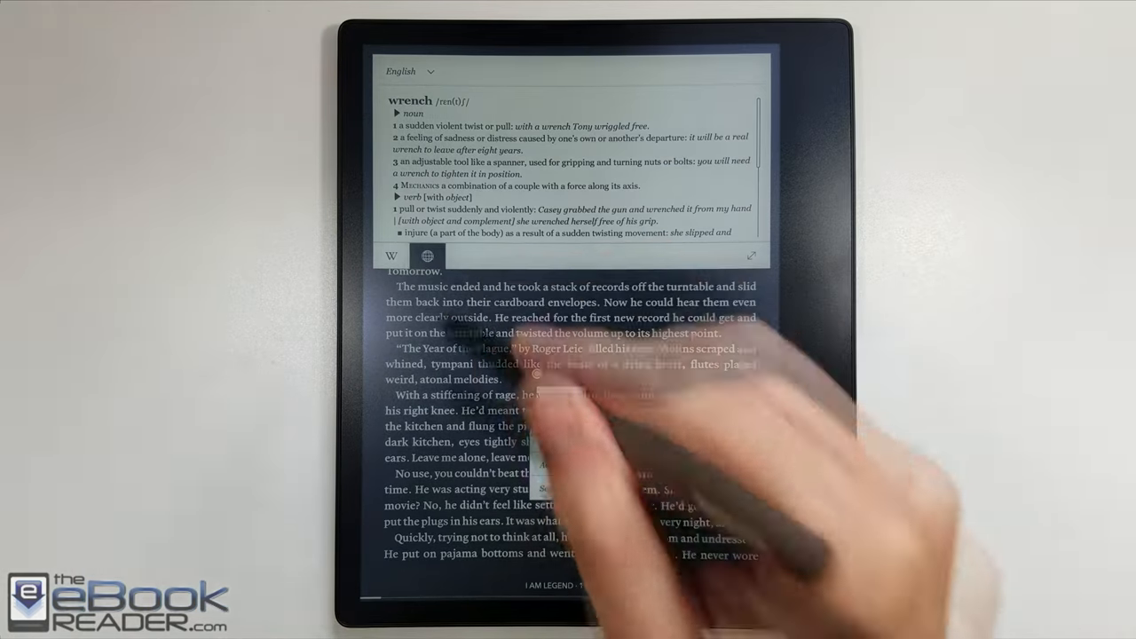
click(427, 256)
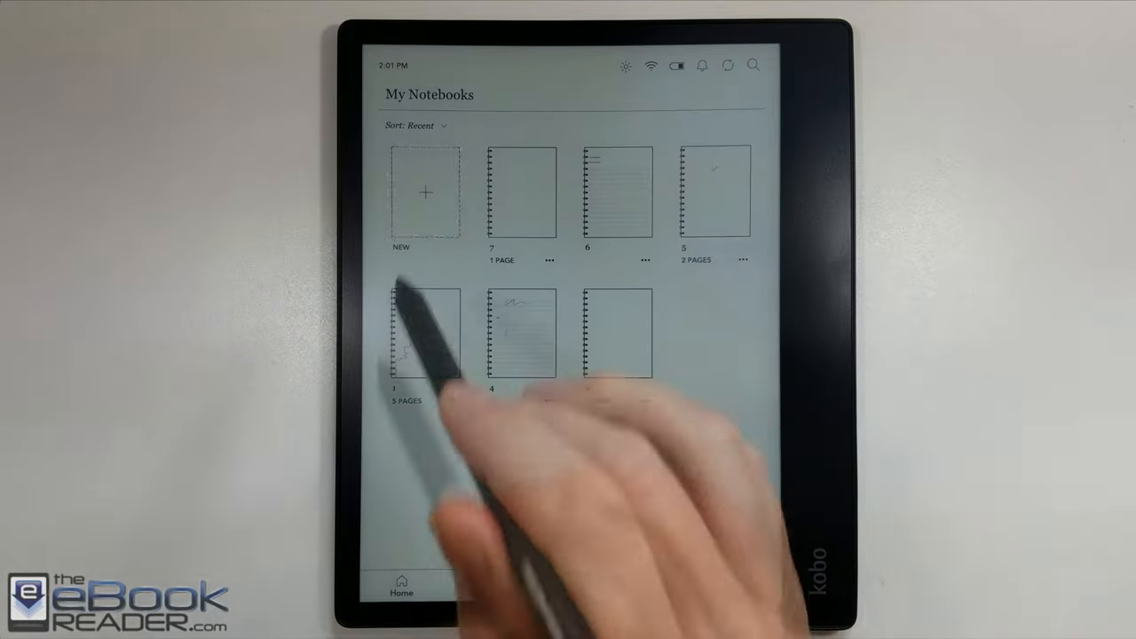
Create and save a new Basic notebook named '9'.
click(426, 192)
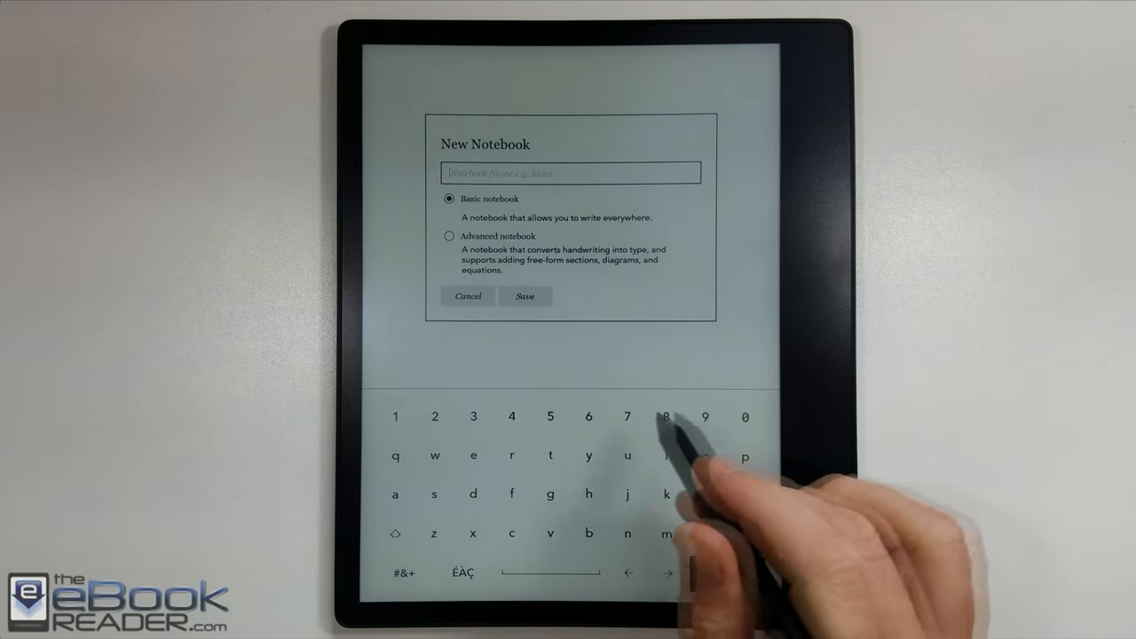
text(9)
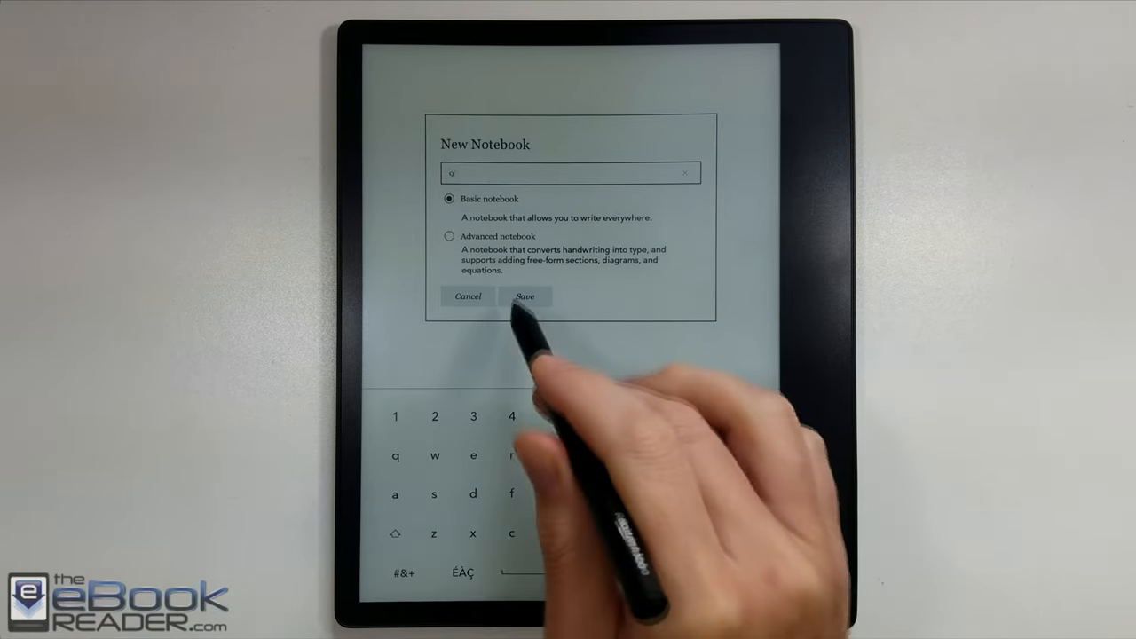
click(524, 295)
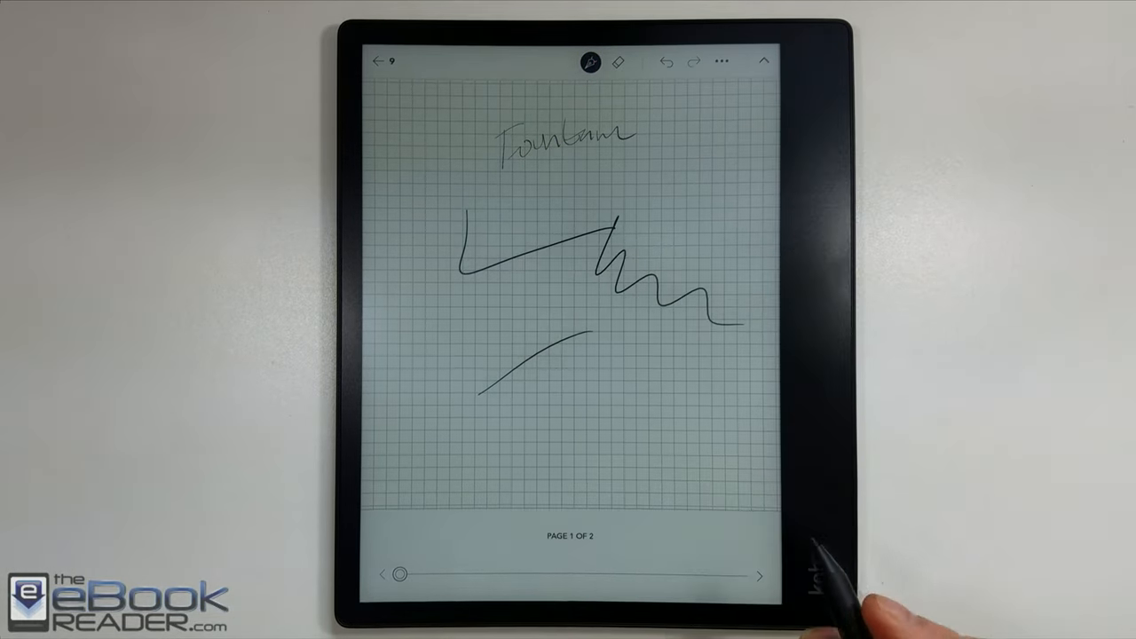
Draw a squiggle below the existing strokes on page 1 and tap the pen tool.
drag(546, 417, 702, 452)
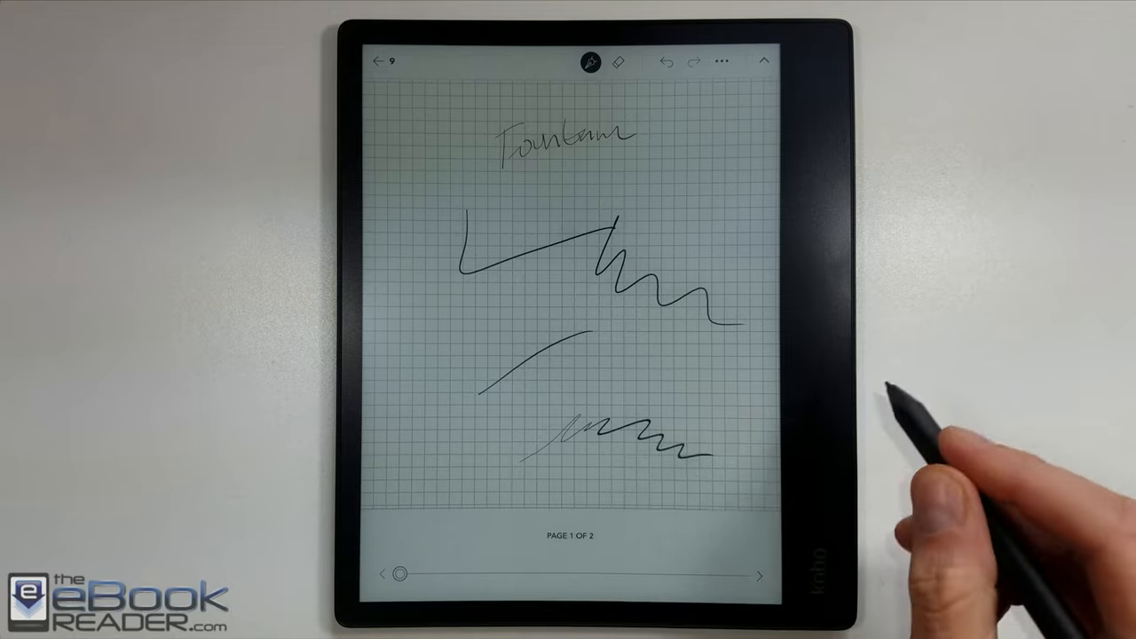
click(589, 61)
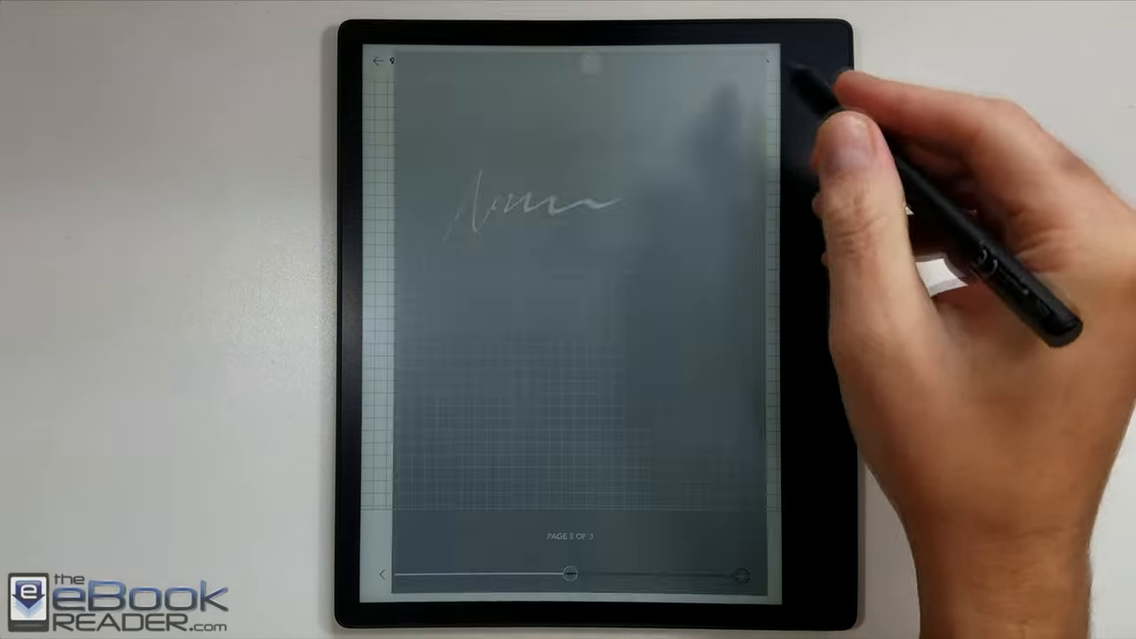
Change page 2's background to the lined template.
click(721, 61)
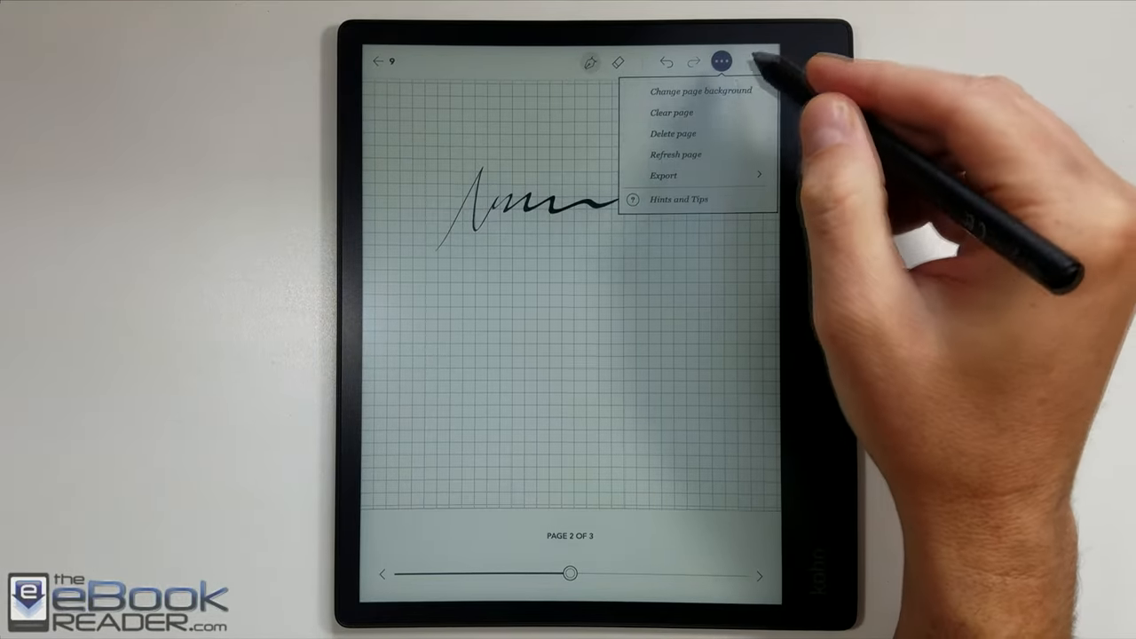
click(700, 90)
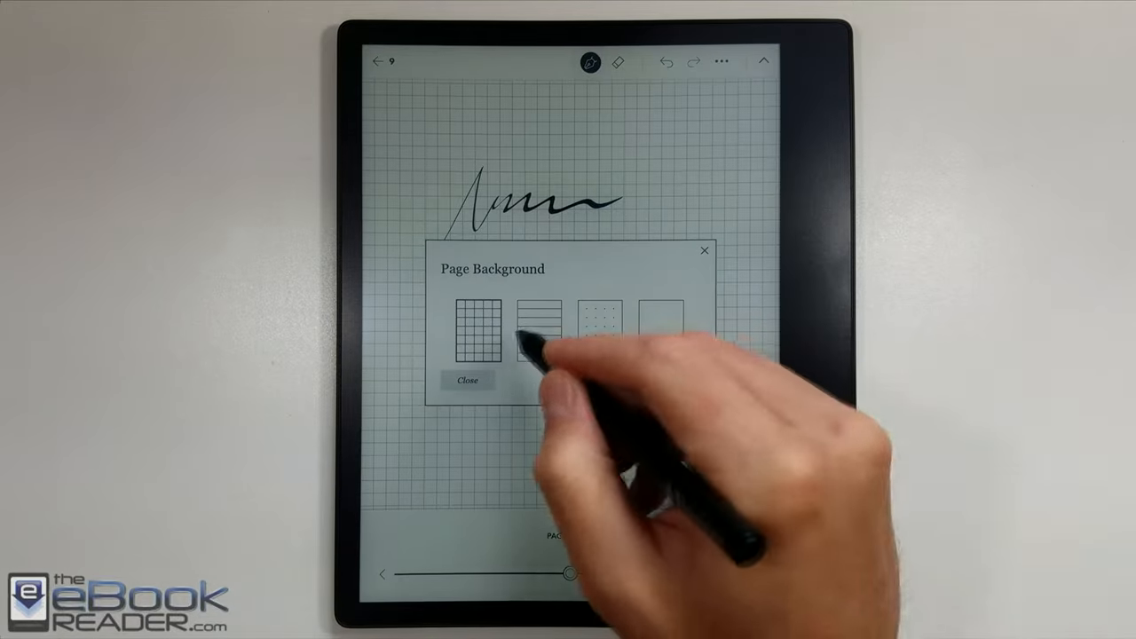
click(535, 328)
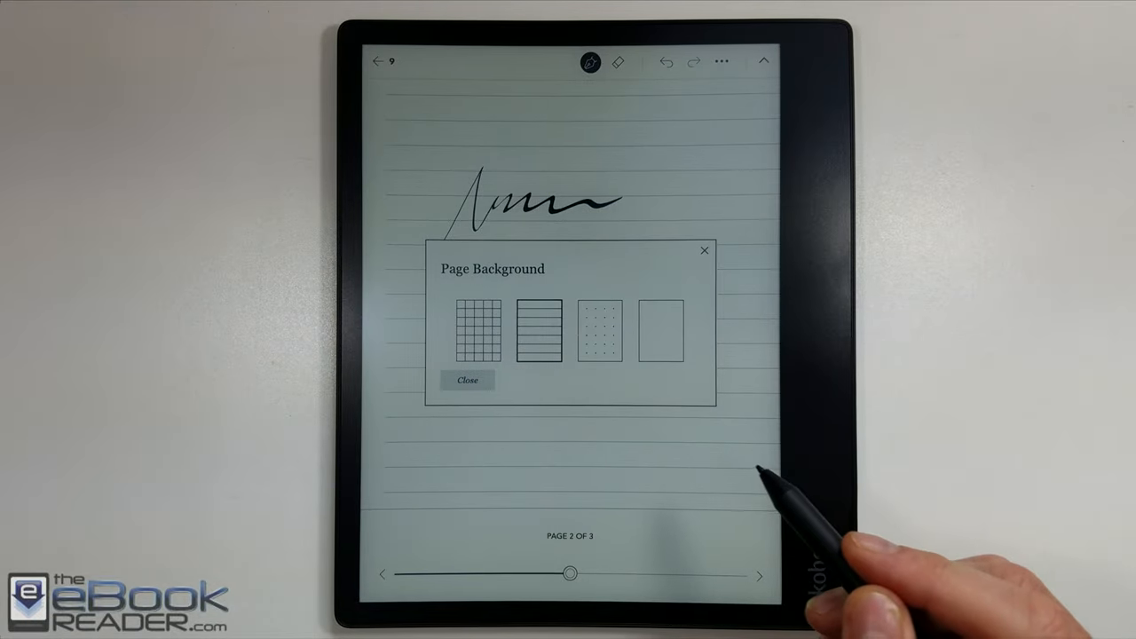
click(467, 380)
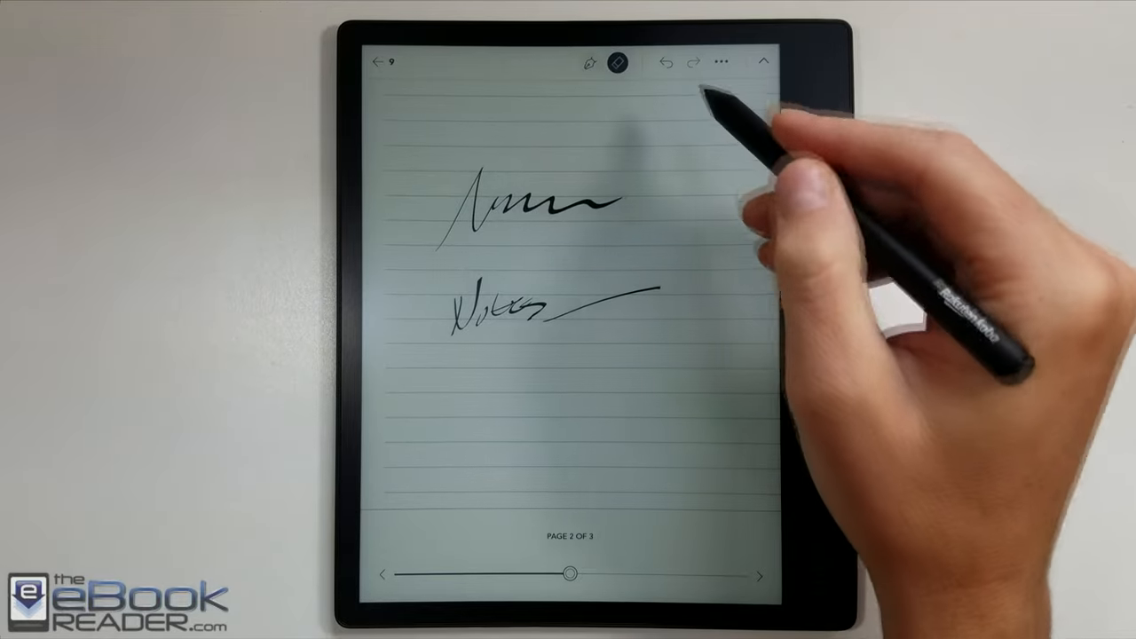
Erase the line after 'Notes' and write a thick word with a bolder calligraphy pen.
click(620, 61)
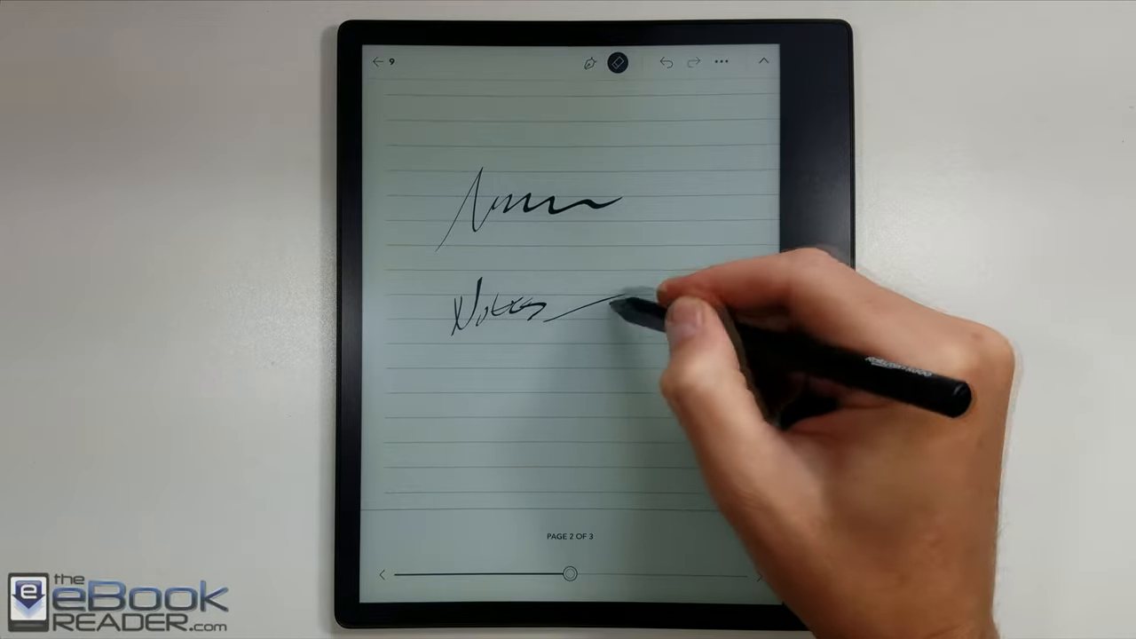
click(616, 62)
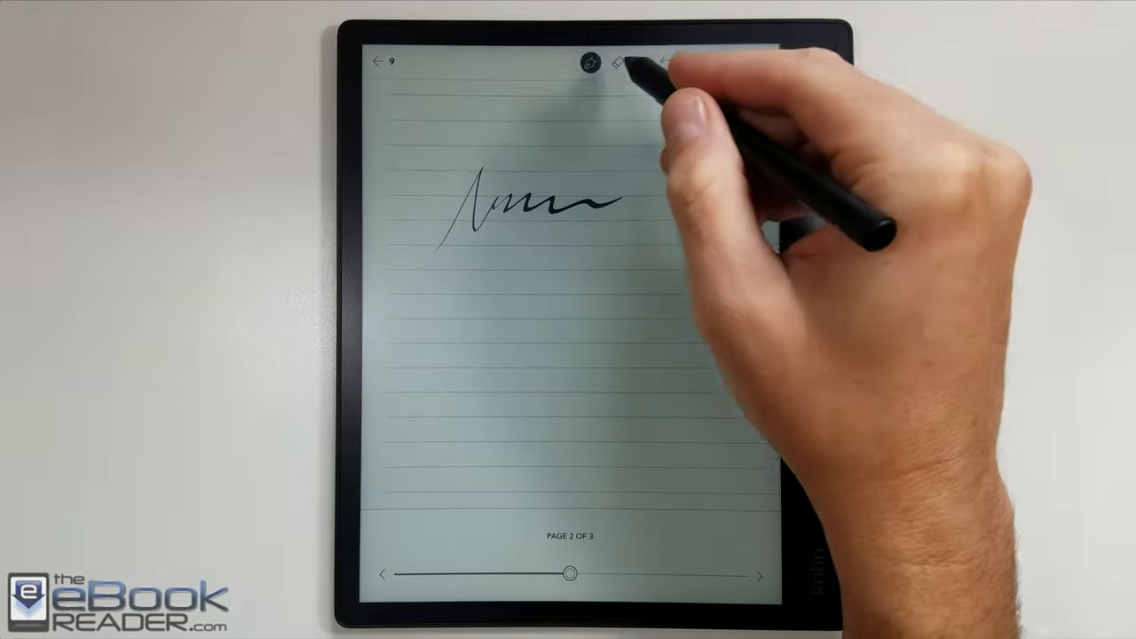
click(588, 62)
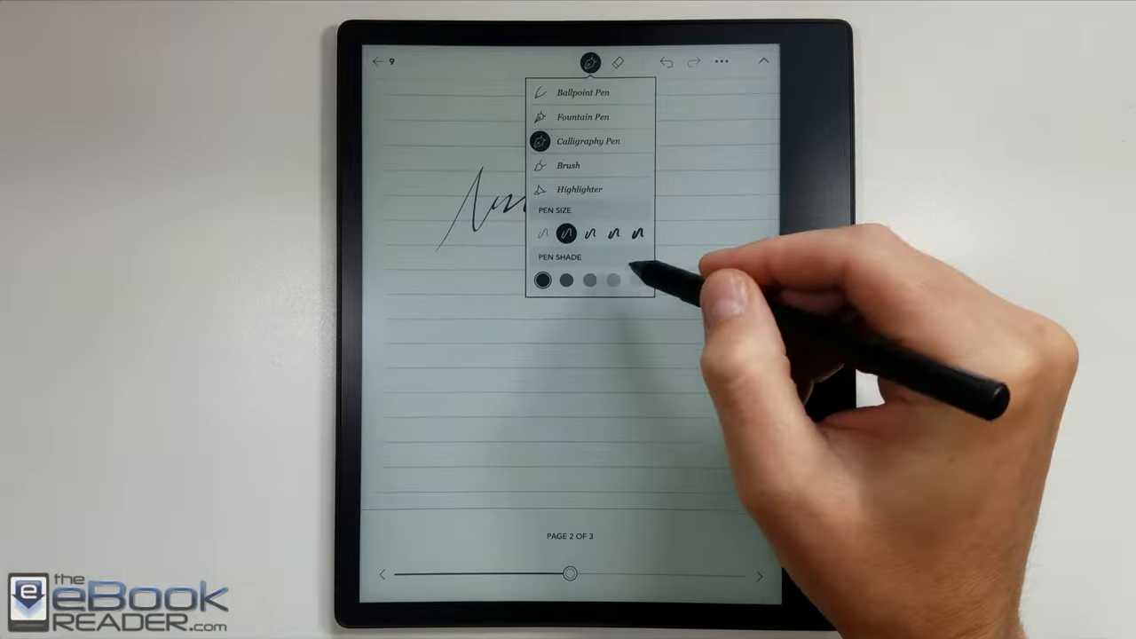
click(590, 62)
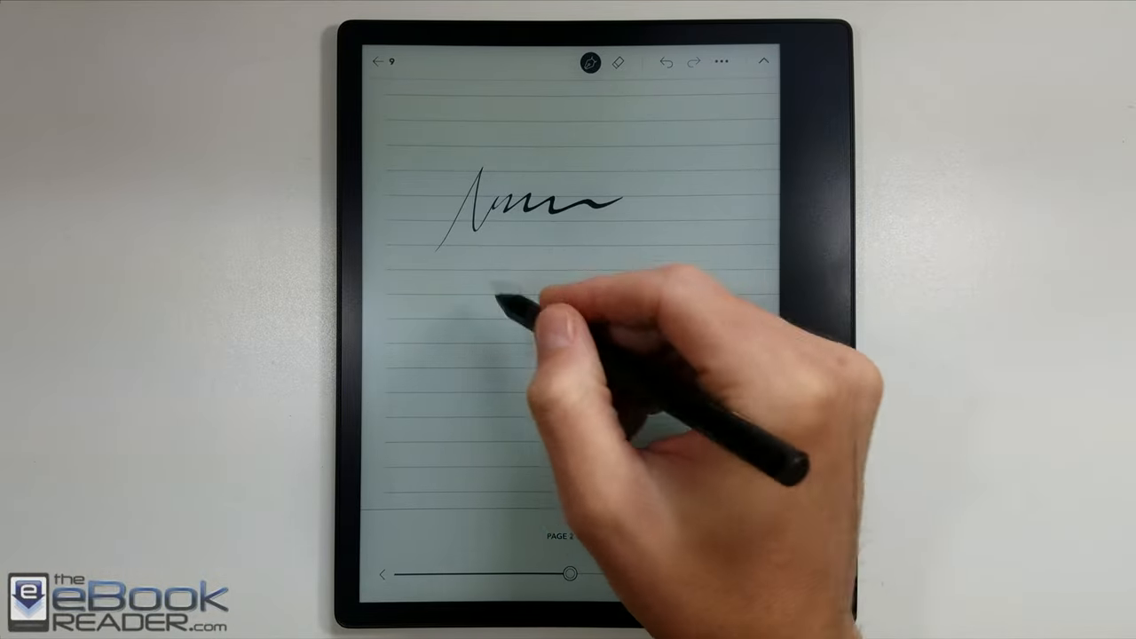
drag(479, 276, 683, 284)
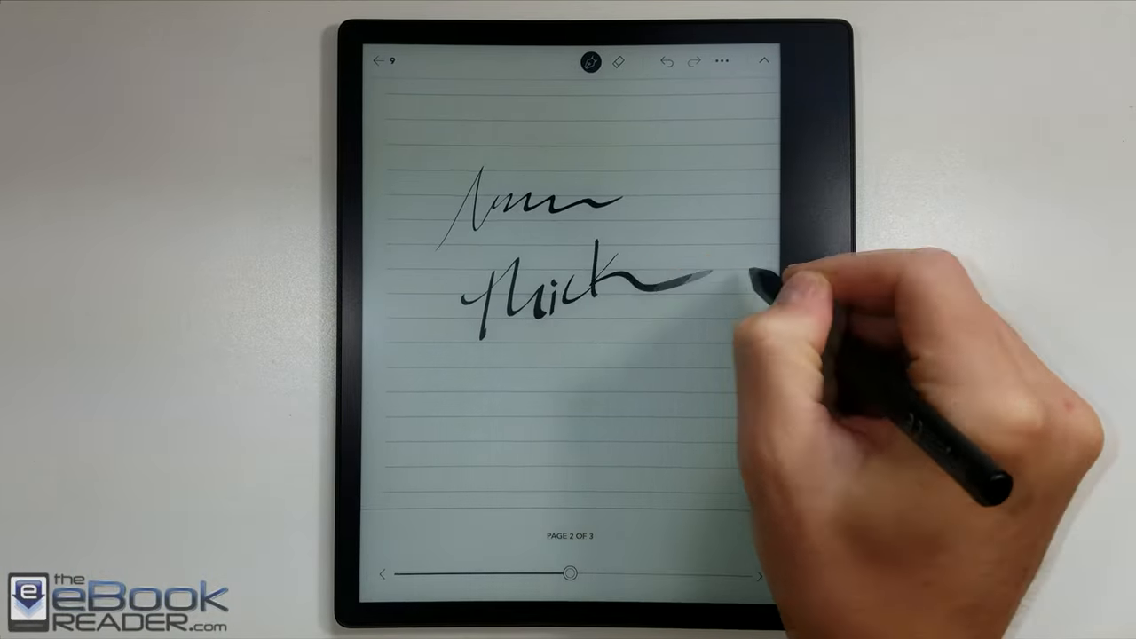
Write in a lighter grey pen shade with a squiggle, then bring up page options.
click(591, 61)
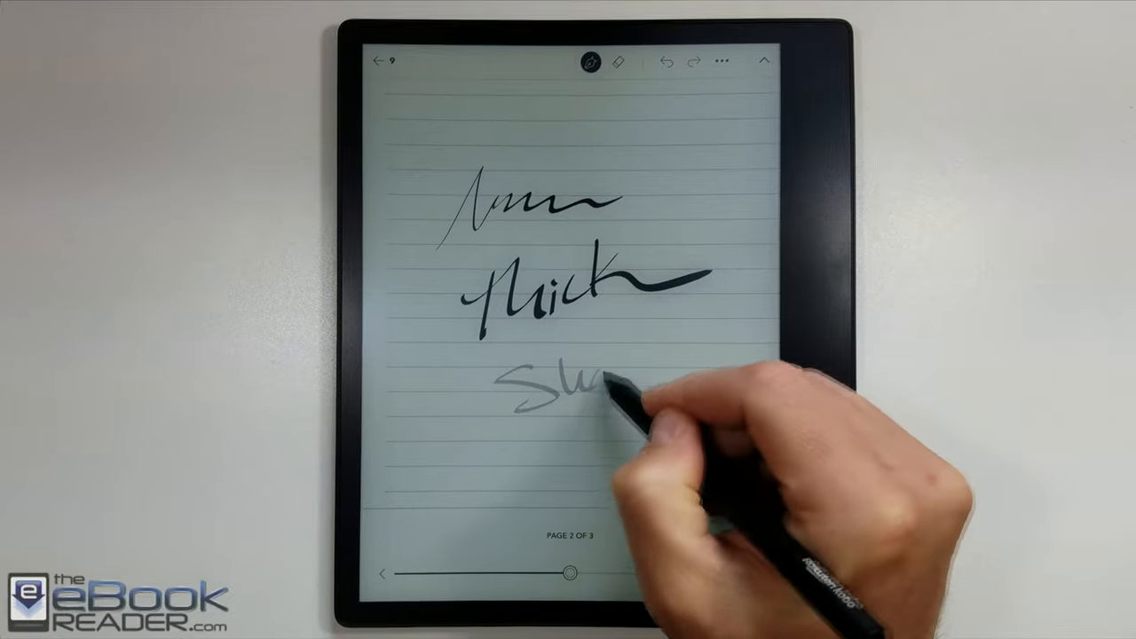
drag(568, 391, 674, 418)
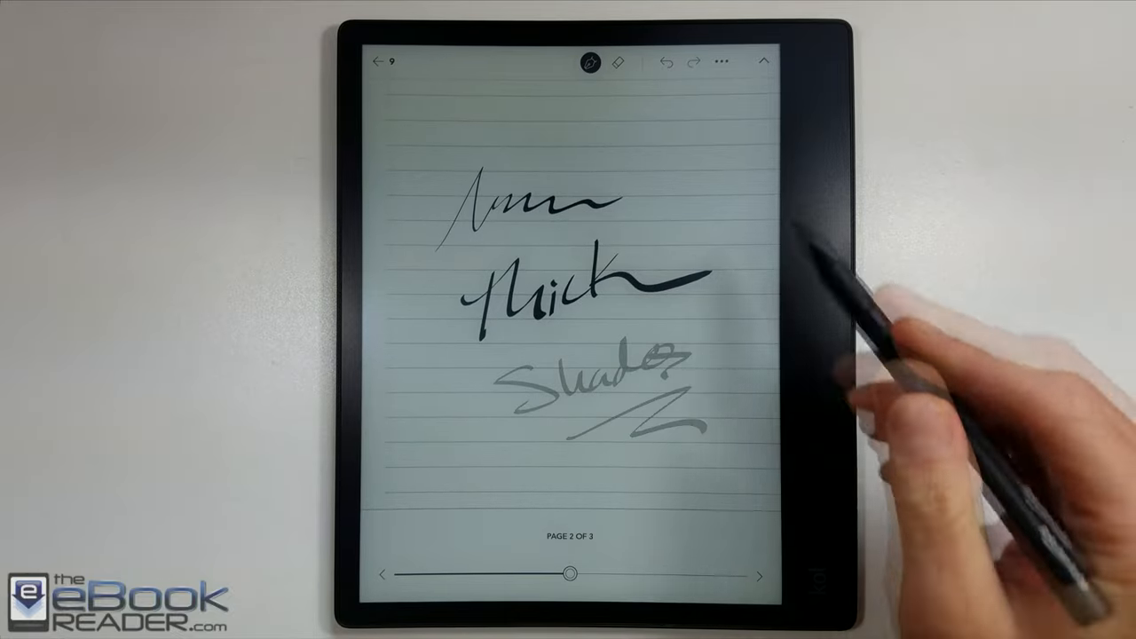
click(589, 63)
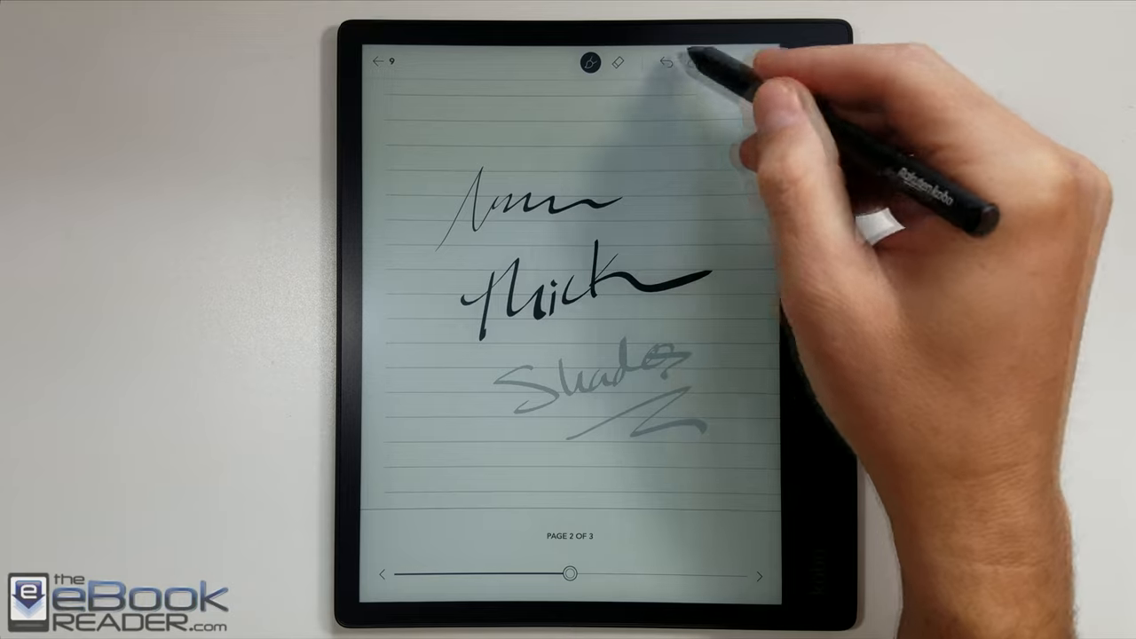
click(721, 61)
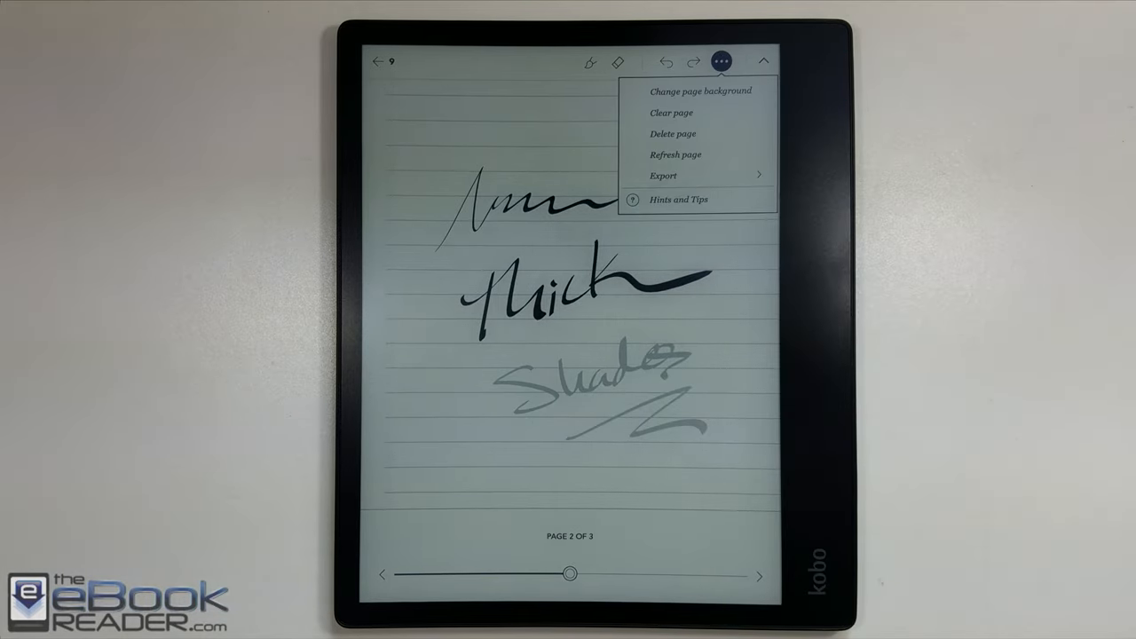
Export only the current page through the Export menu.
click(663, 175)
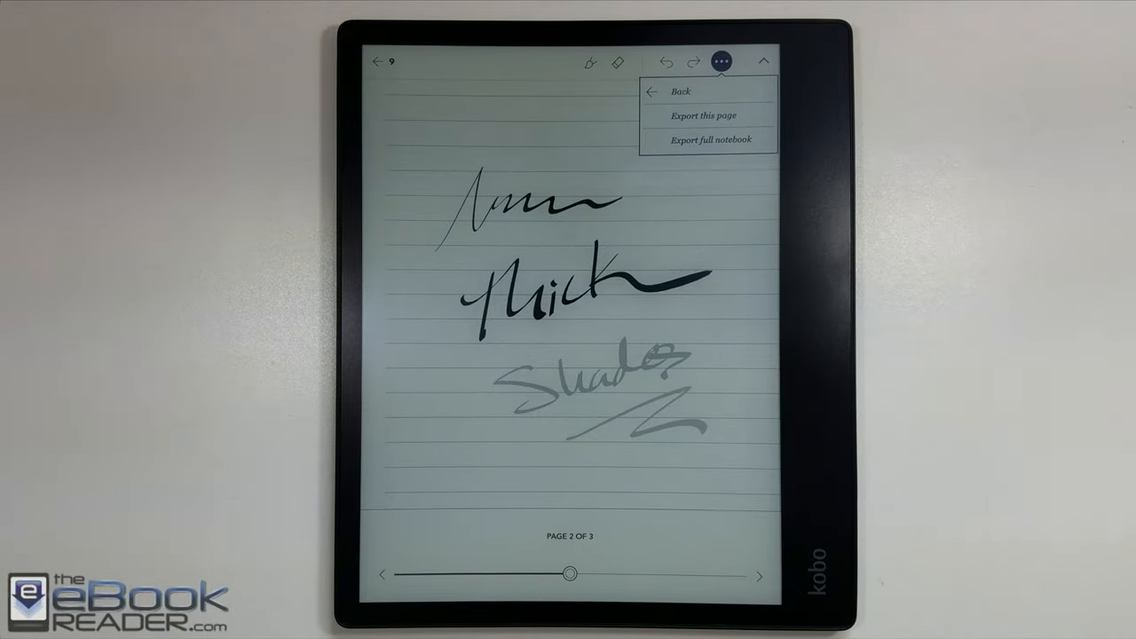
click(703, 114)
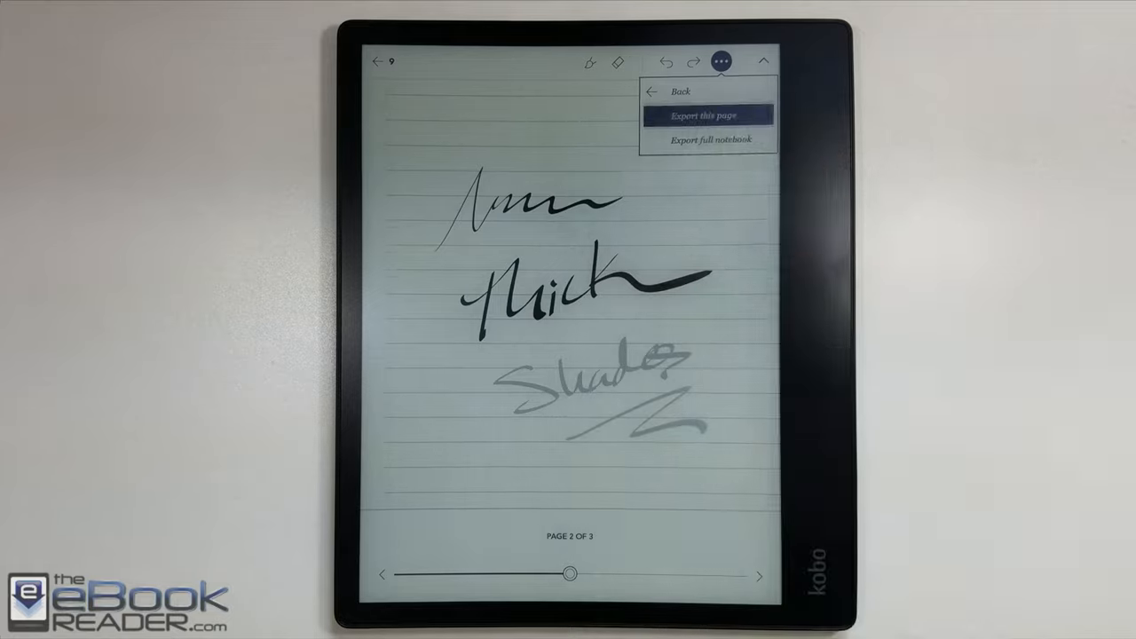
click(707, 114)
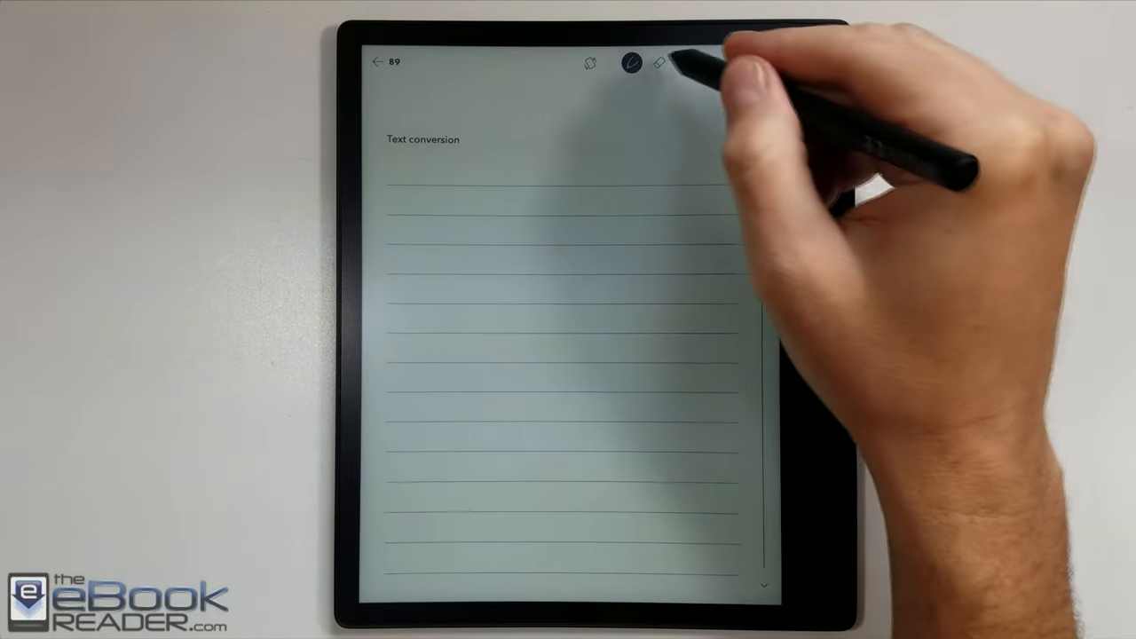
Check the advanced notebook's pen styles and Insert options (Drawing, Diagram, Math Equation, Free-form Section).
click(631, 62)
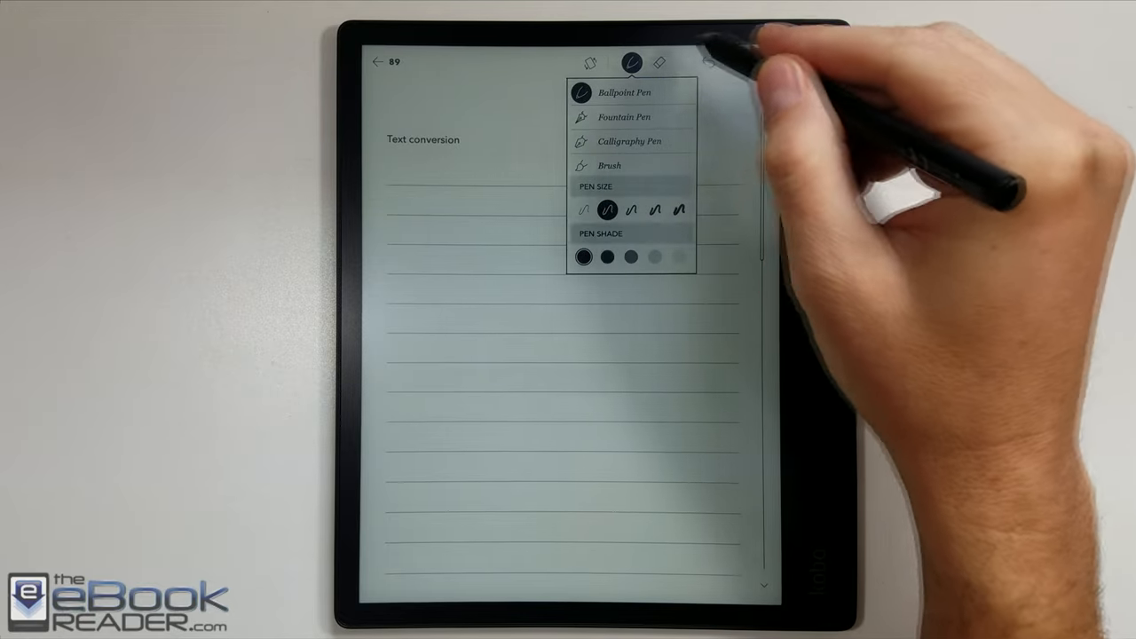
click(764, 61)
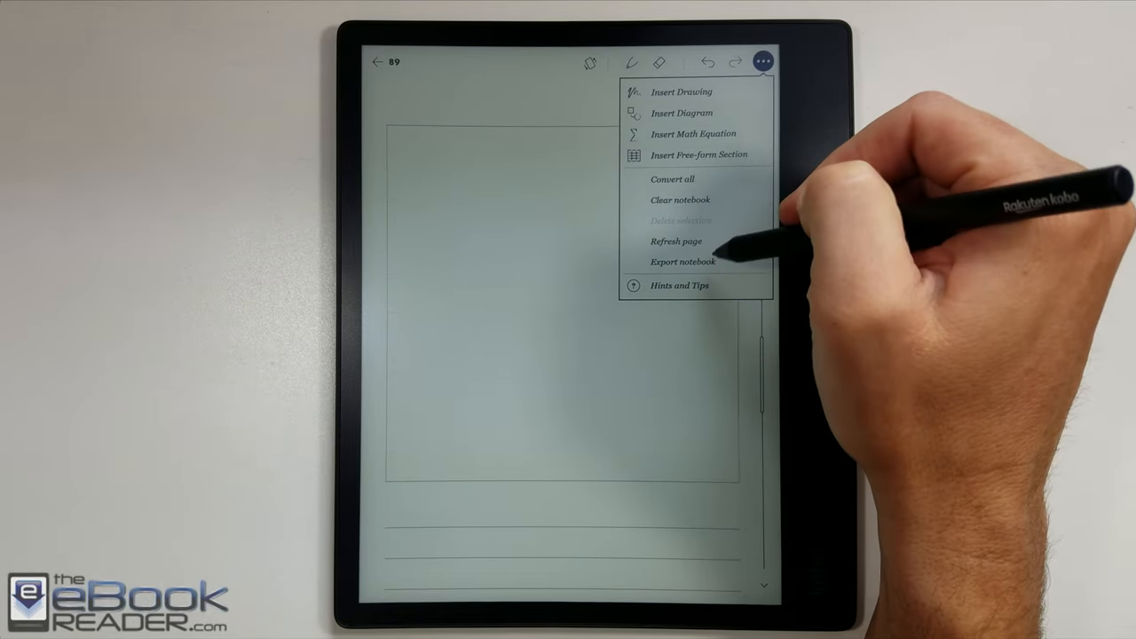
click(677, 240)
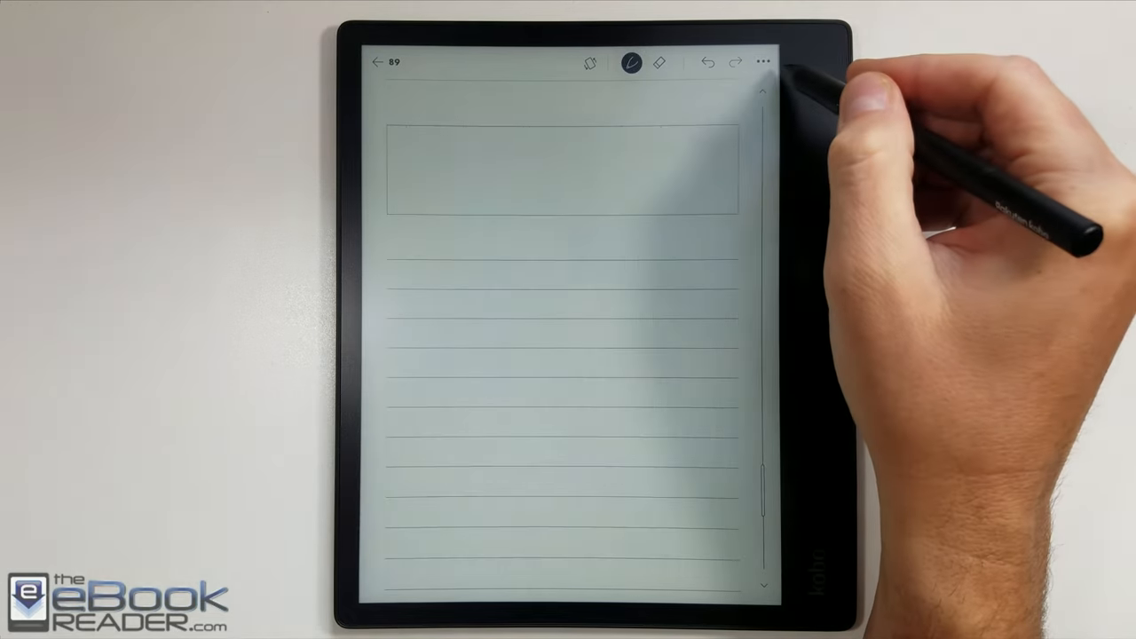
click(764, 63)
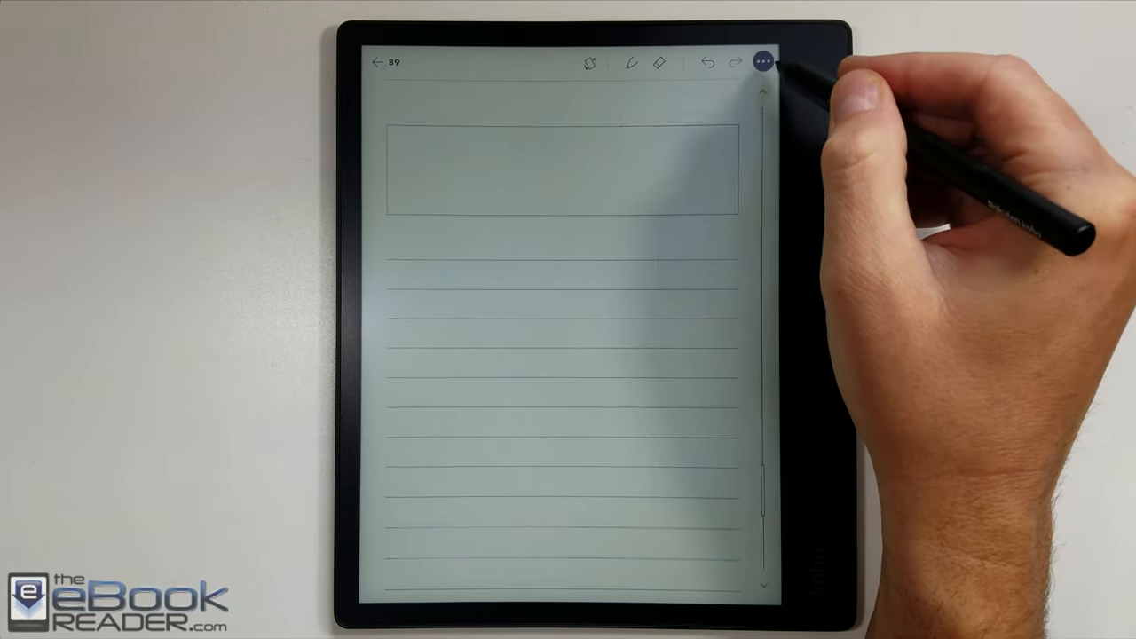
click(762, 63)
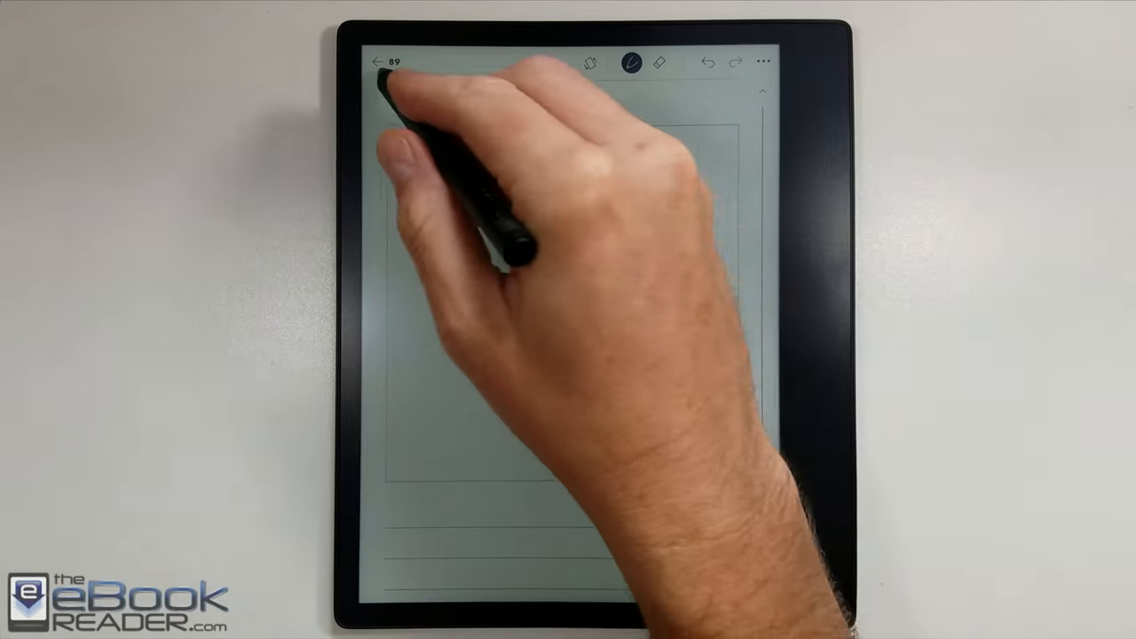
click(379, 62)
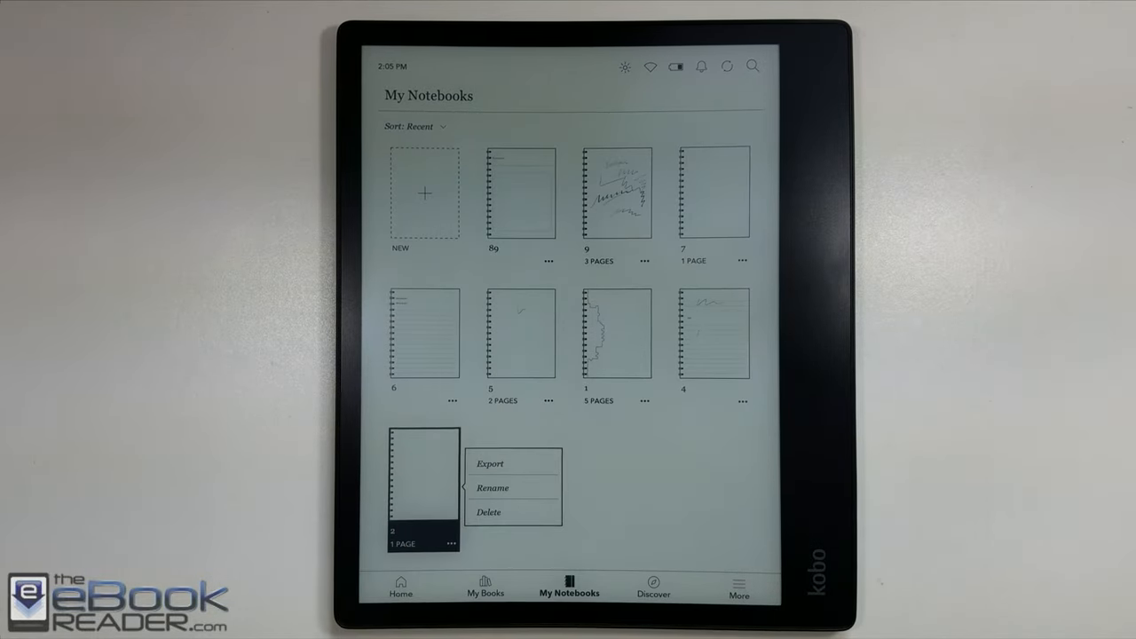
Delete notebook 2 via its Delete option and confirmation dialog, then go Home.
click(488, 512)
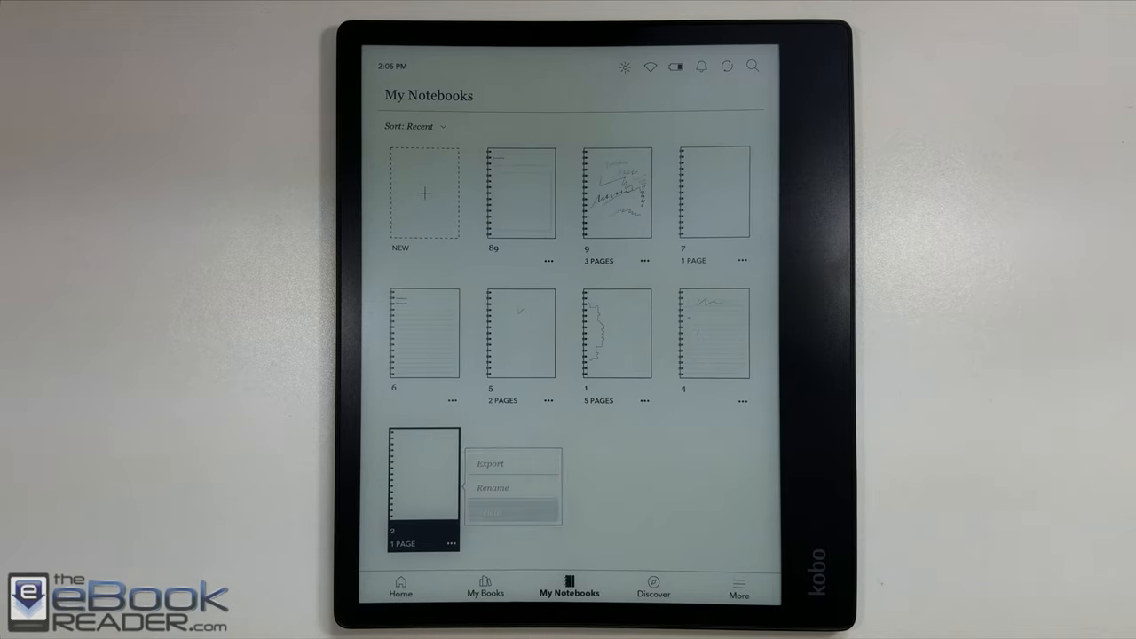
click(489, 512)
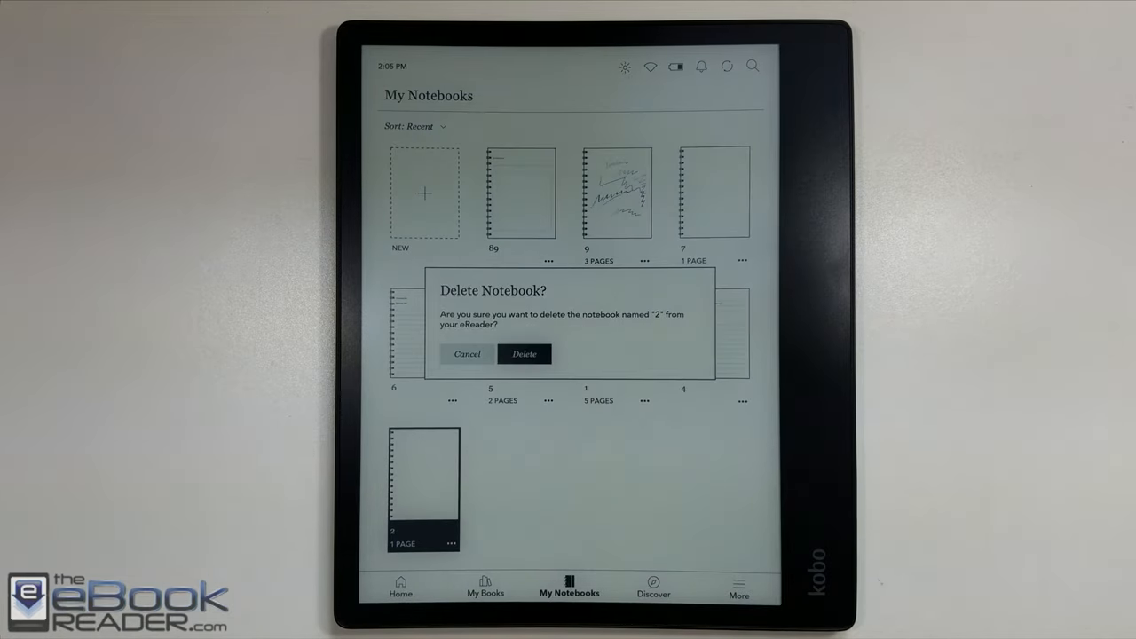
click(525, 354)
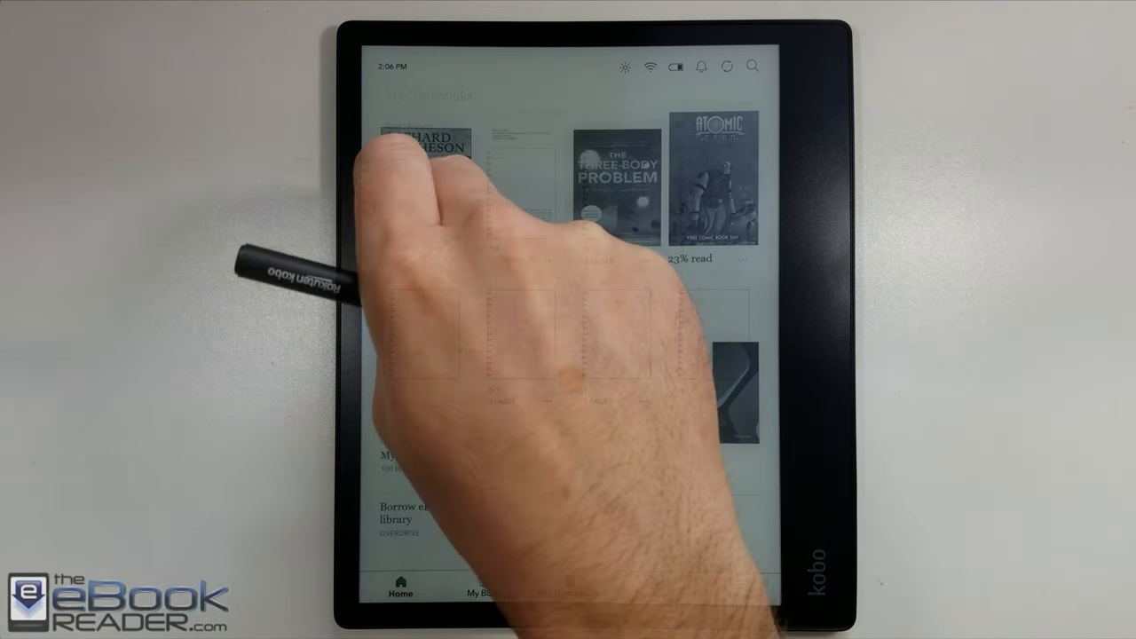
click(426, 191)
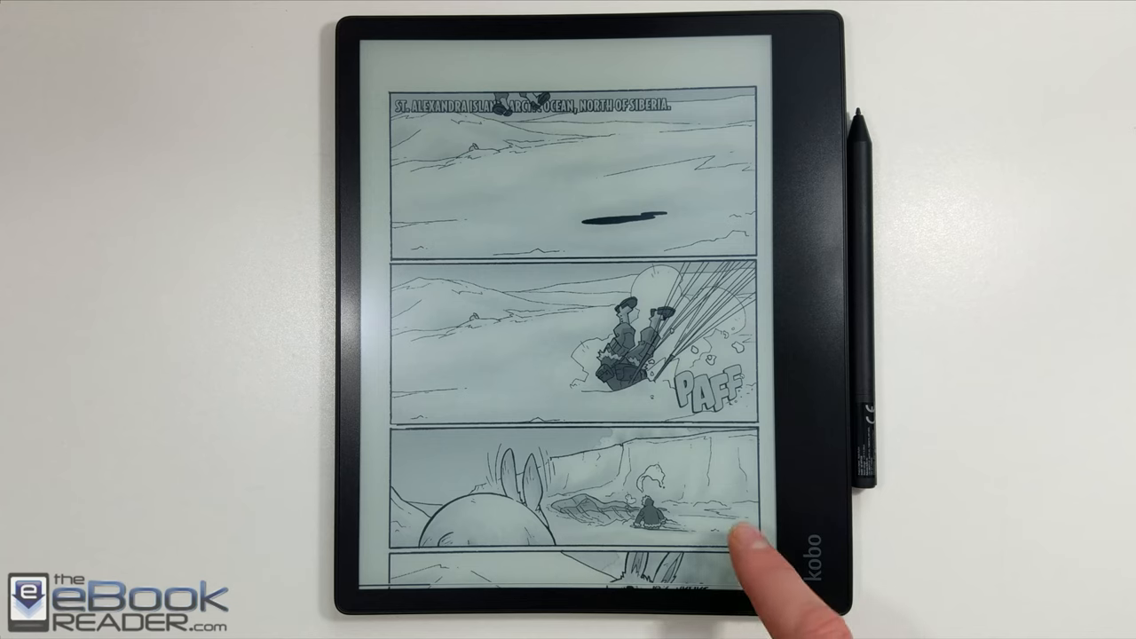
Turn the comic's pages, then jump to I Am Legend's Chapter Two from Contents.
click(728, 533)
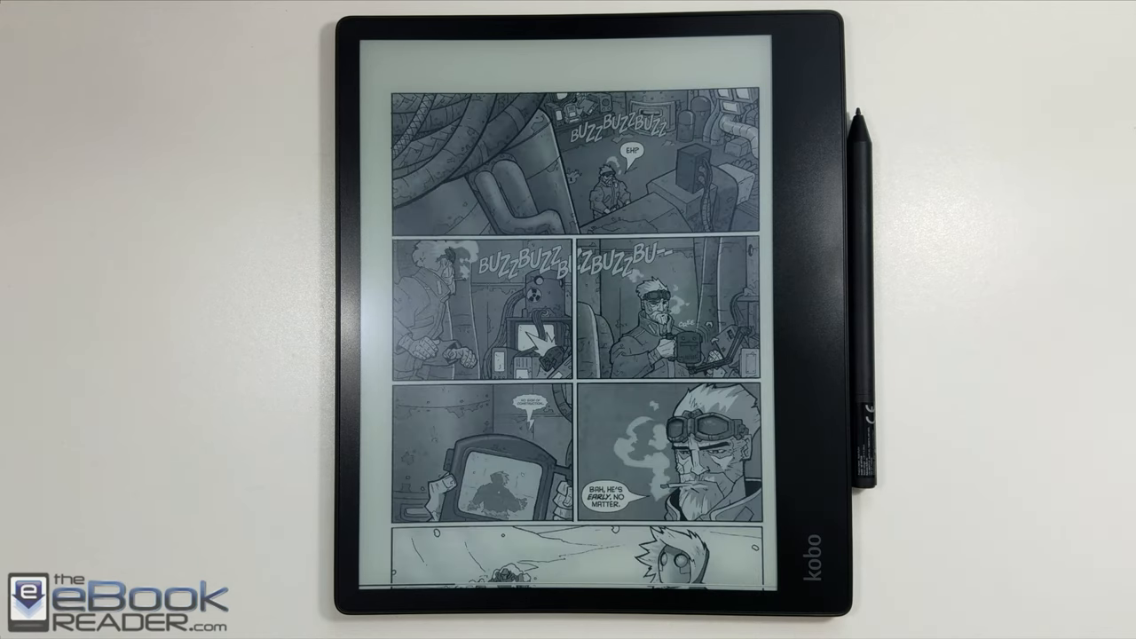
click(639, 435)
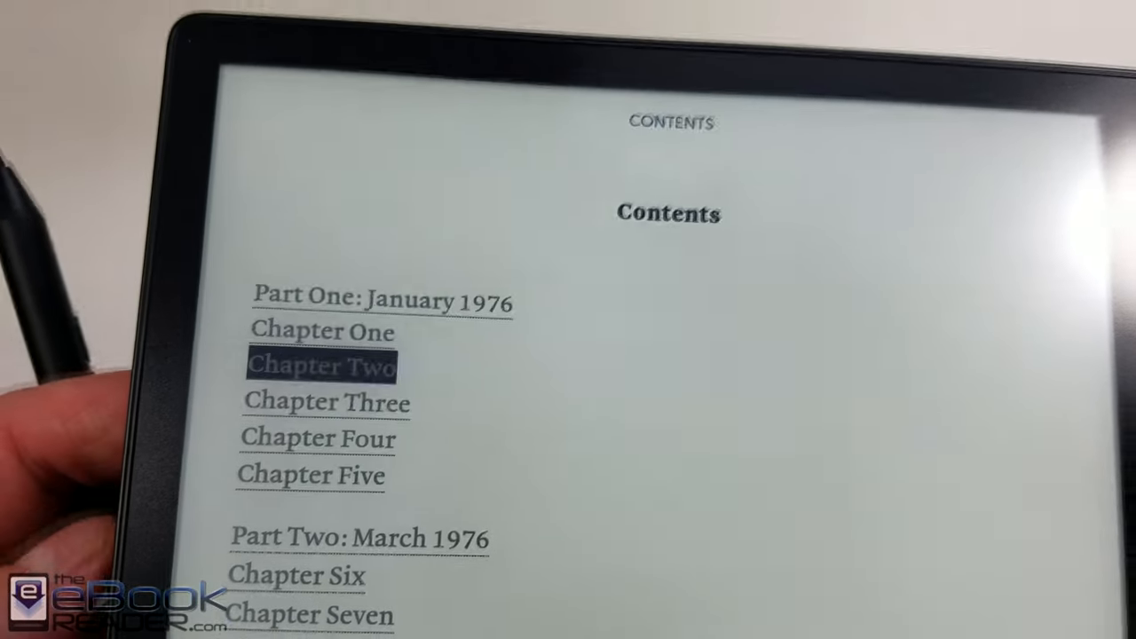
click(322, 367)
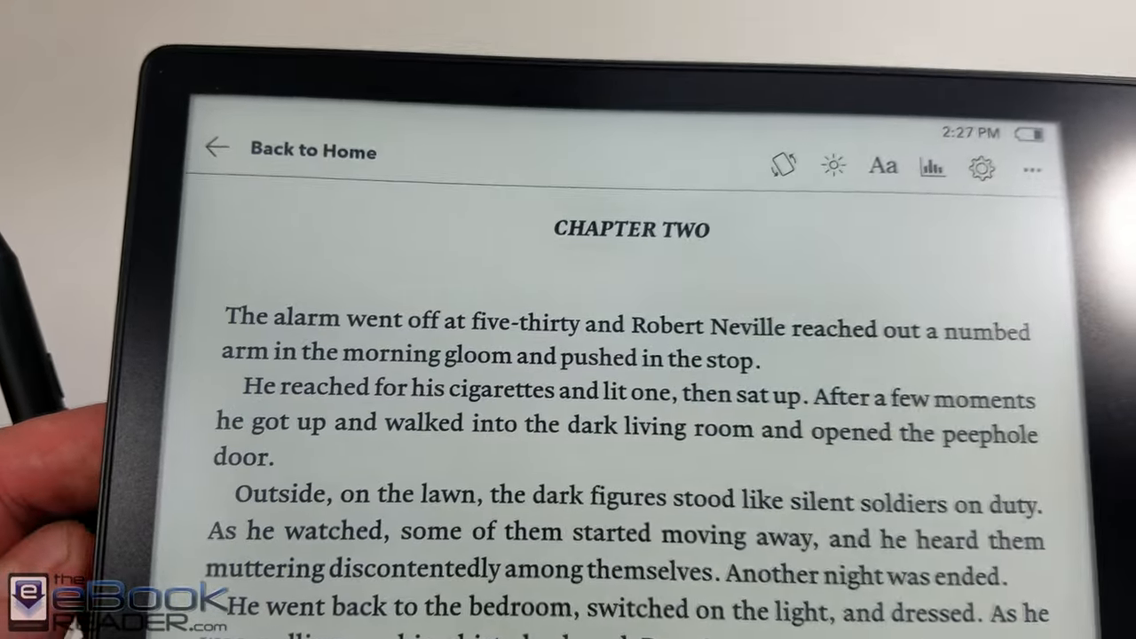